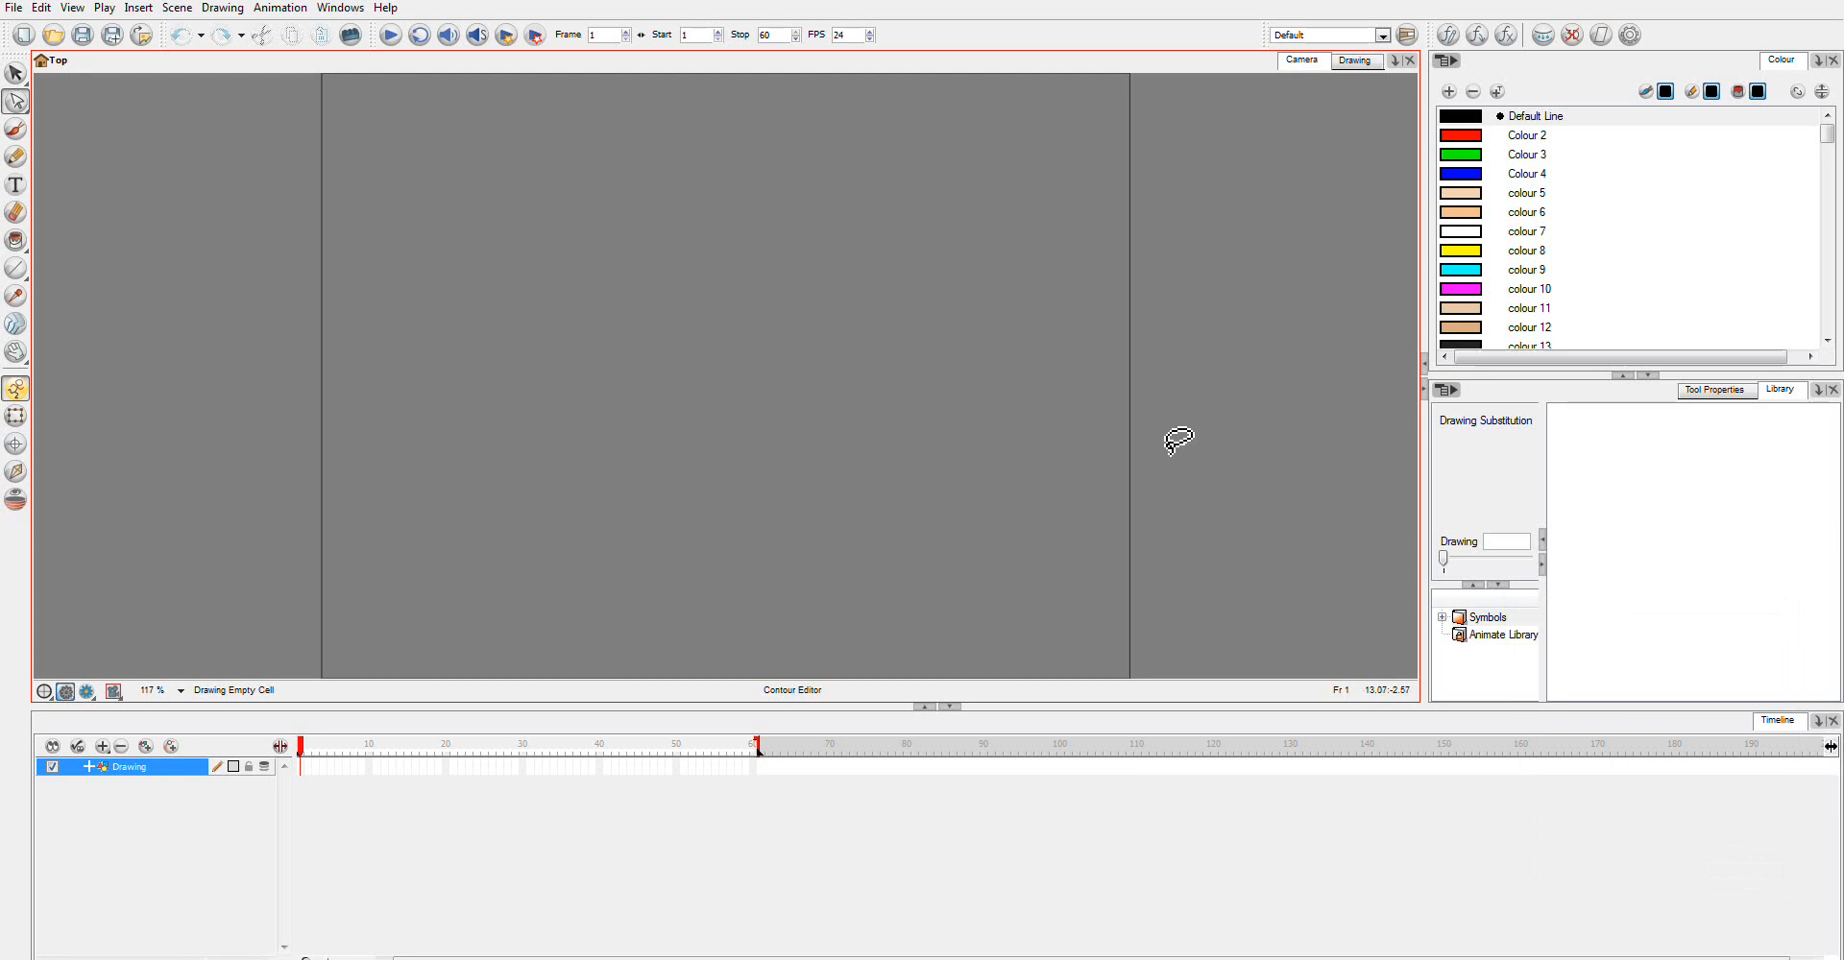
{"action": "mouse_move", "coordinate": [674, 154]}
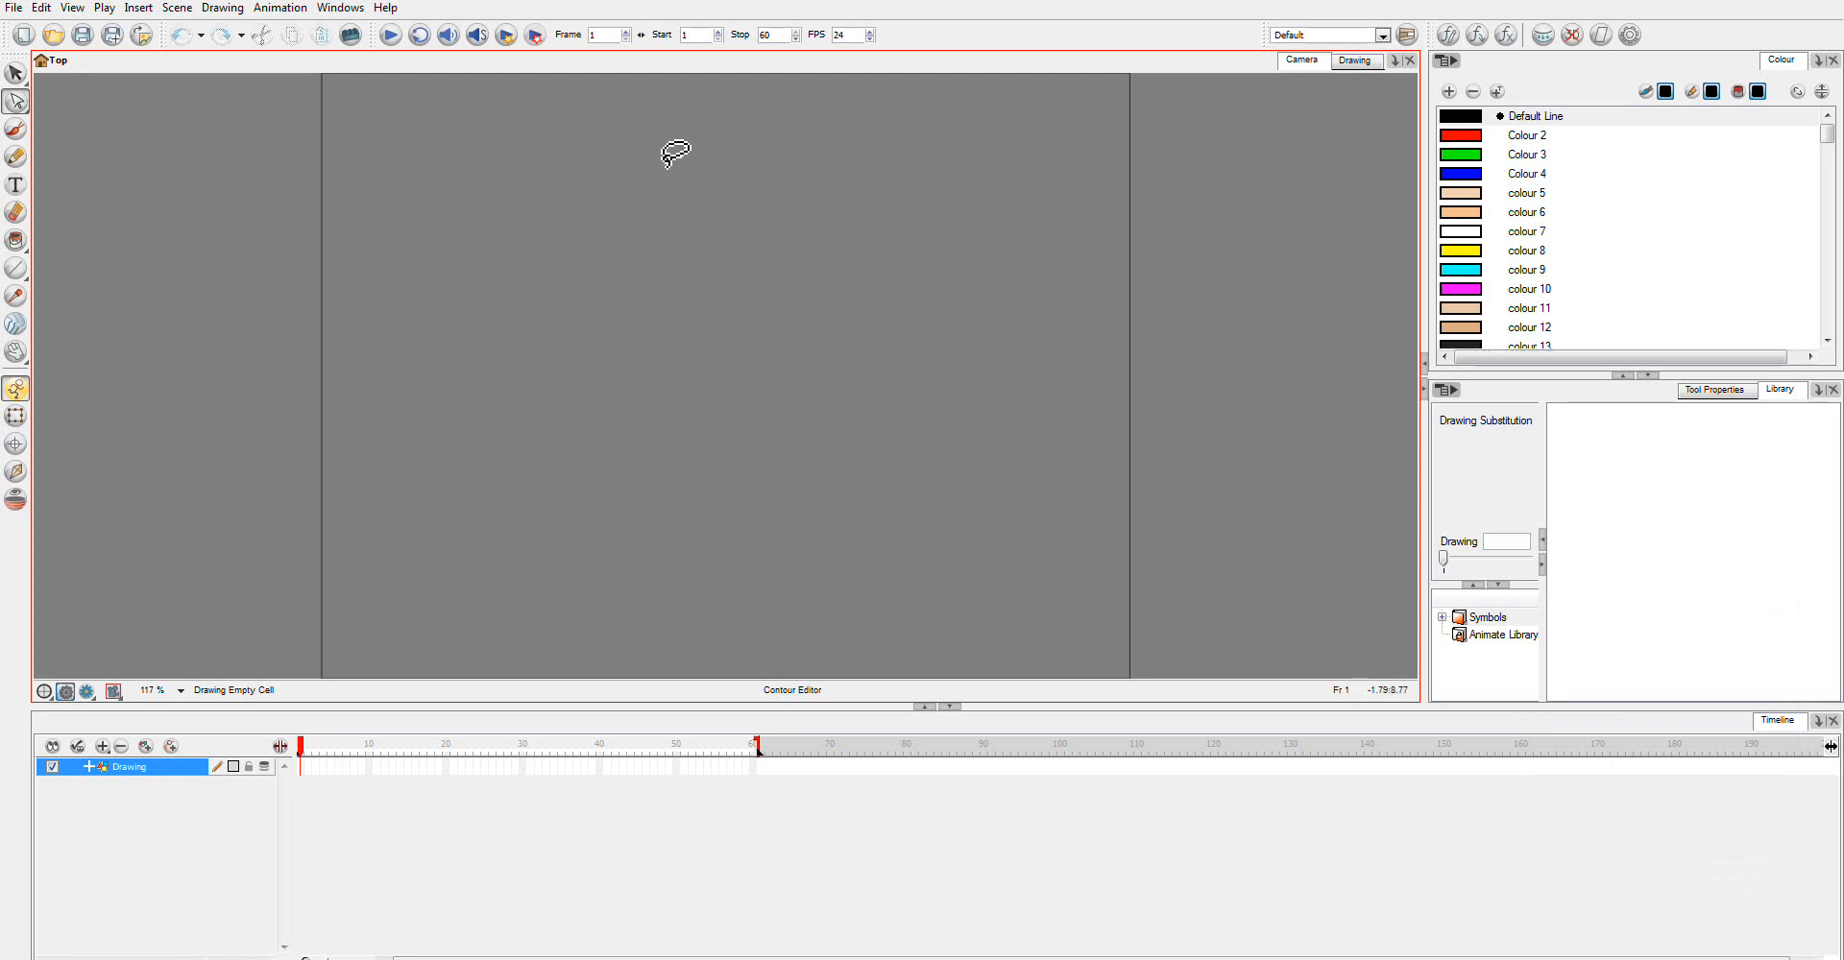
{"action": "mouse_move", "coordinate": [674, 133]}
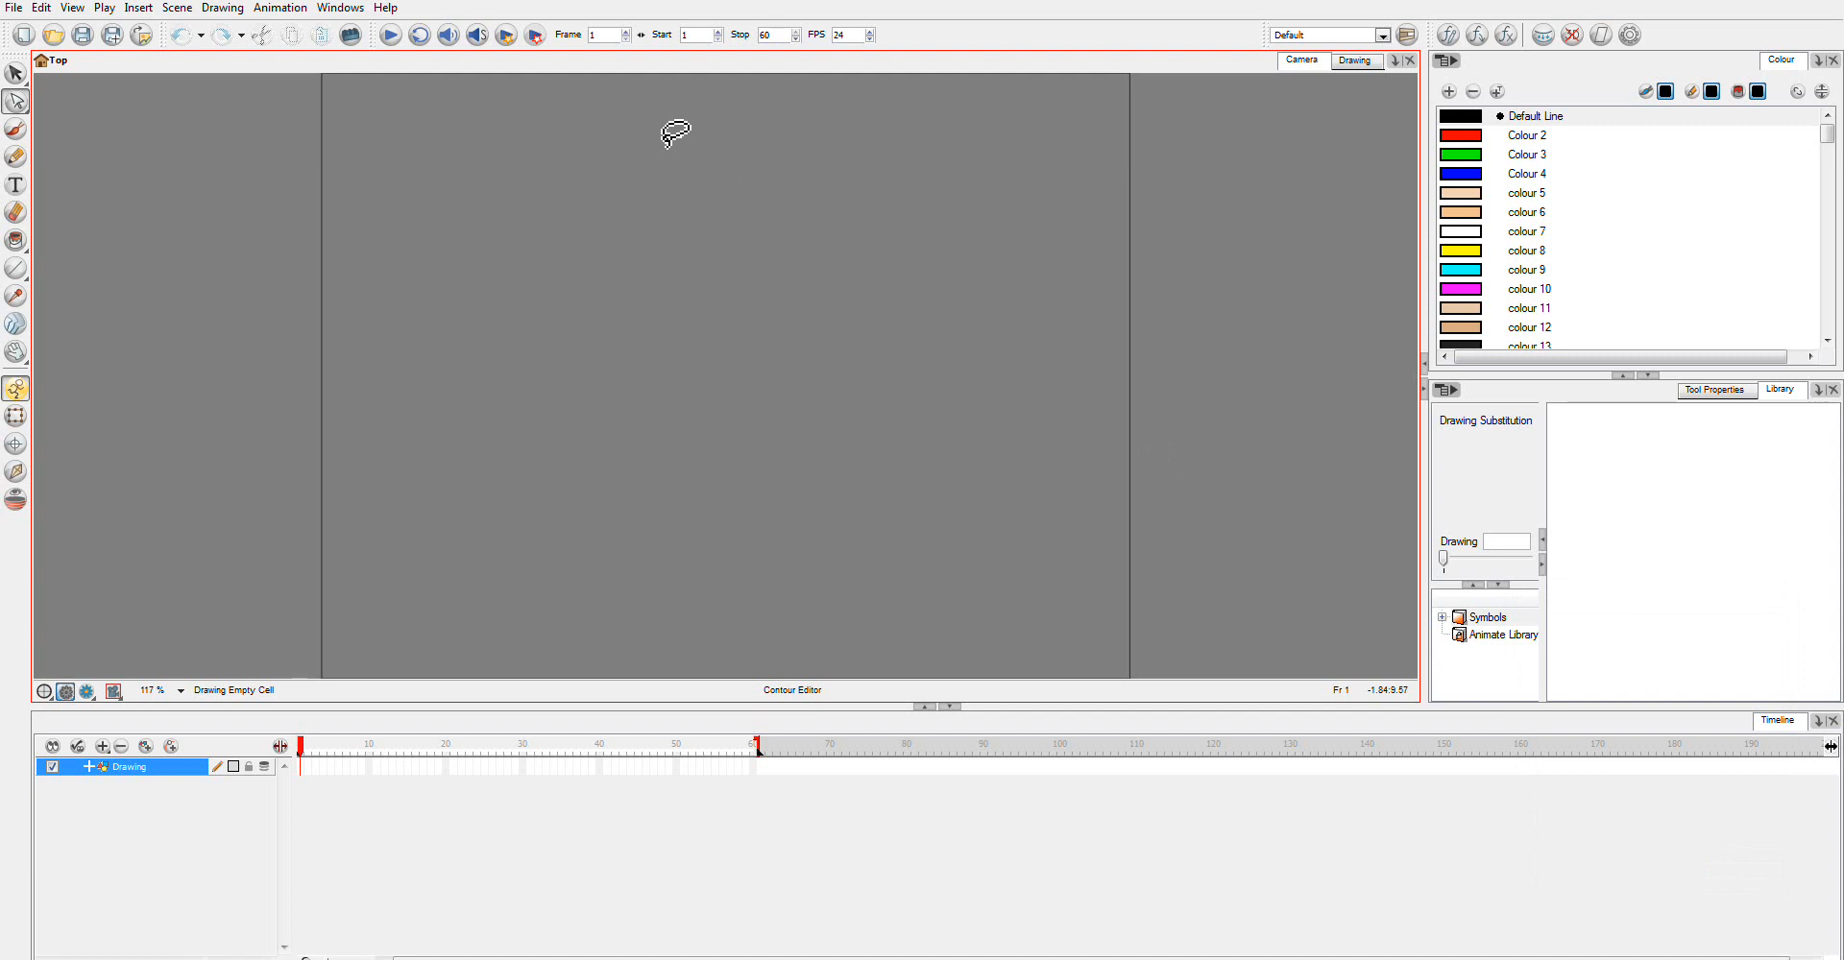
{"action": "mouse_move", "coordinate": [565, 418]}
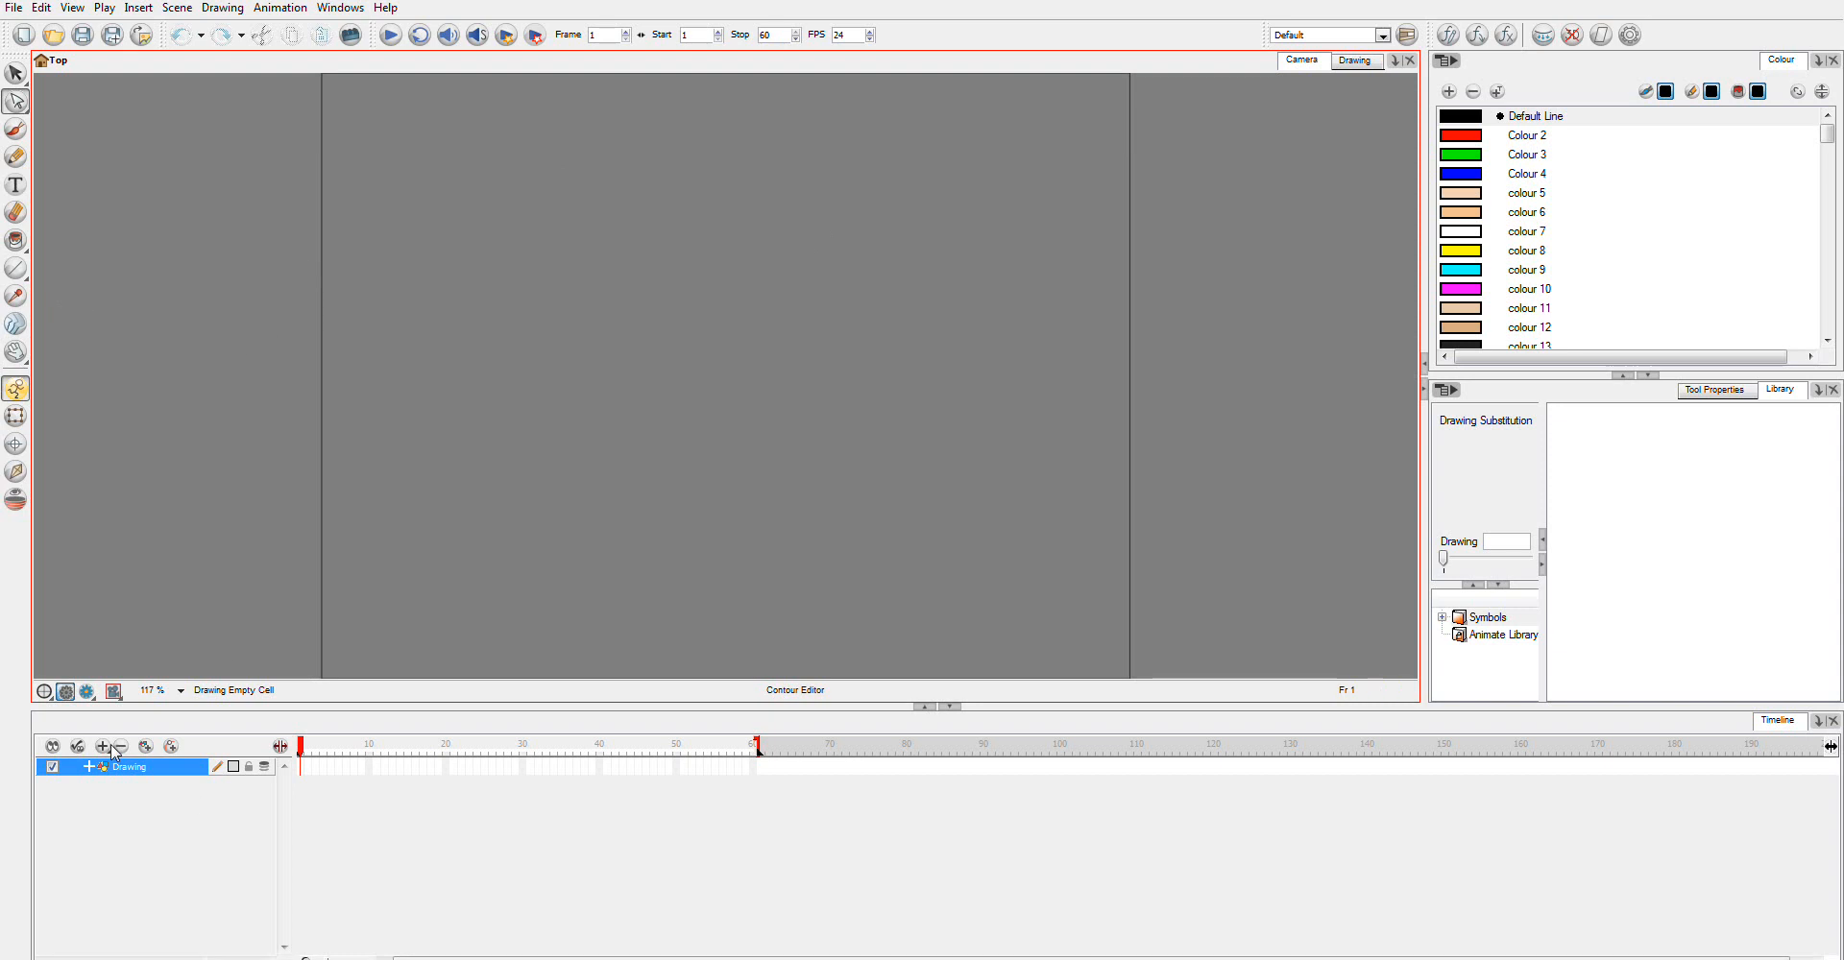
Add a grey (169) Colour-Card layer, add a drawing layer, and rename Drawing to Letter
{"action": "left_click", "coordinate": [101, 745]}
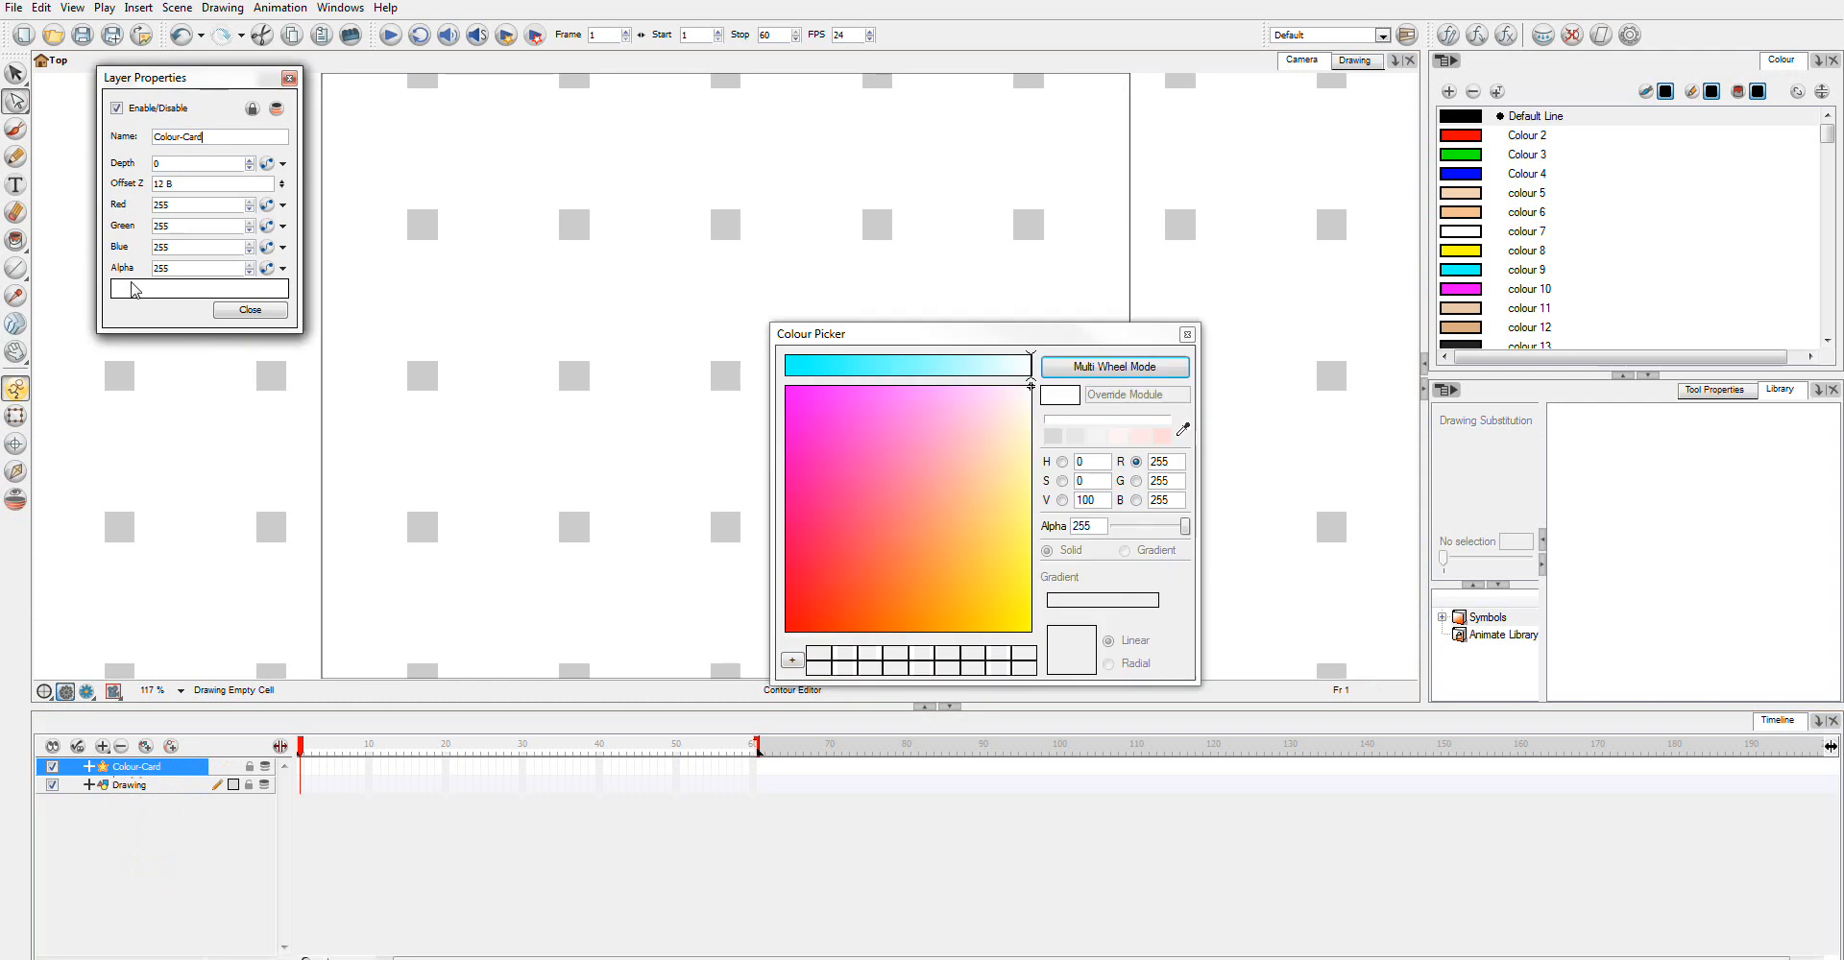
{"action": "left_click", "coordinate": [1112, 366]}
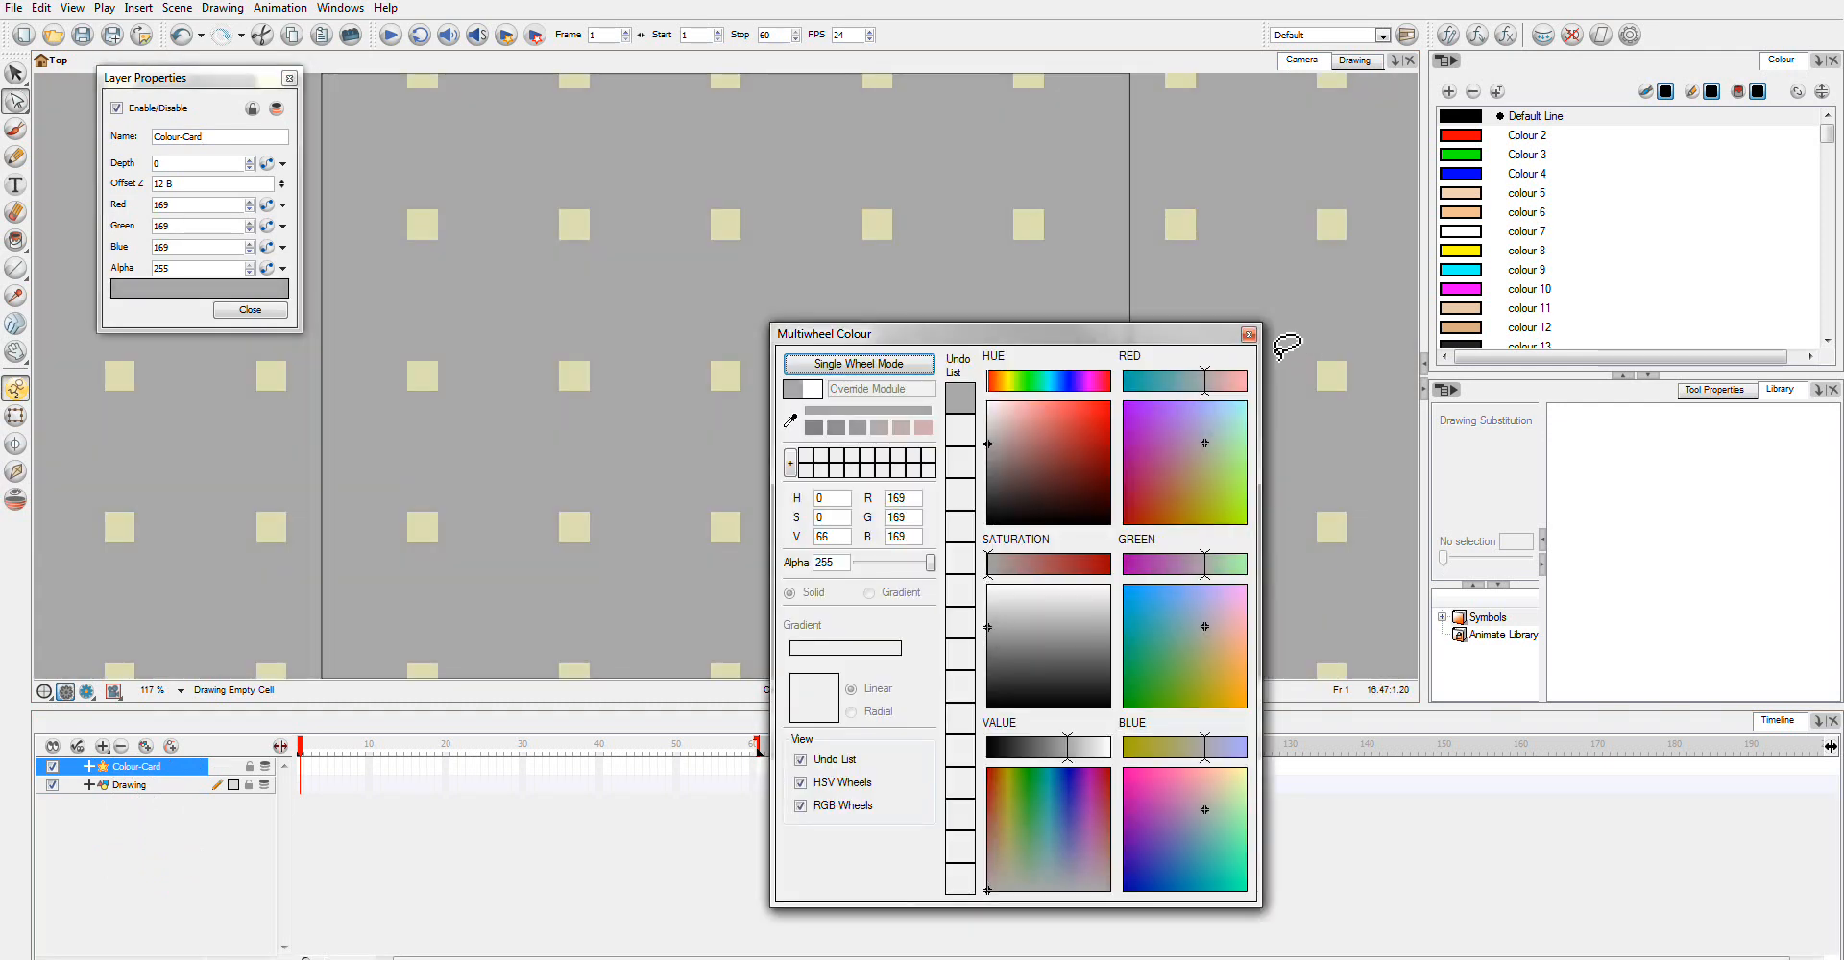
{"action": "left_click", "coordinate": [1250, 335]}
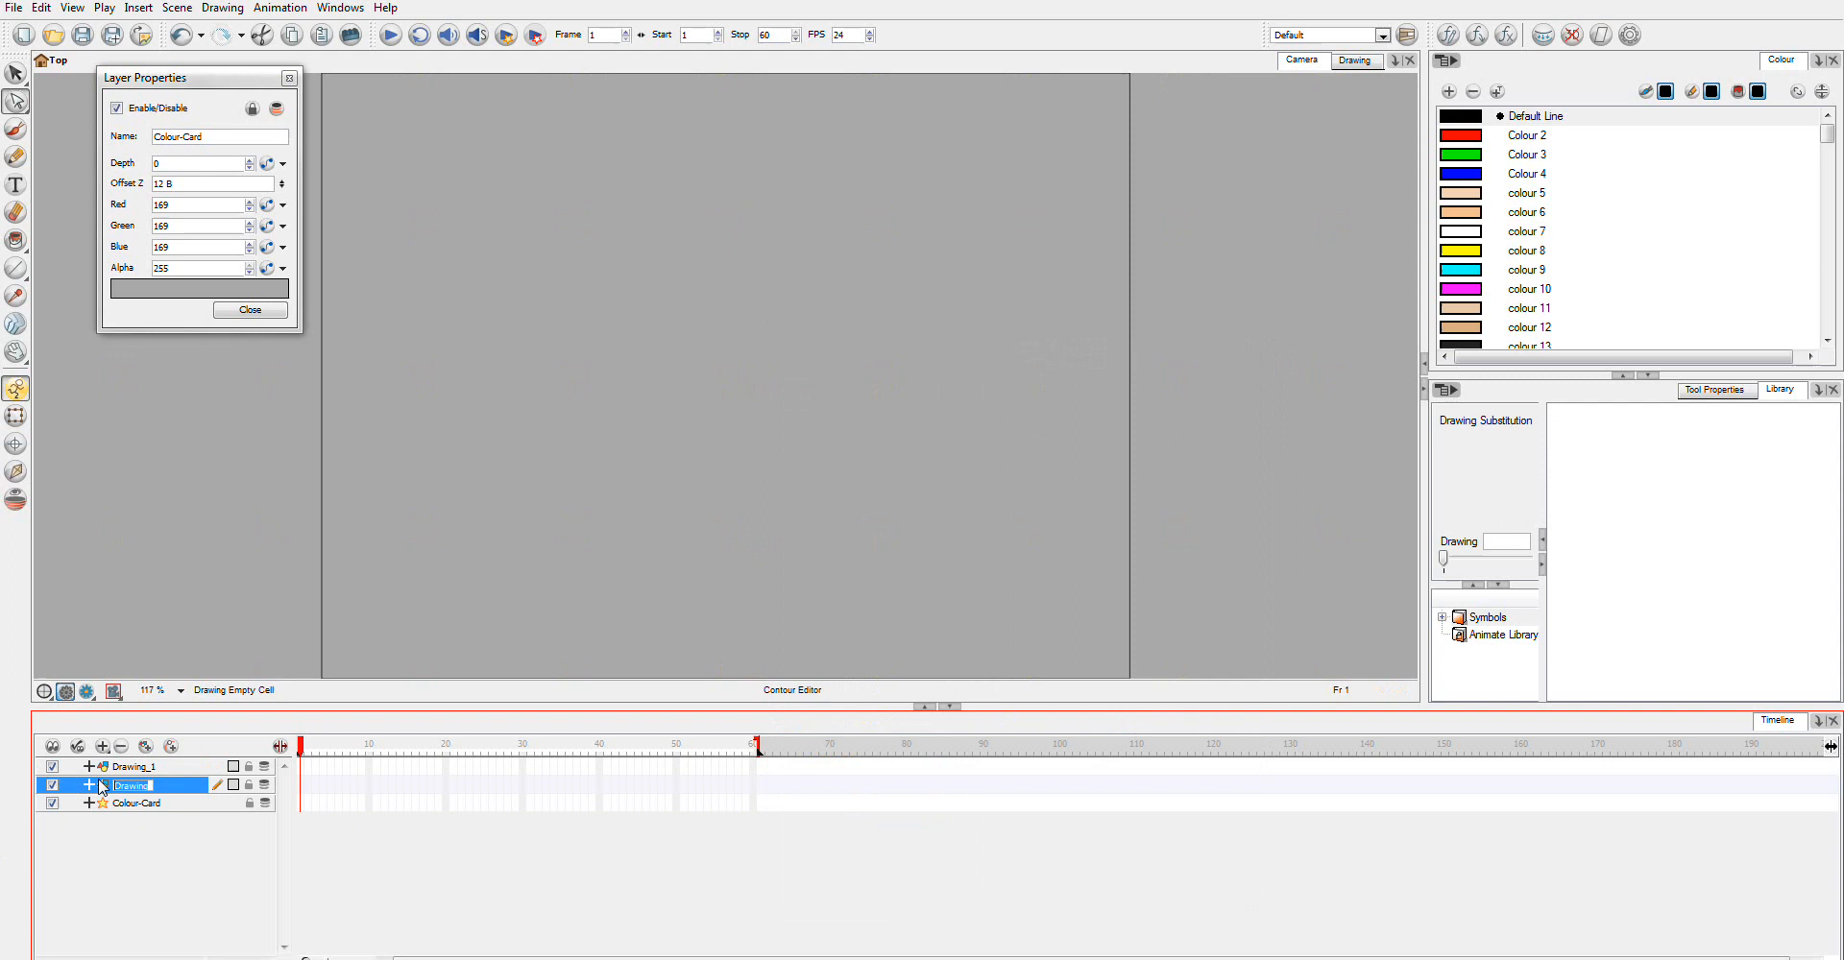
{"action": "type", "text": "Letter"}
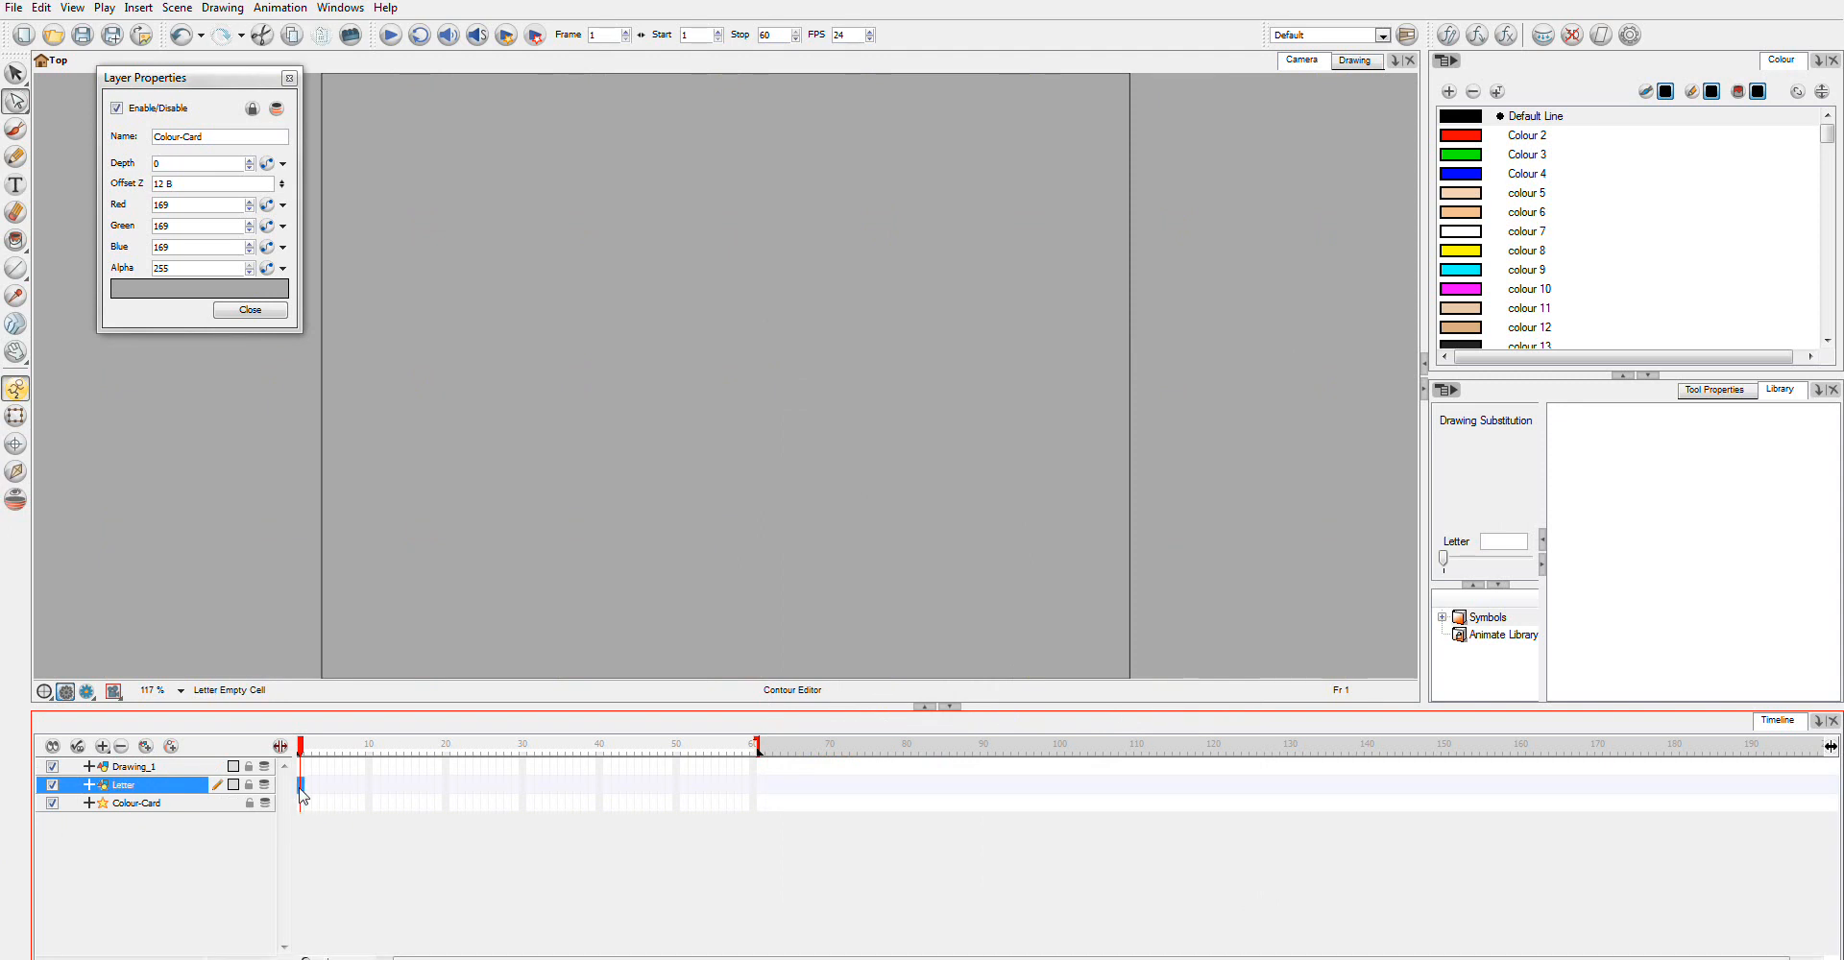
Type a red letter S at text size 200 with the Text tool on the Letter layer
{"action": "left_click", "coordinate": [250, 309]}
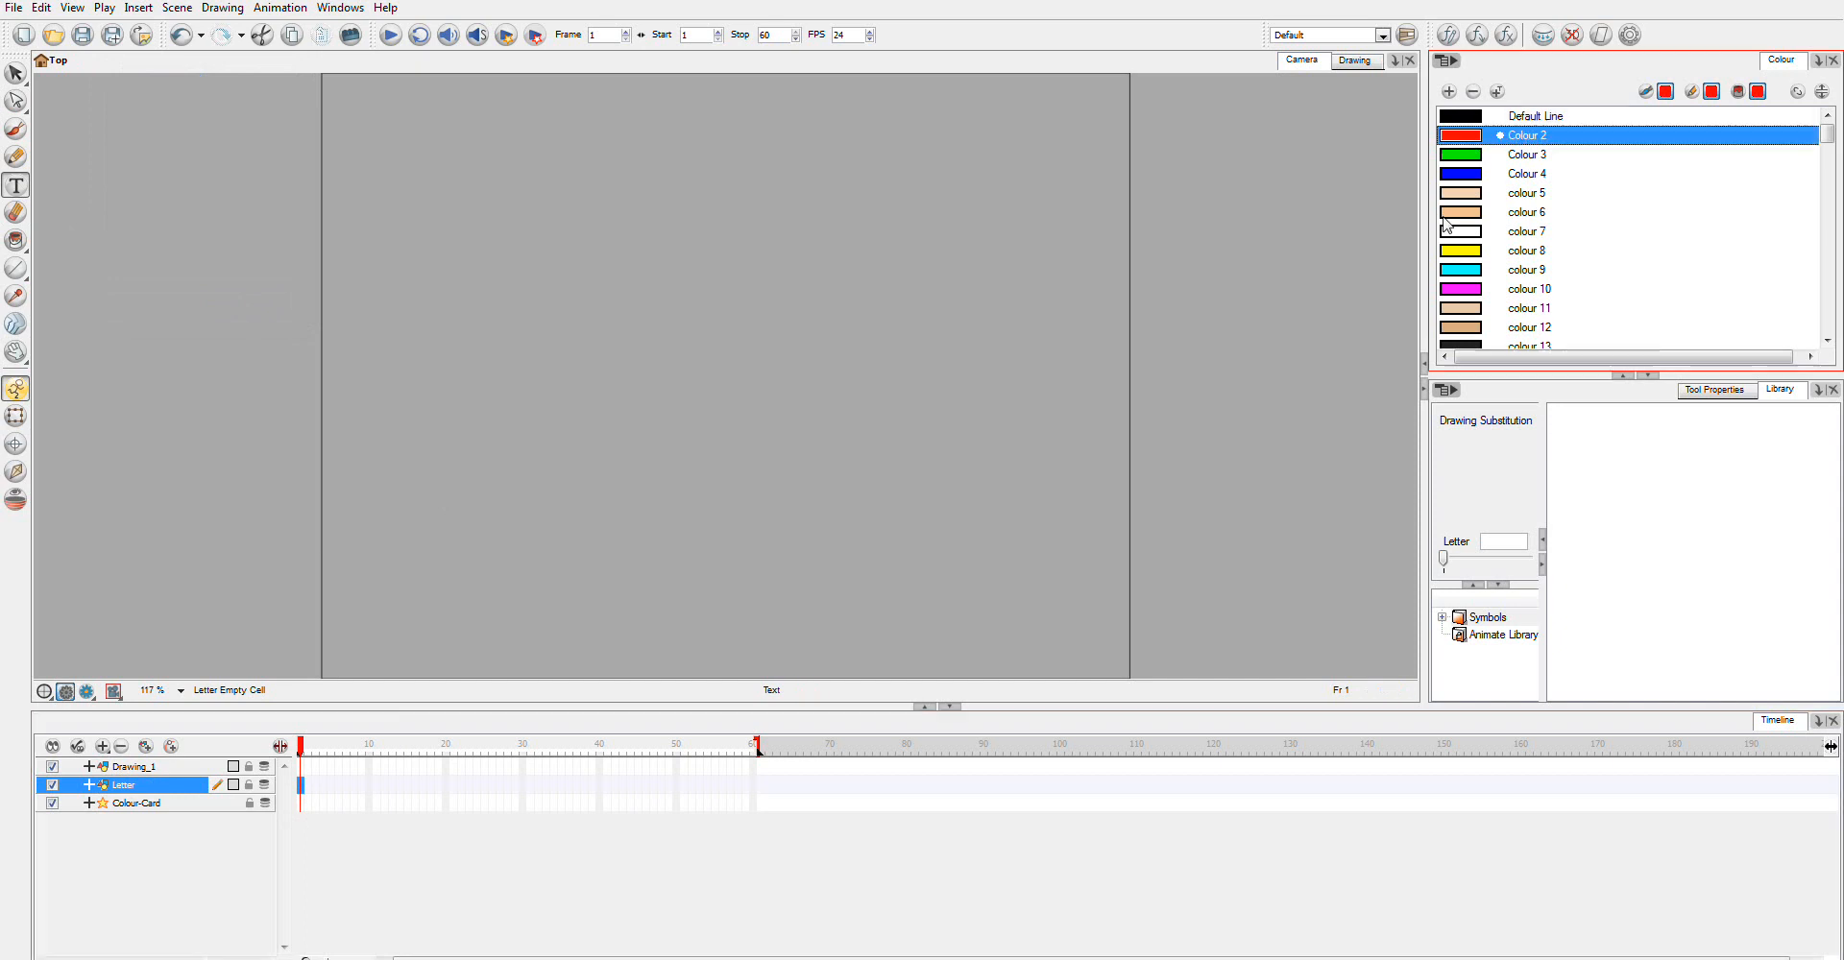
{"action": "mouse_move", "coordinate": [480, 323]}
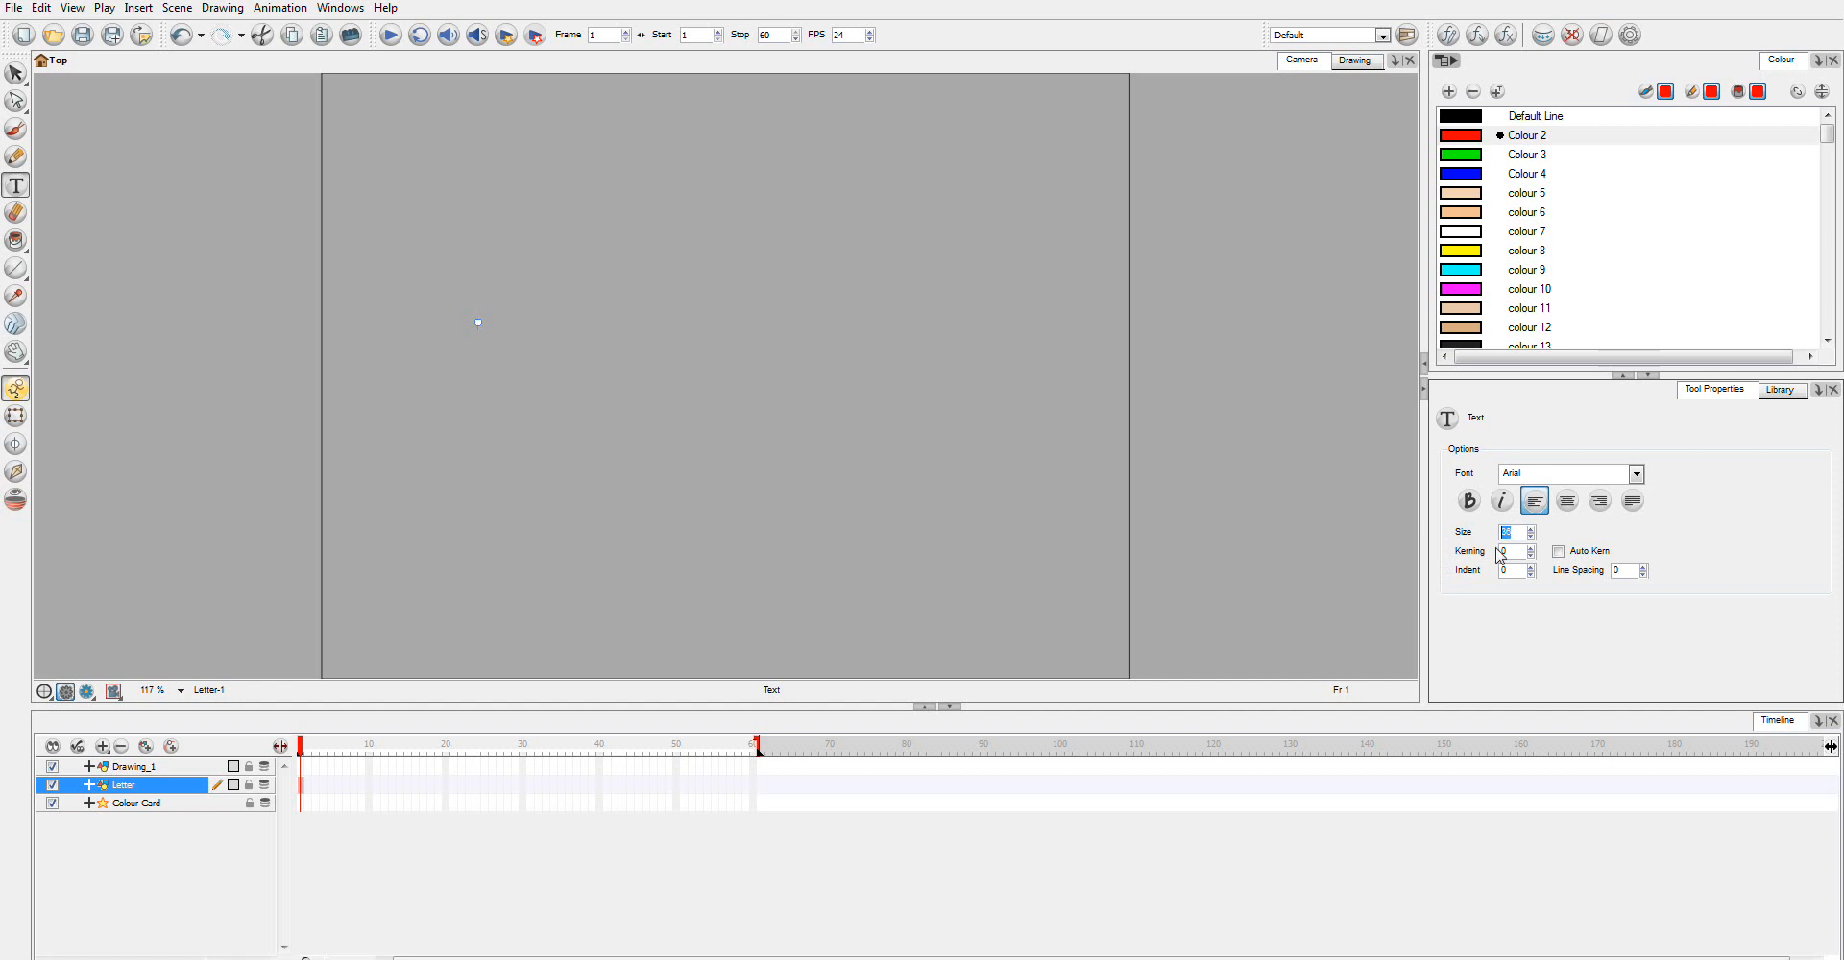
{"action": "type", "text": "30"}
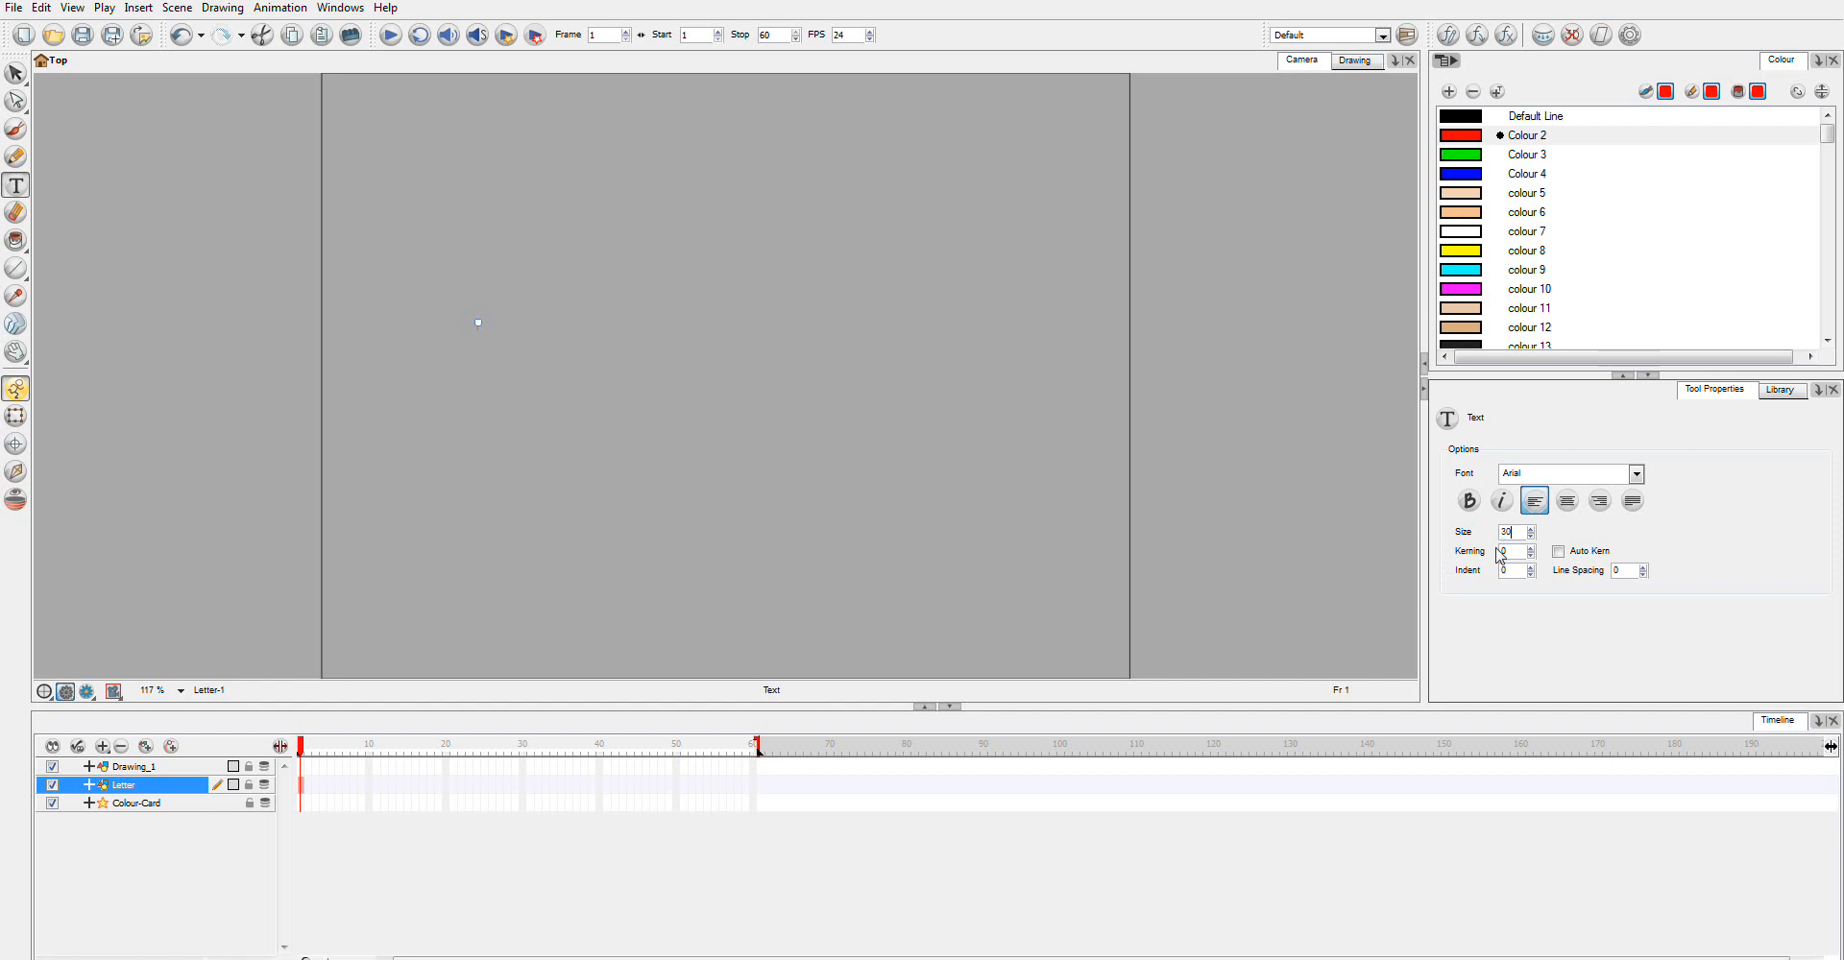
{"action": "type", "text": "200"}
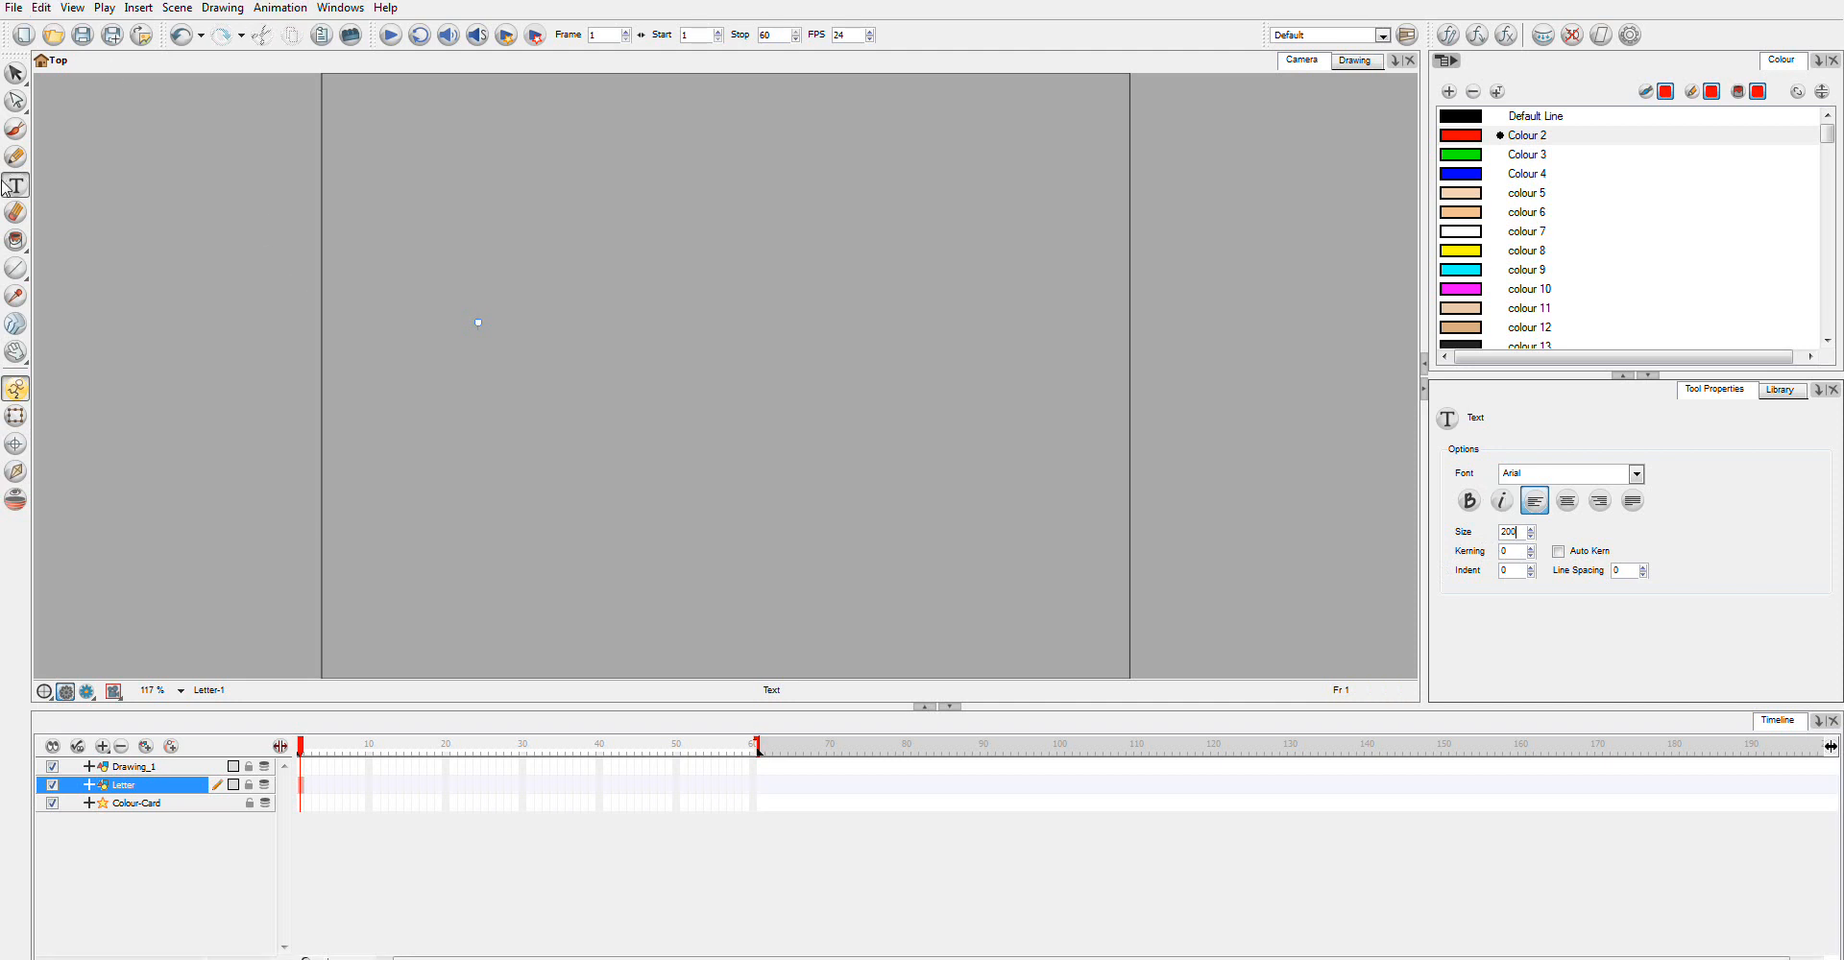
{"action": "mouse_move", "coordinate": [522, 338]}
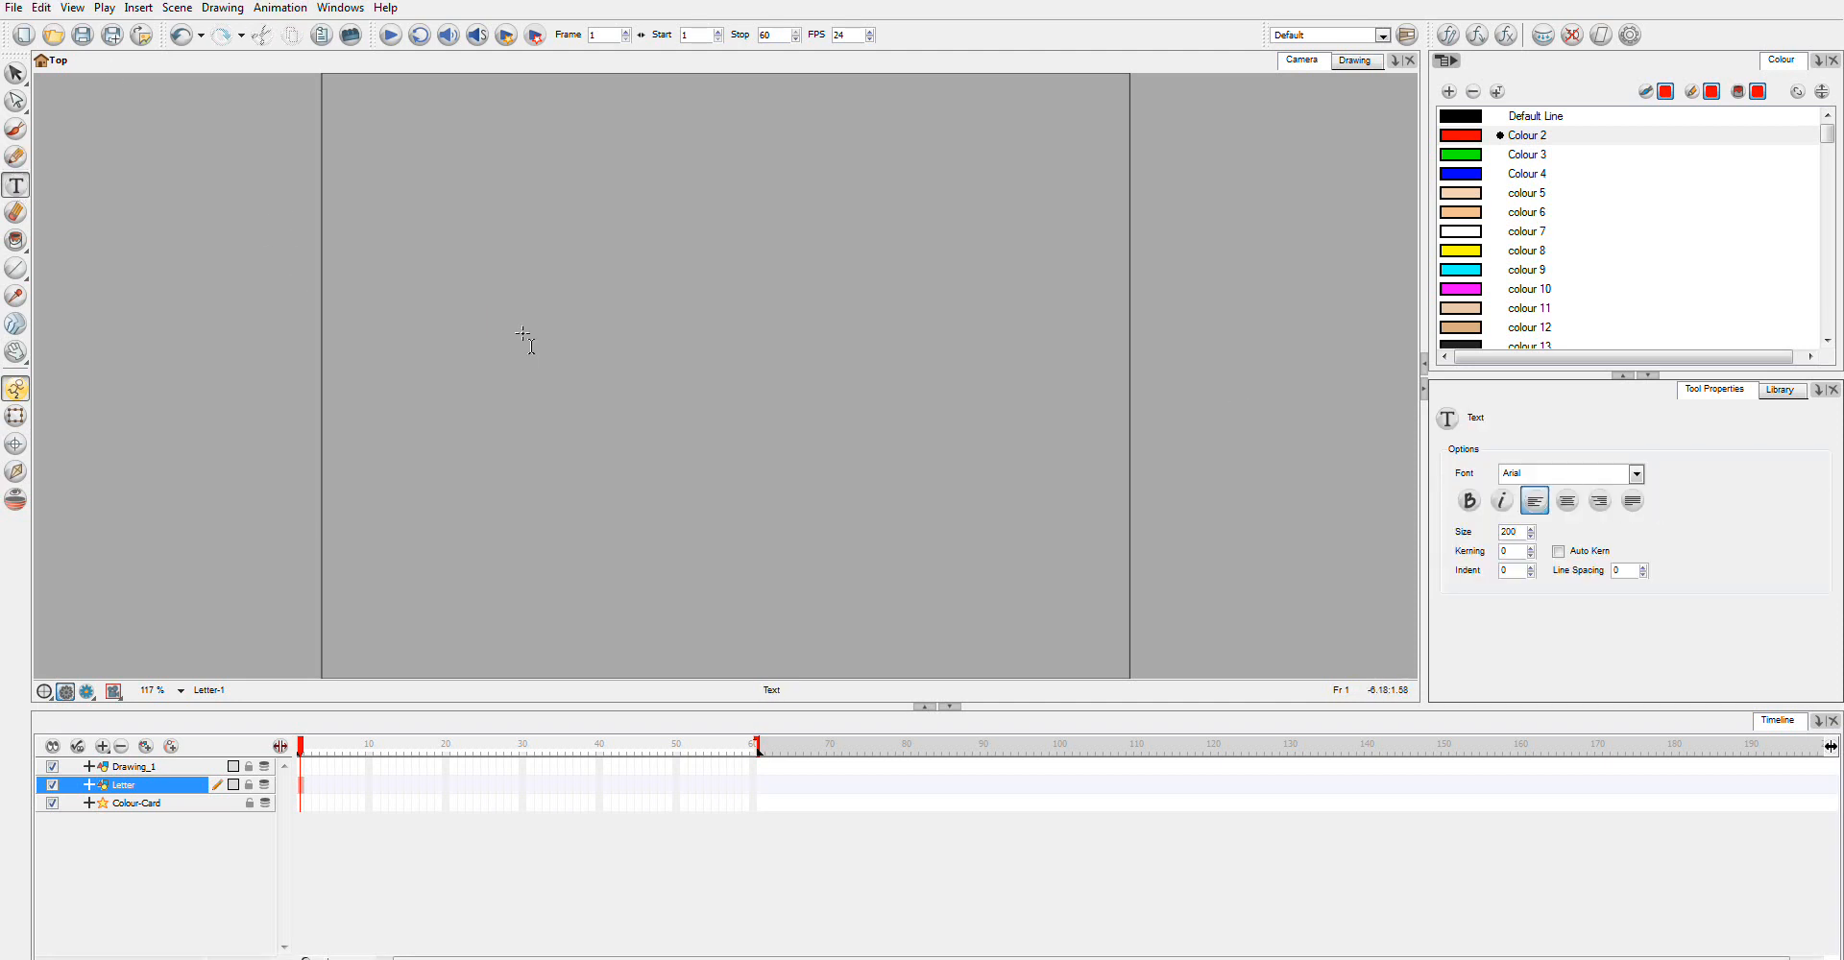
{"action": "type", "text": "S"}
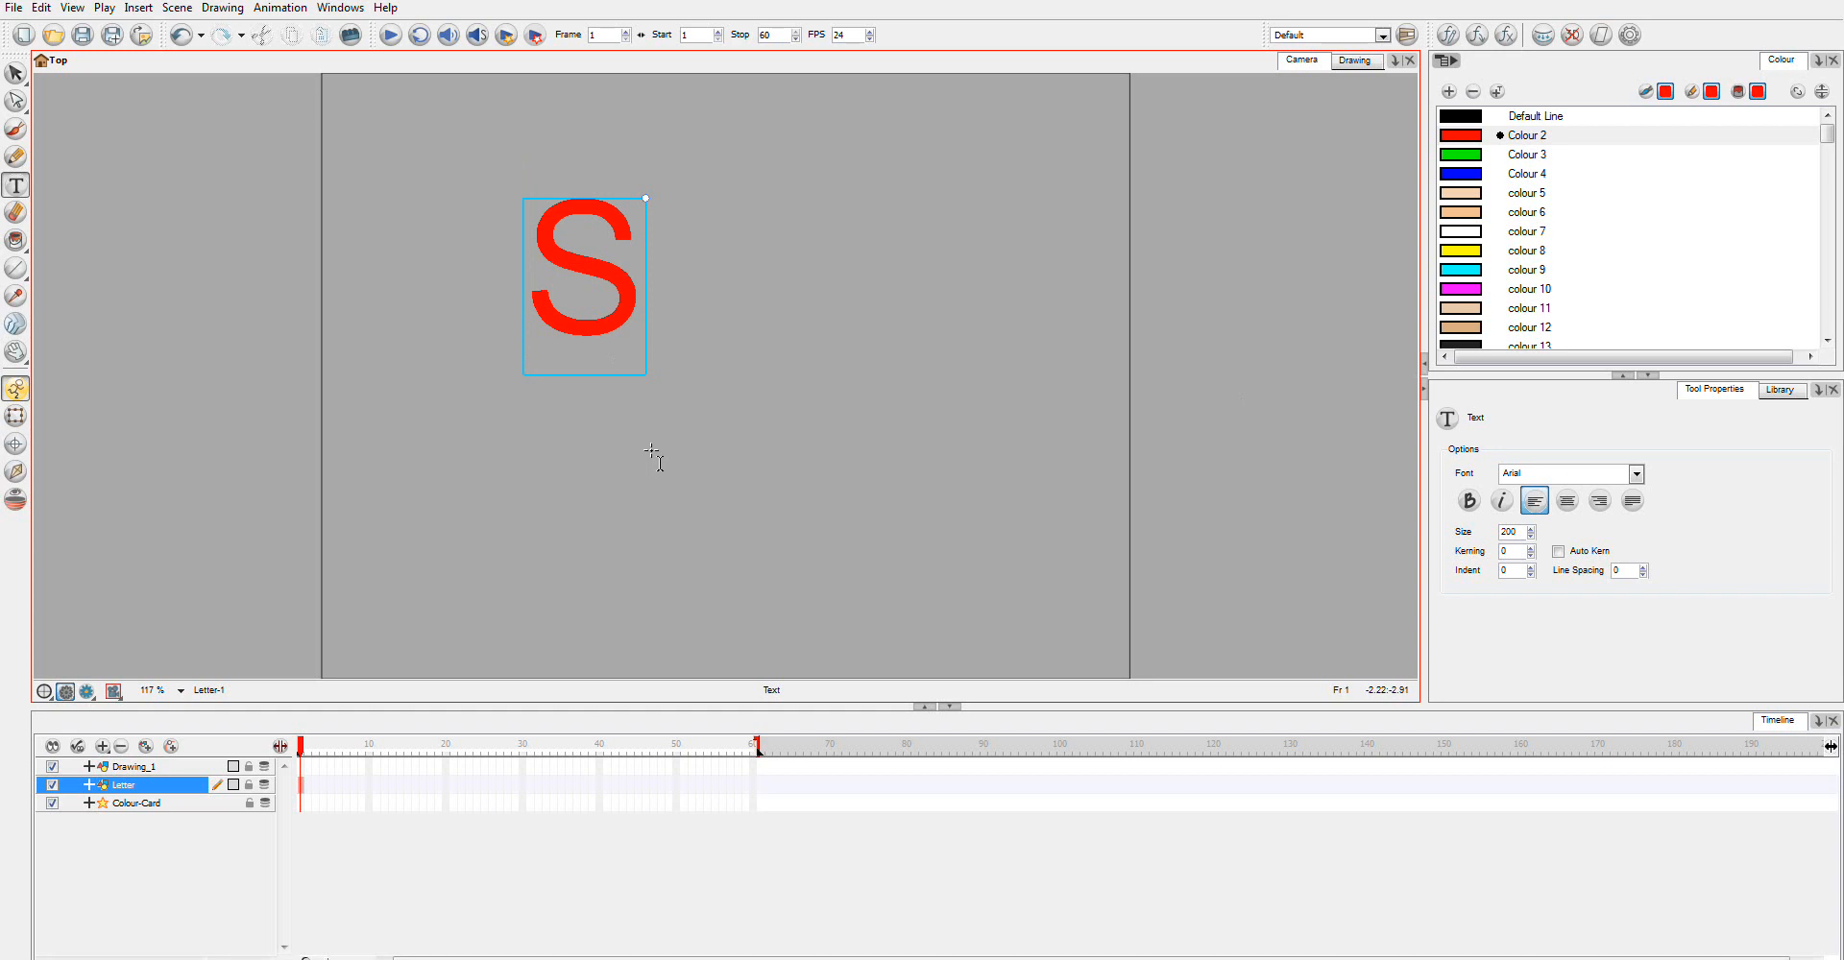
Select the red S and scale it up by a corner handle to fill the stage height
{"action": "left_click", "coordinate": [15, 75]}
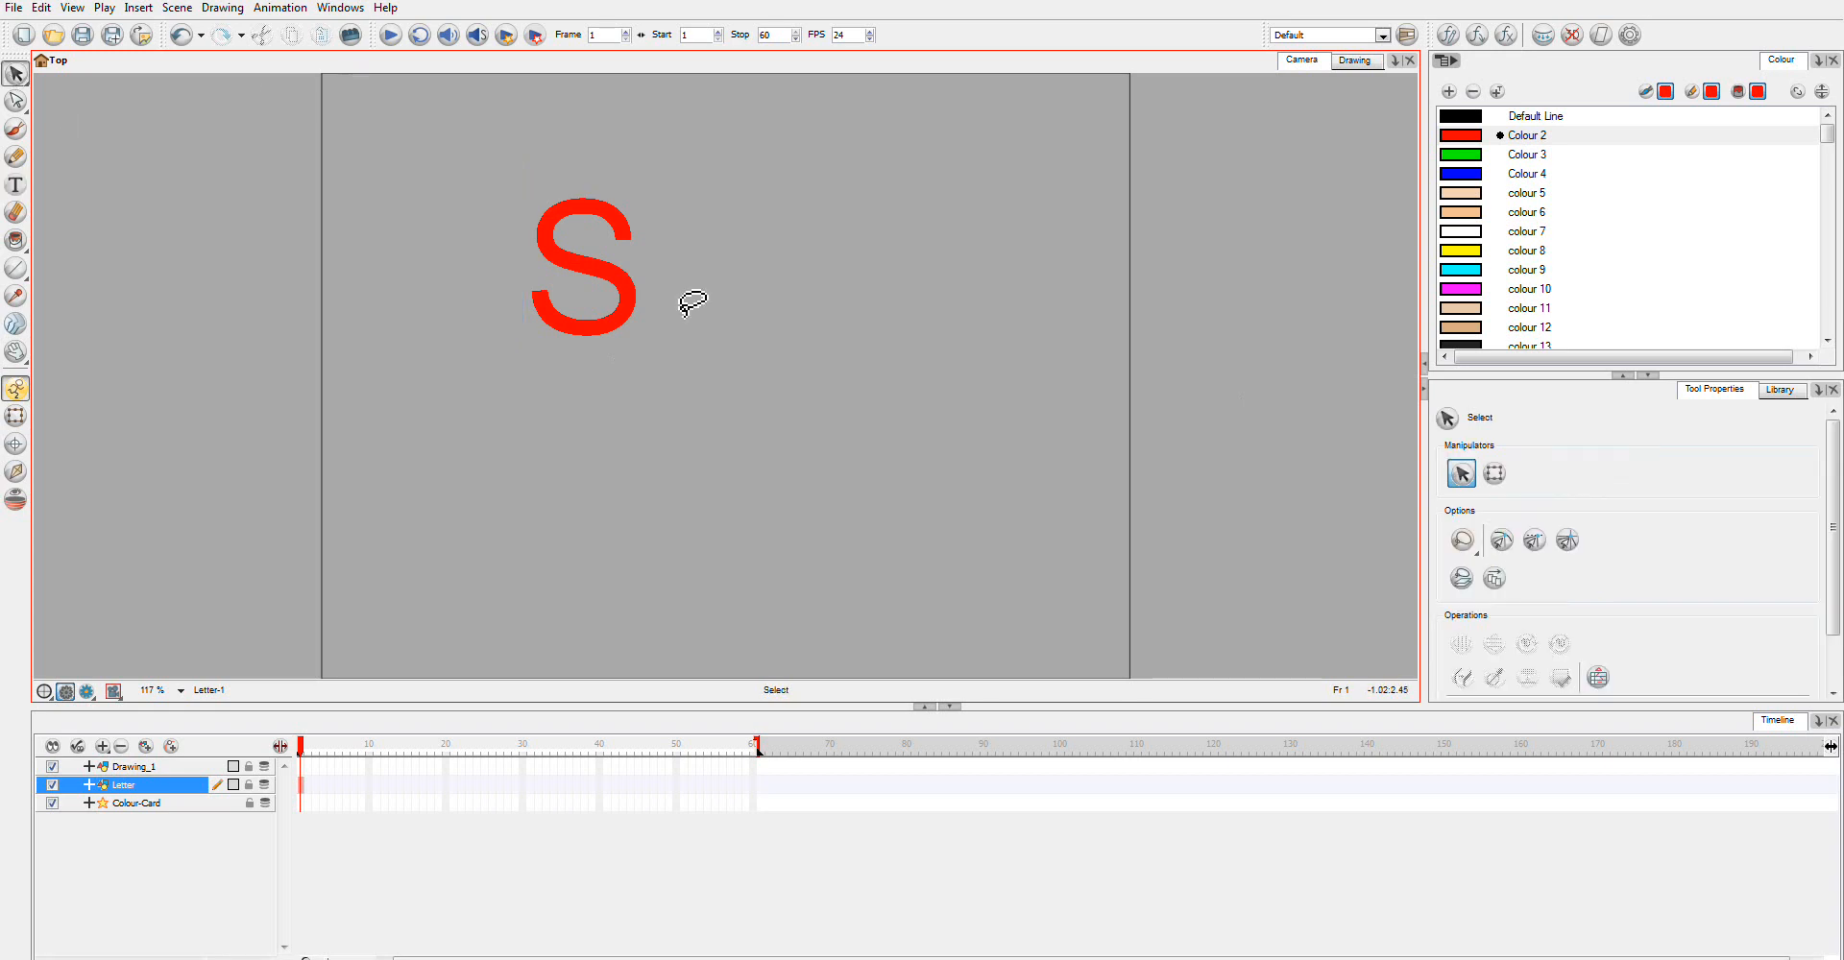
{"action": "left_click", "coordinate": [580, 265]}
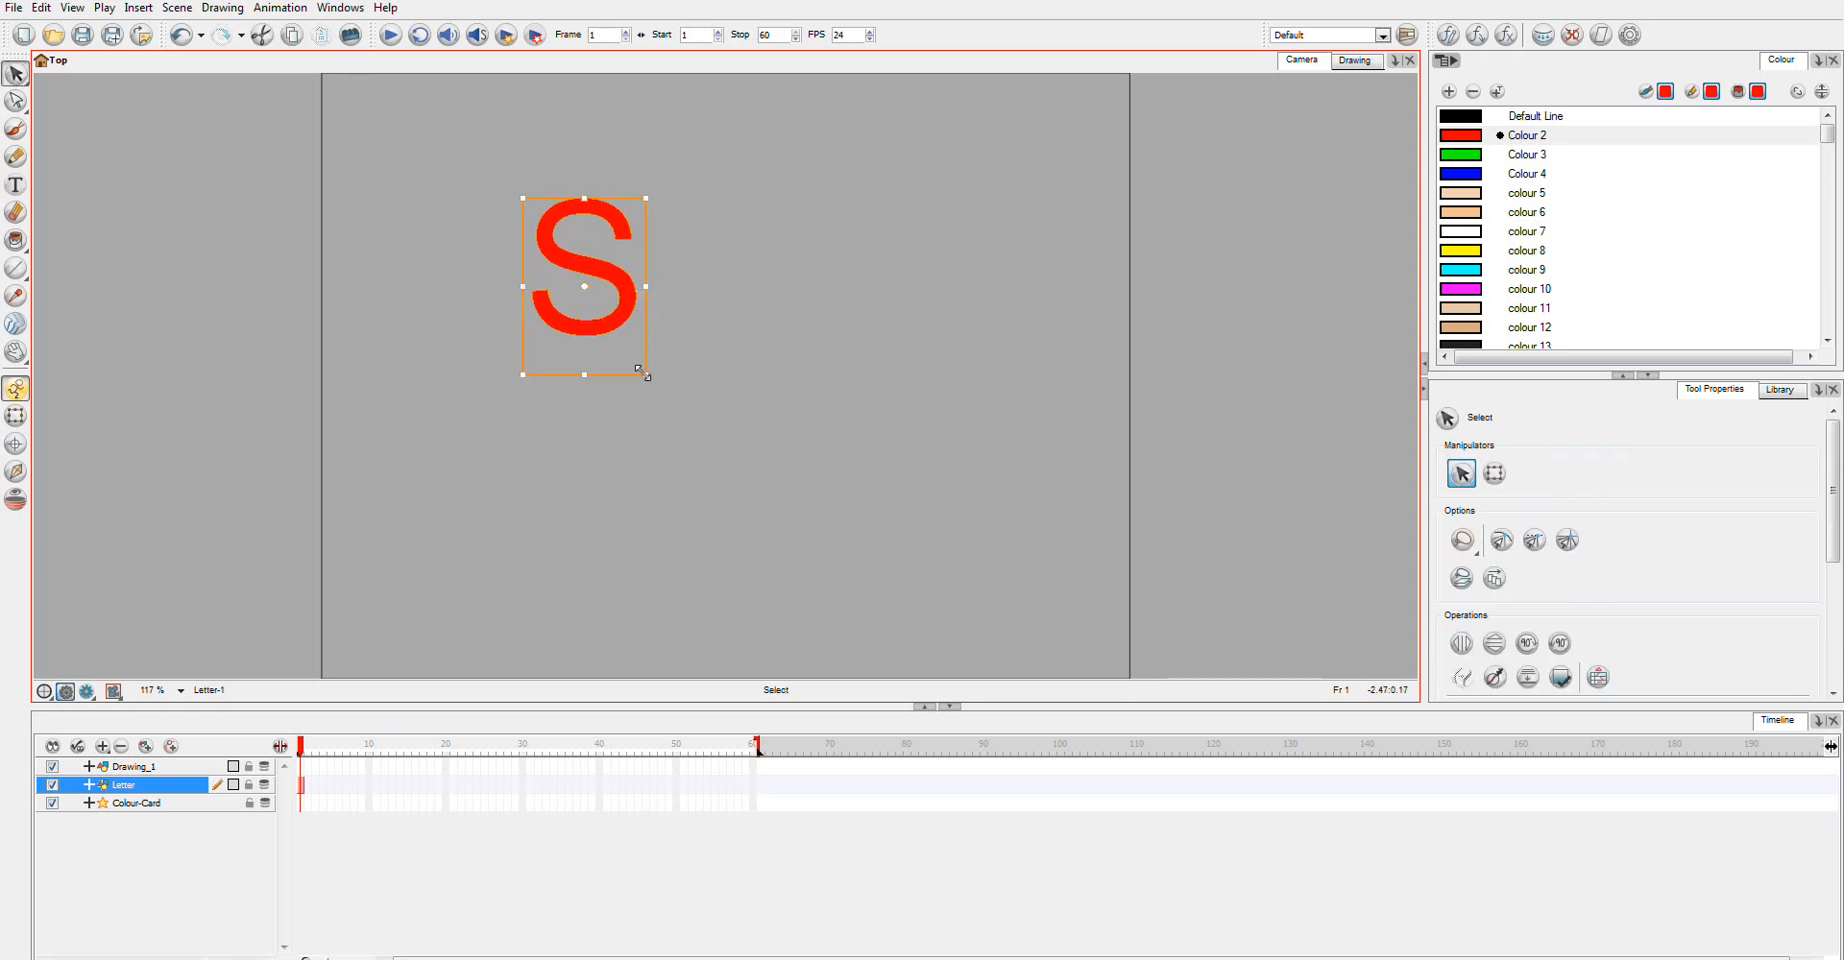
{"action": "left_click_drag", "start_coordinate": [645, 373], "coordinate": [849, 676]}
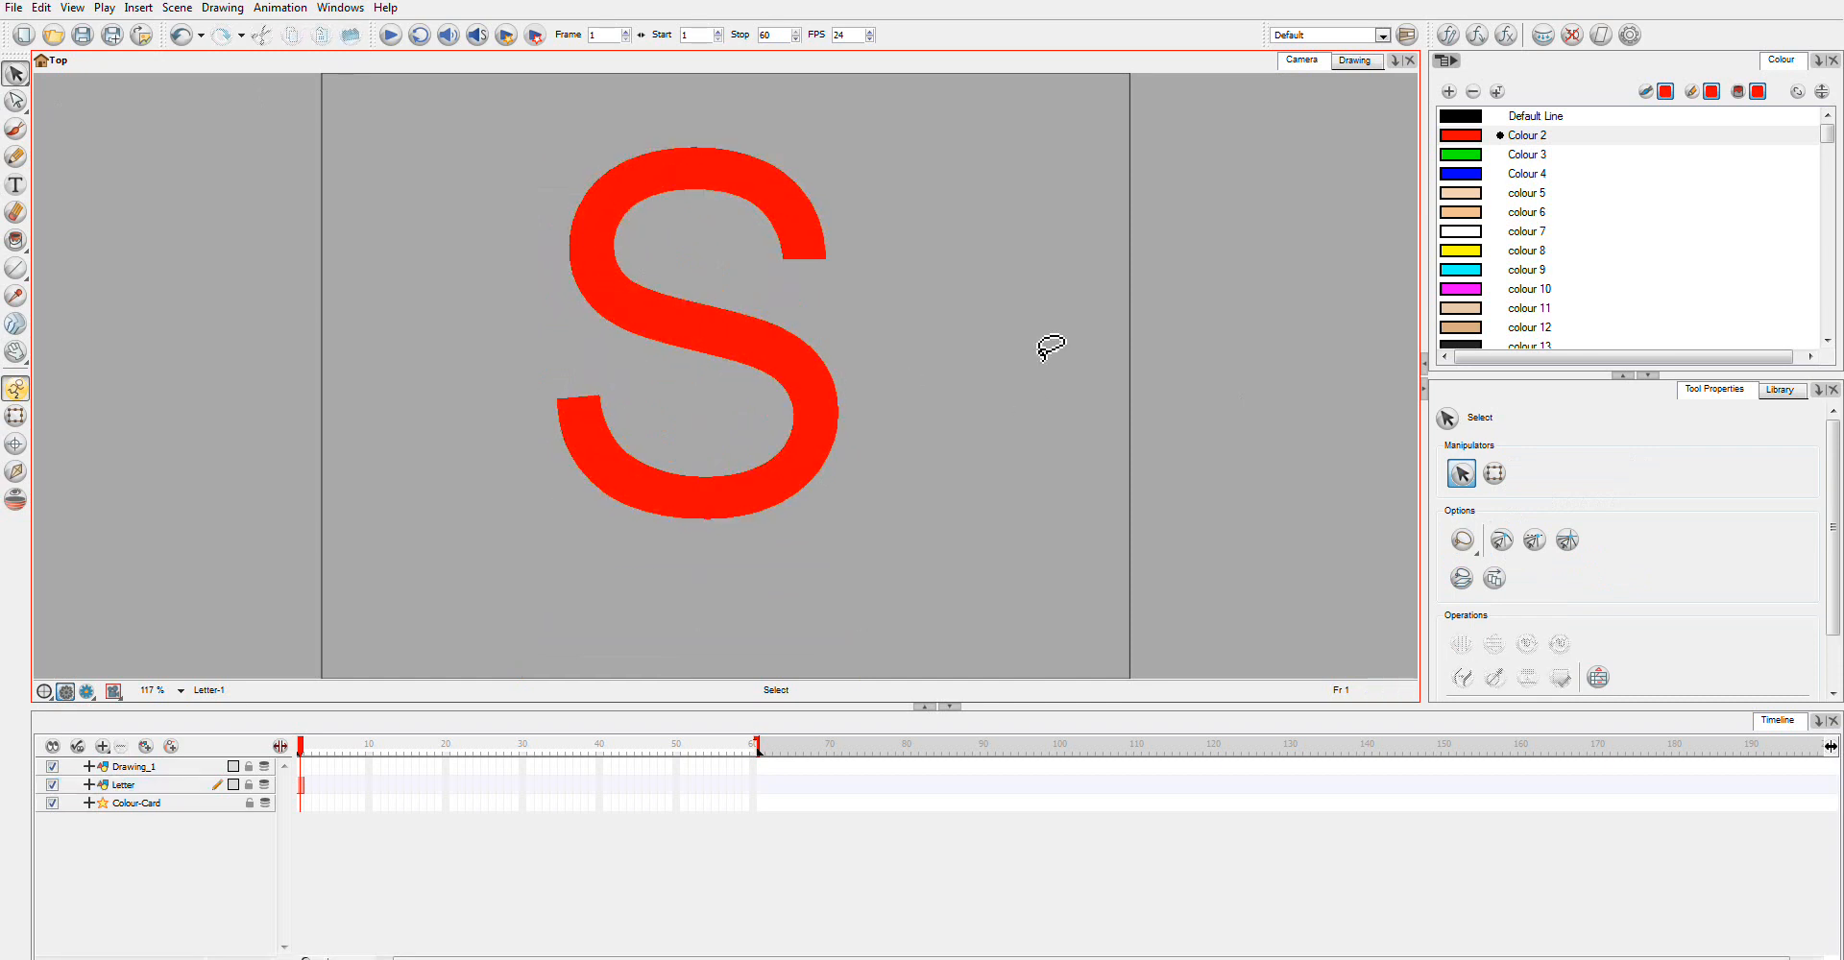
{"action": "mouse_move", "coordinate": [824, 281]}
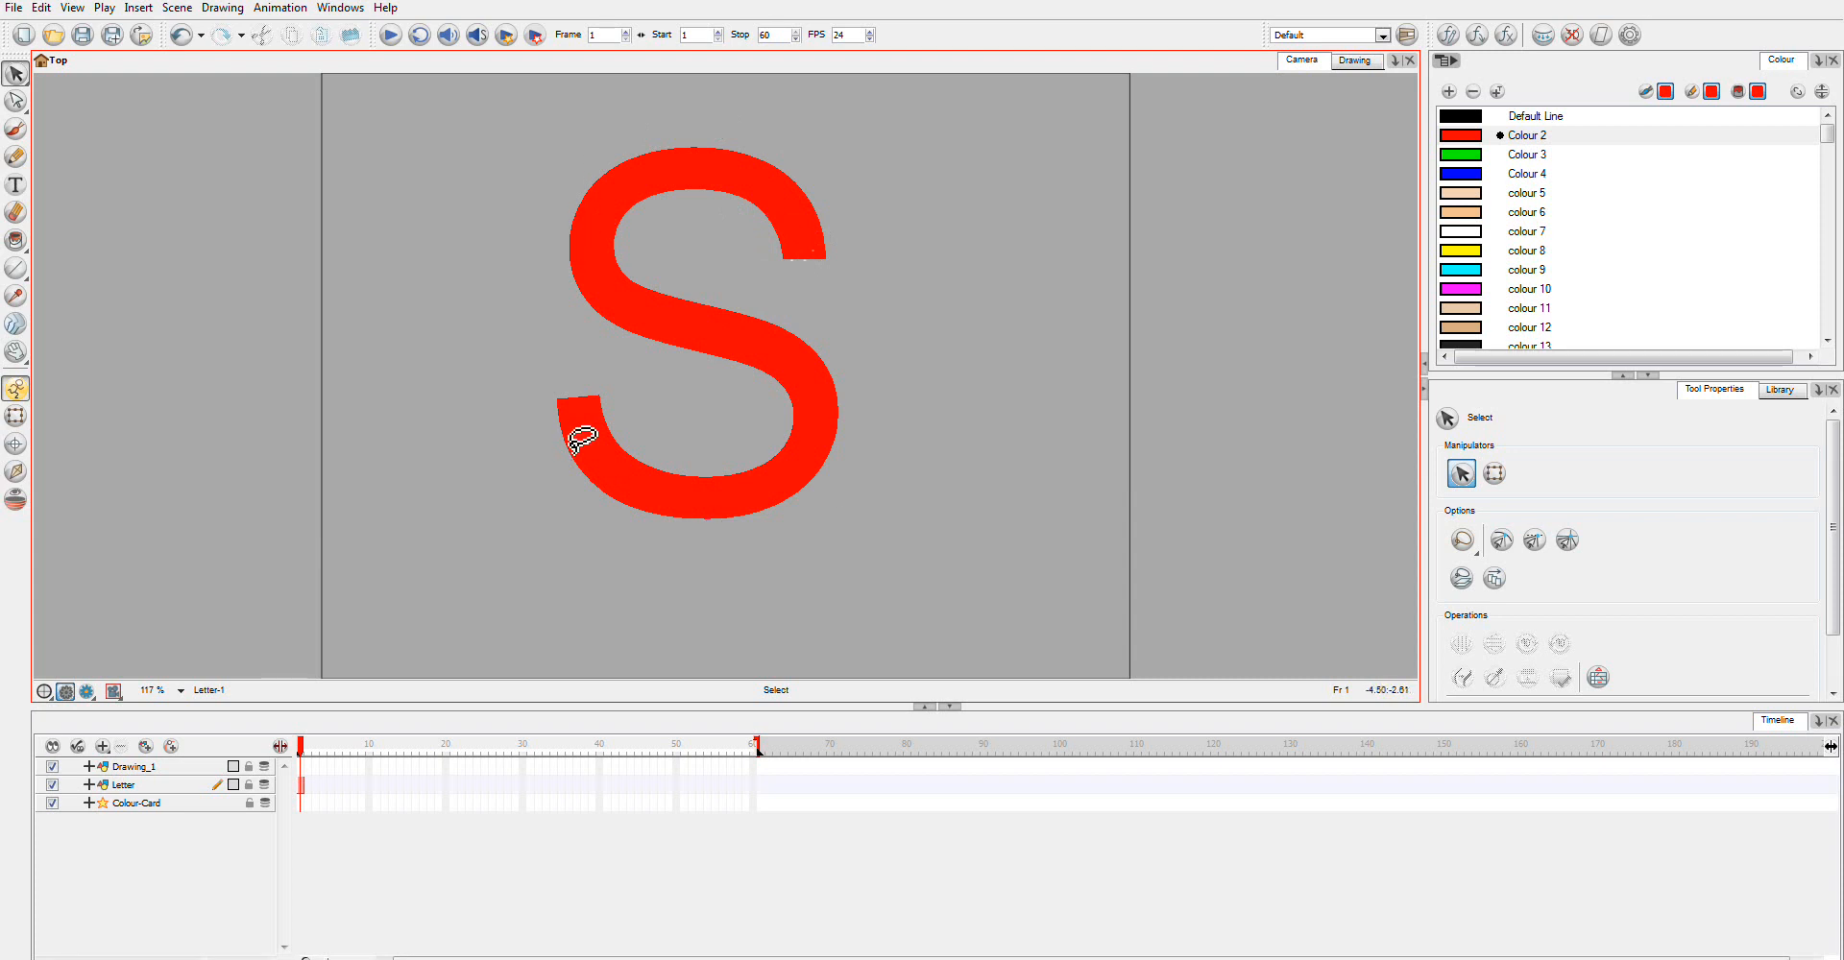
Rename layers in Layer Properties to Background and TipMask
{"action": "double_click", "coordinate": [116, 766]}
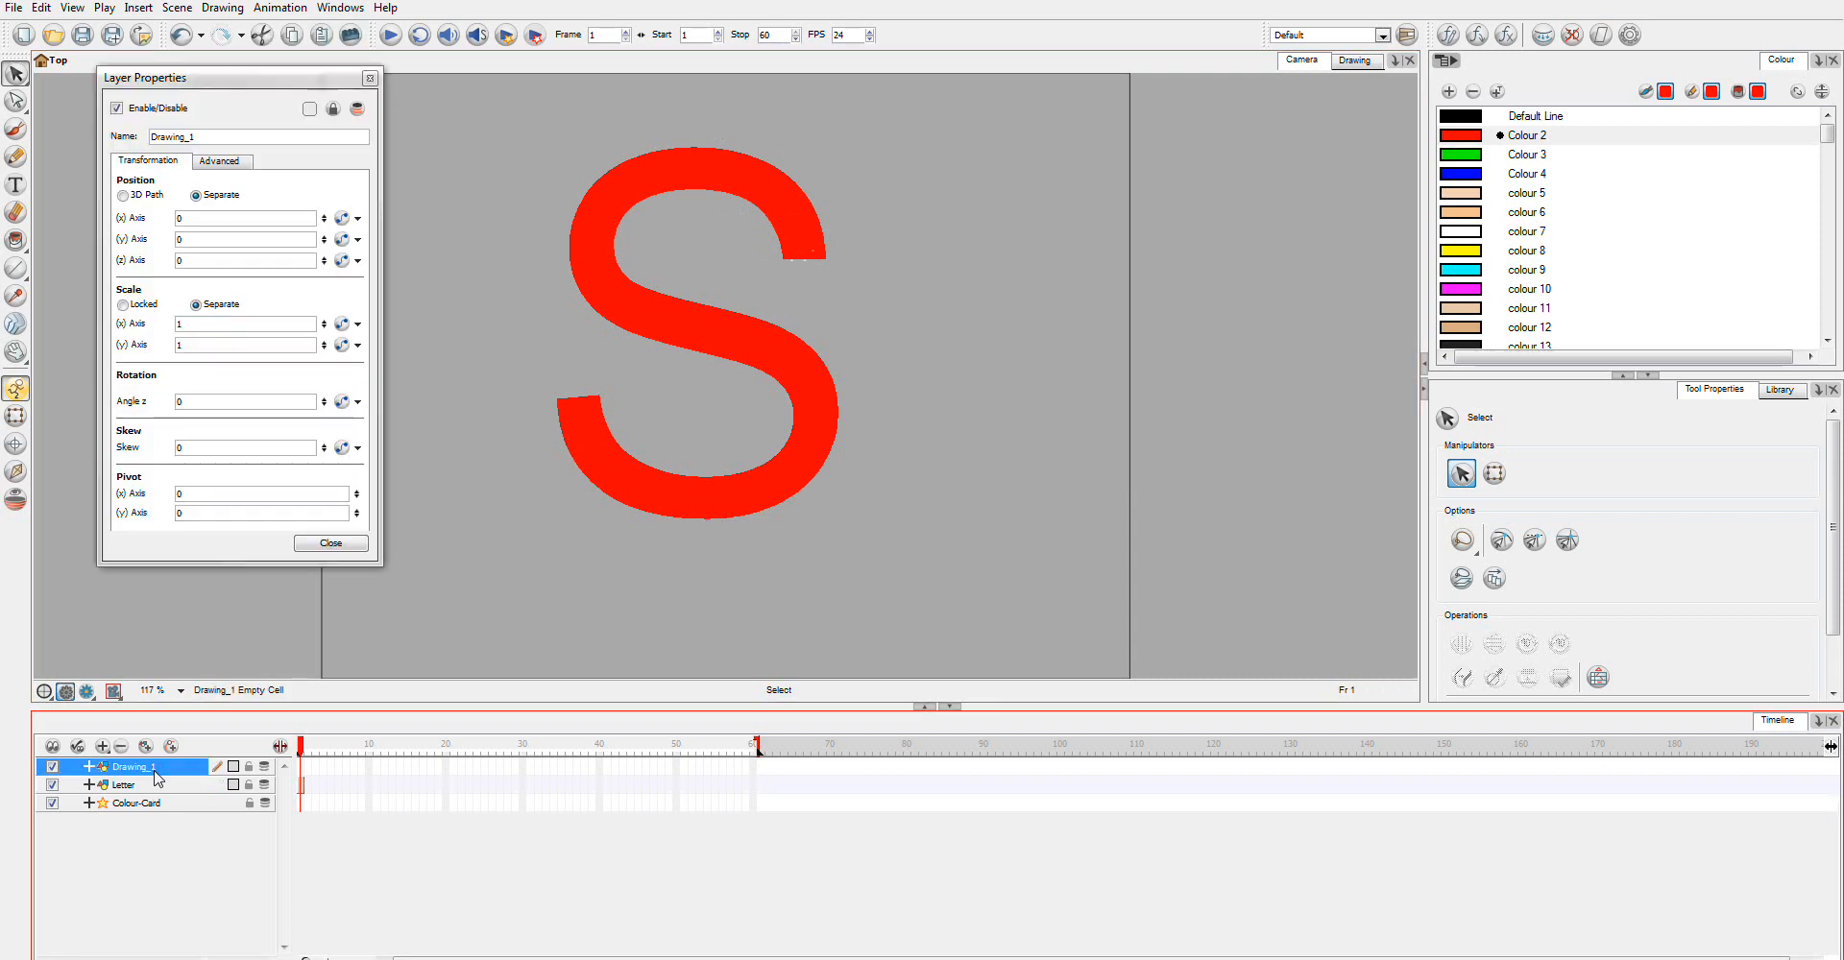
{"action": "left_click", "coordinate": [217, 135]}
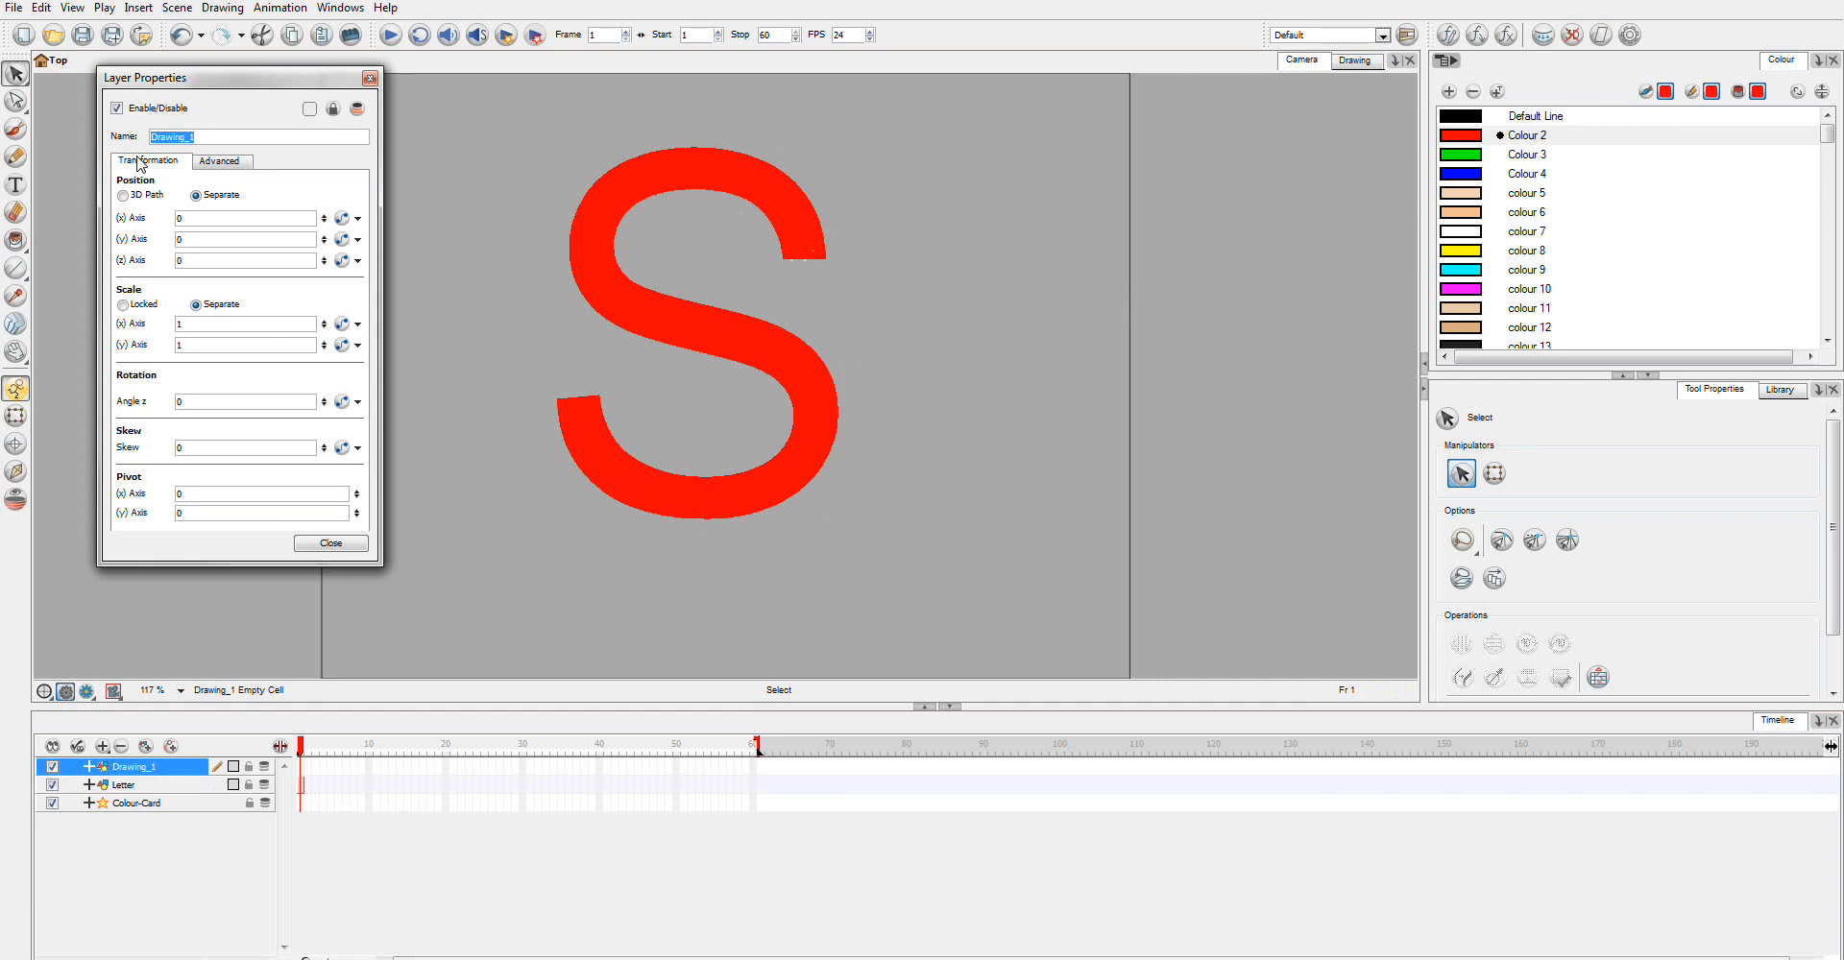
{"action": "type", "text": "Background"}
{"action": "type", "text": "Tip"}
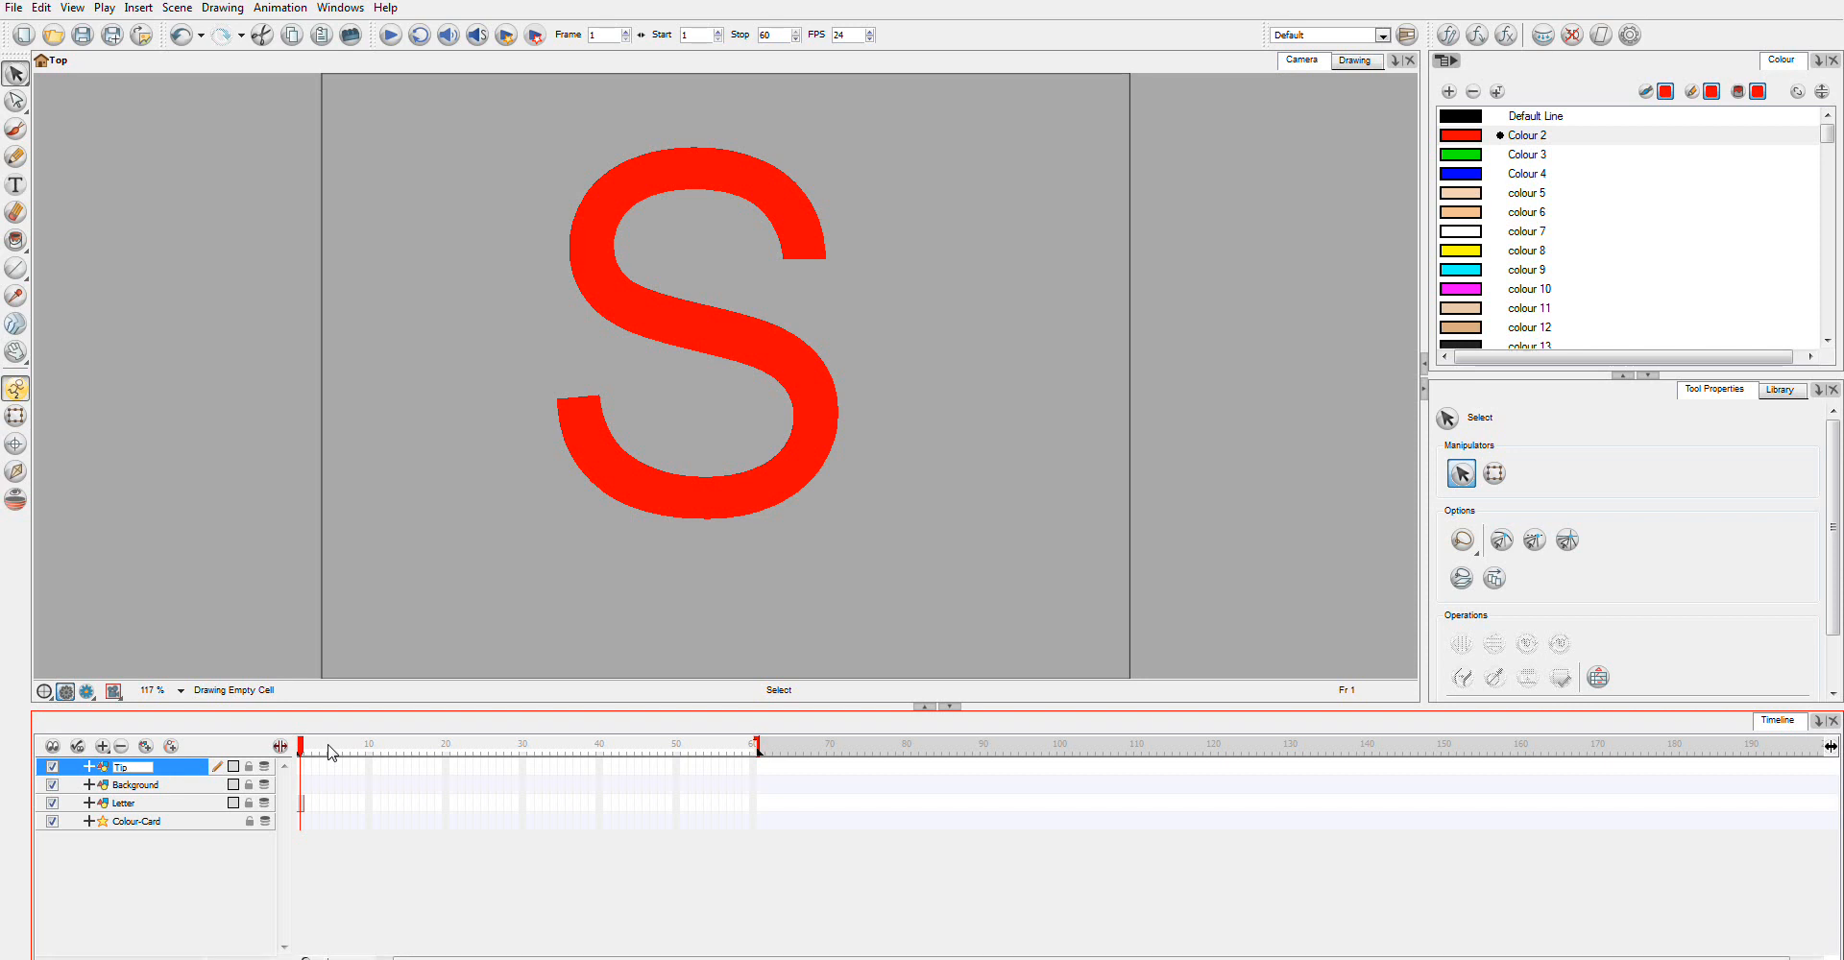
{"action": "type", "text": "Mask"}
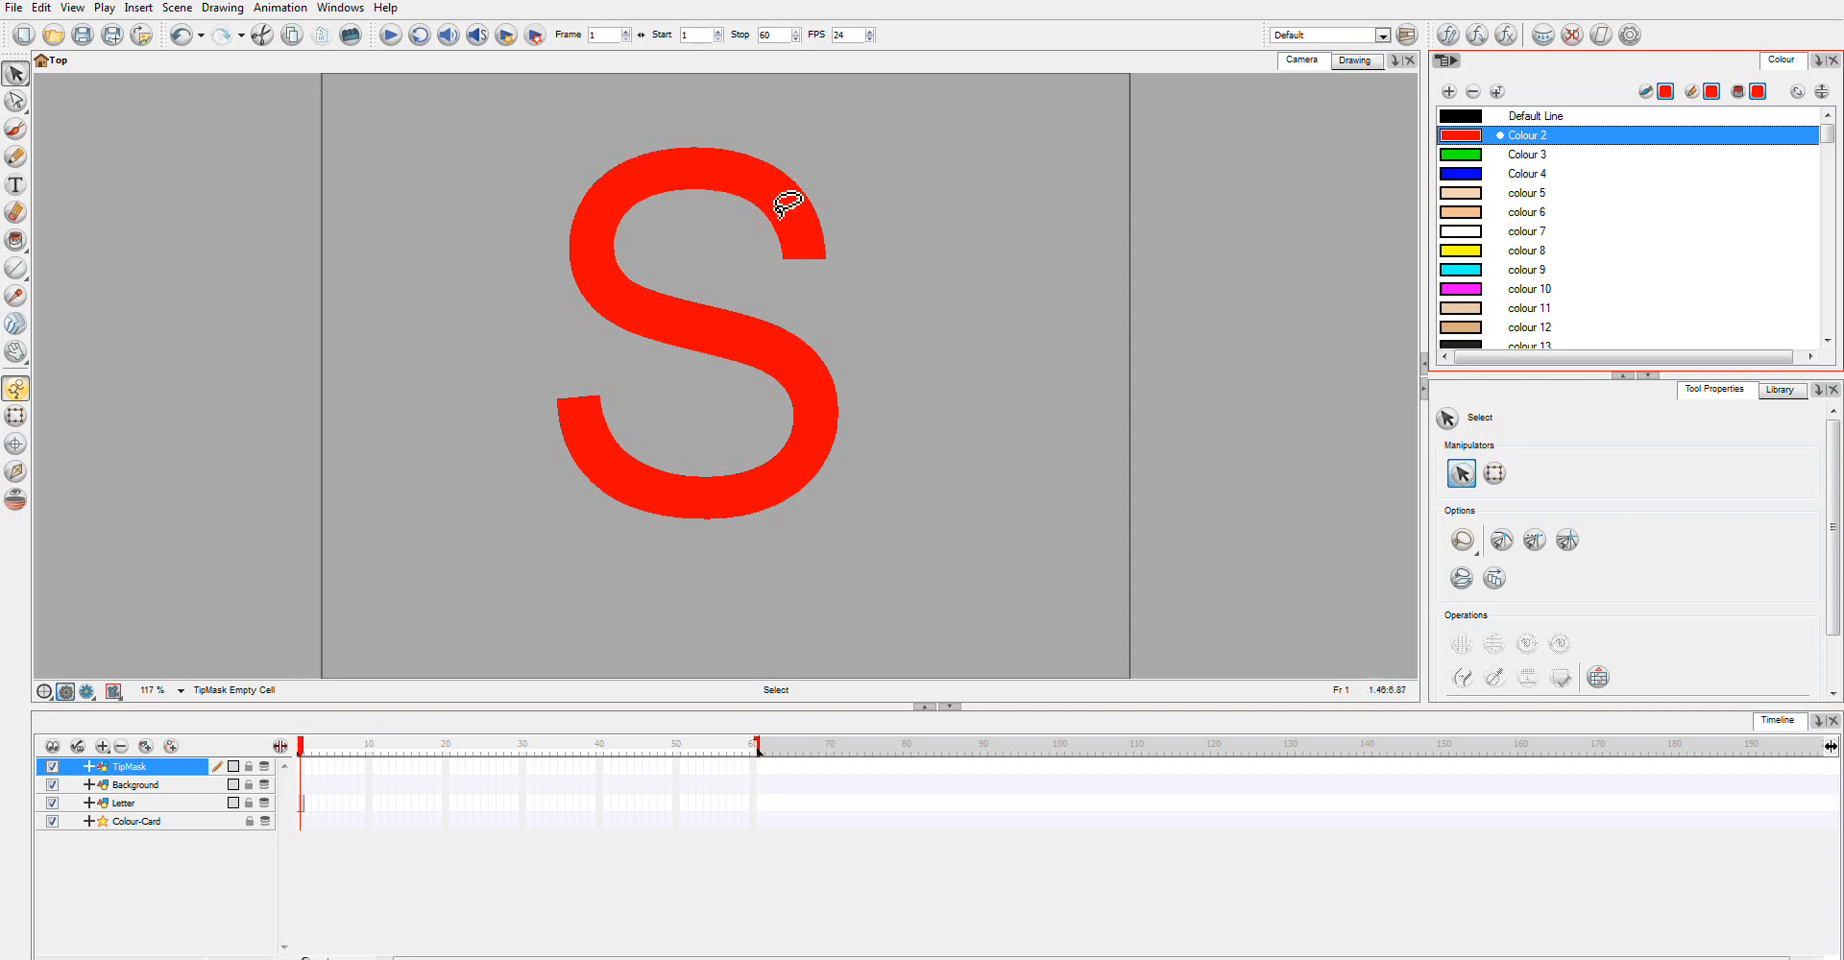
Pick a paint colour for the TipMask shape and lock the Background layer
{"action": "left_click", "coordinate": [132, 783]}
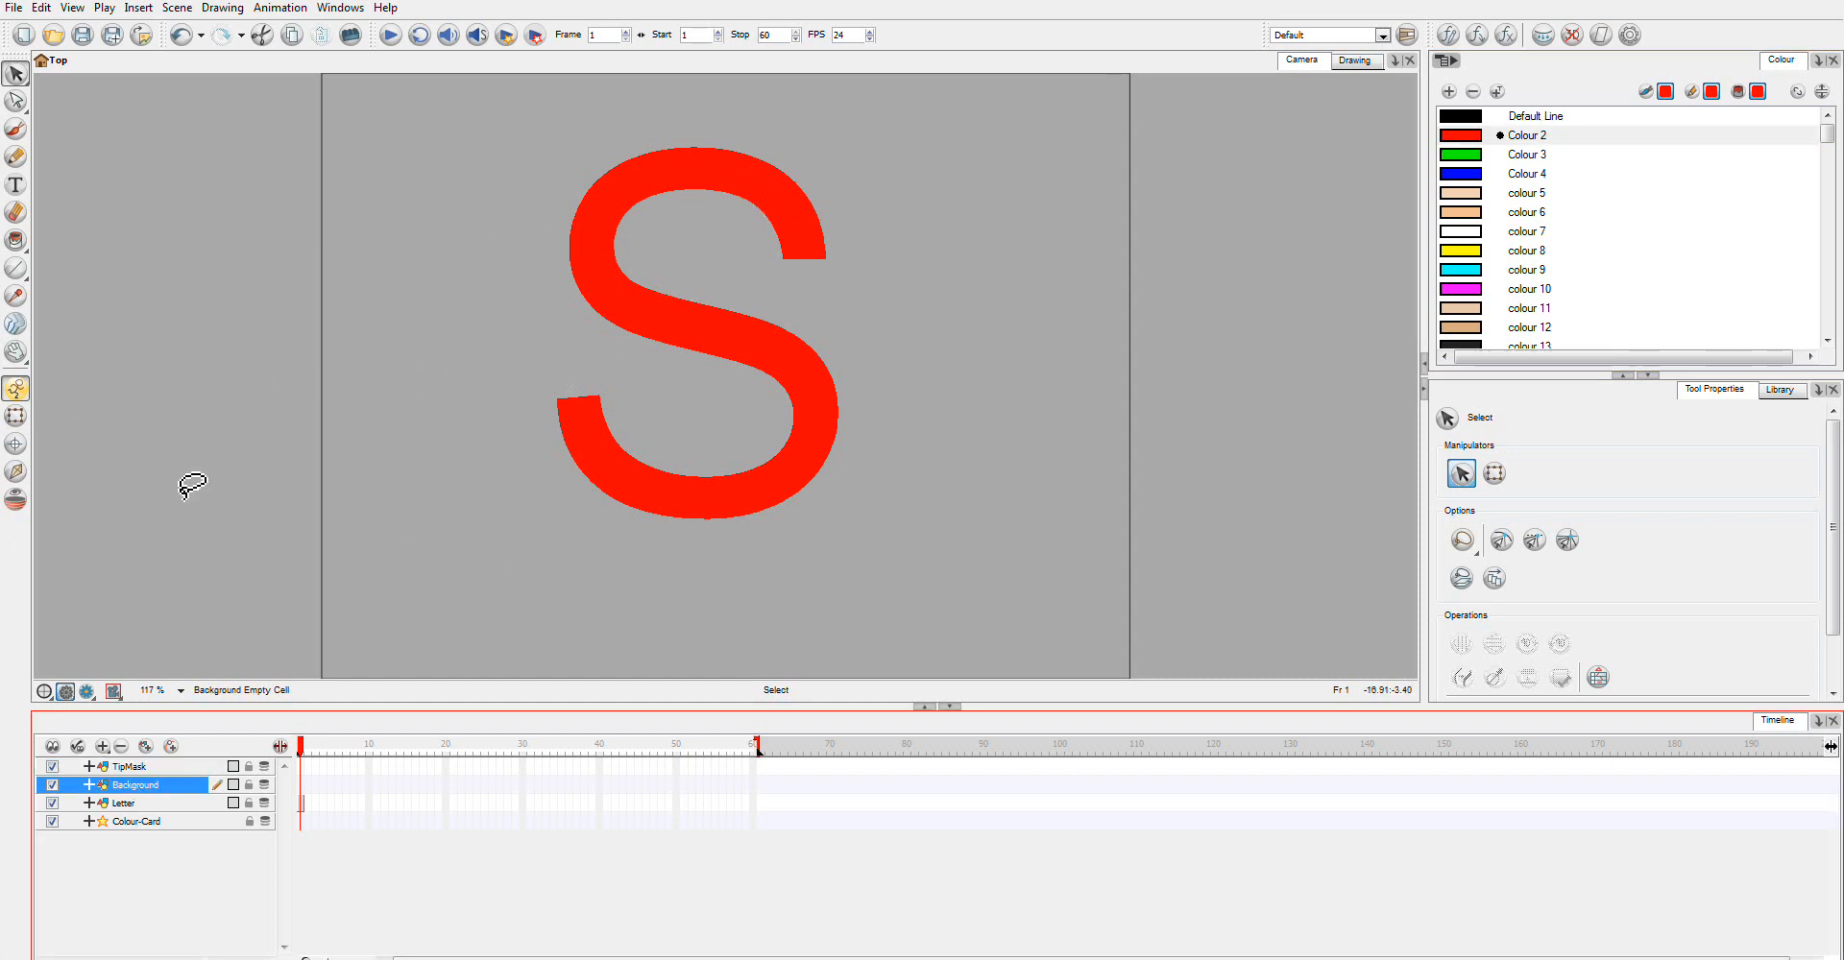
{"action": "left_click", "coordinate": [132, 766]}
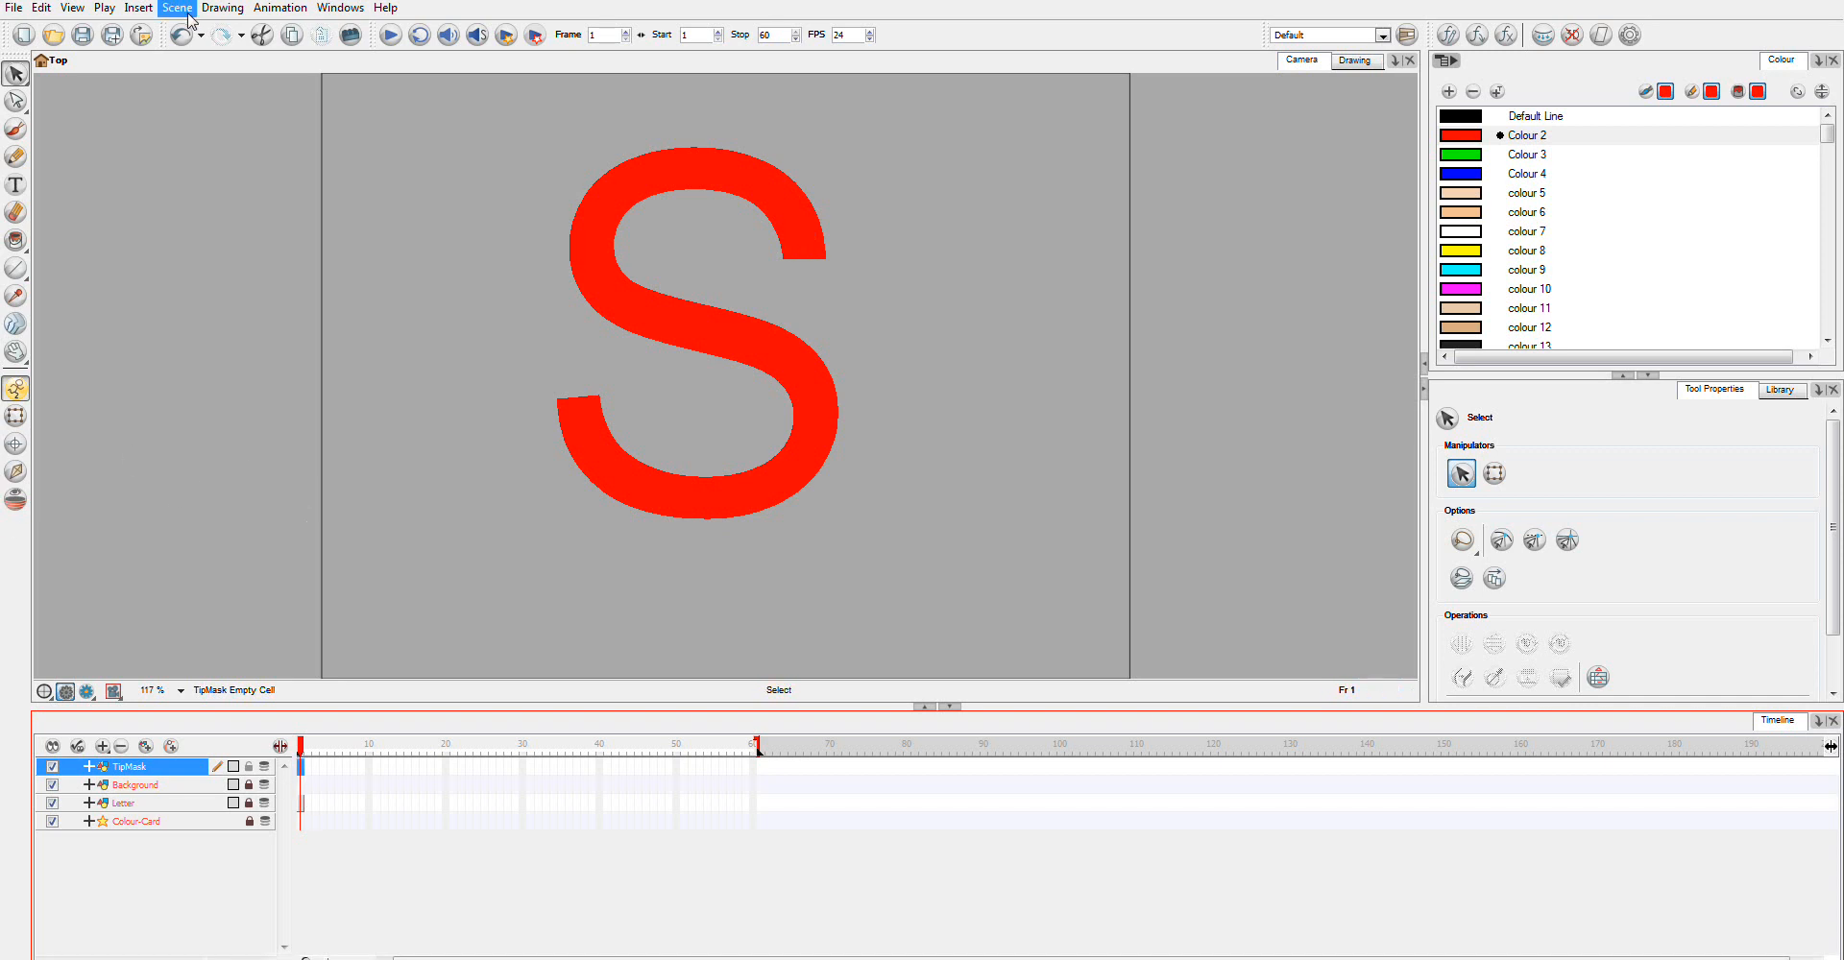
Draw a blue (Colour 4) rectangle outline over the top of the S and select it
{"action": "left_click", "coordinate": [1529, 175]}
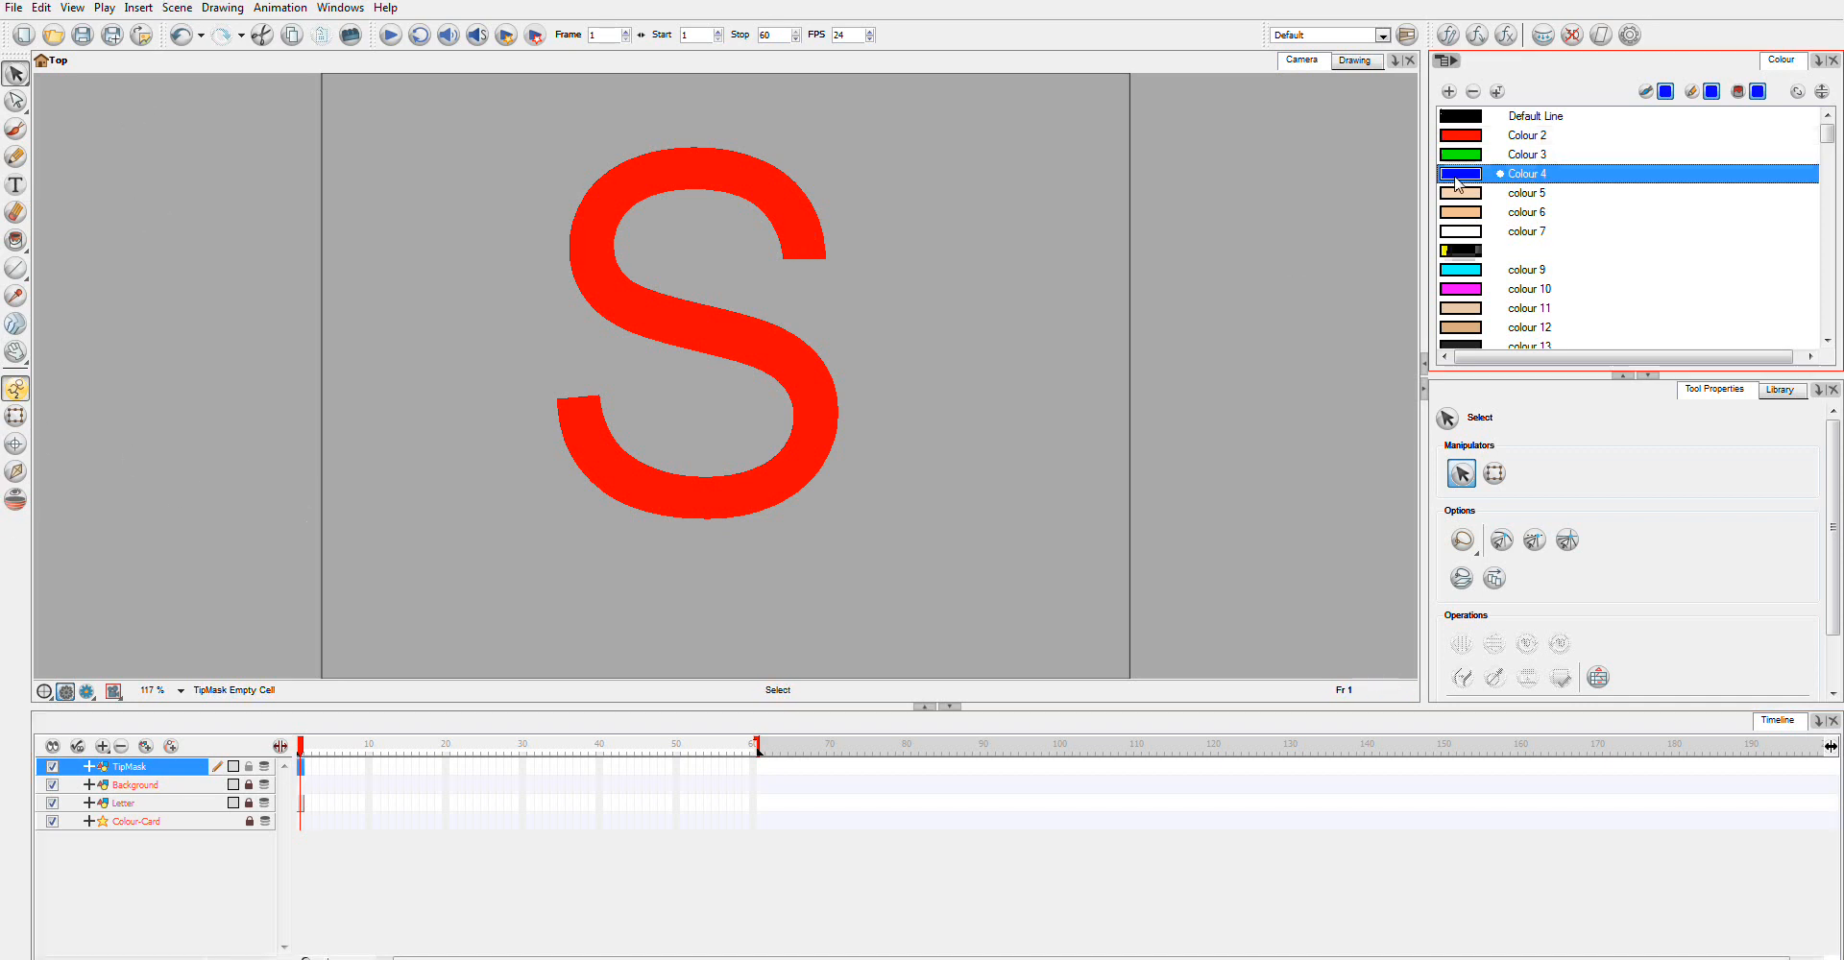
{"action": "left_click", "coordinate": [15, 269]}
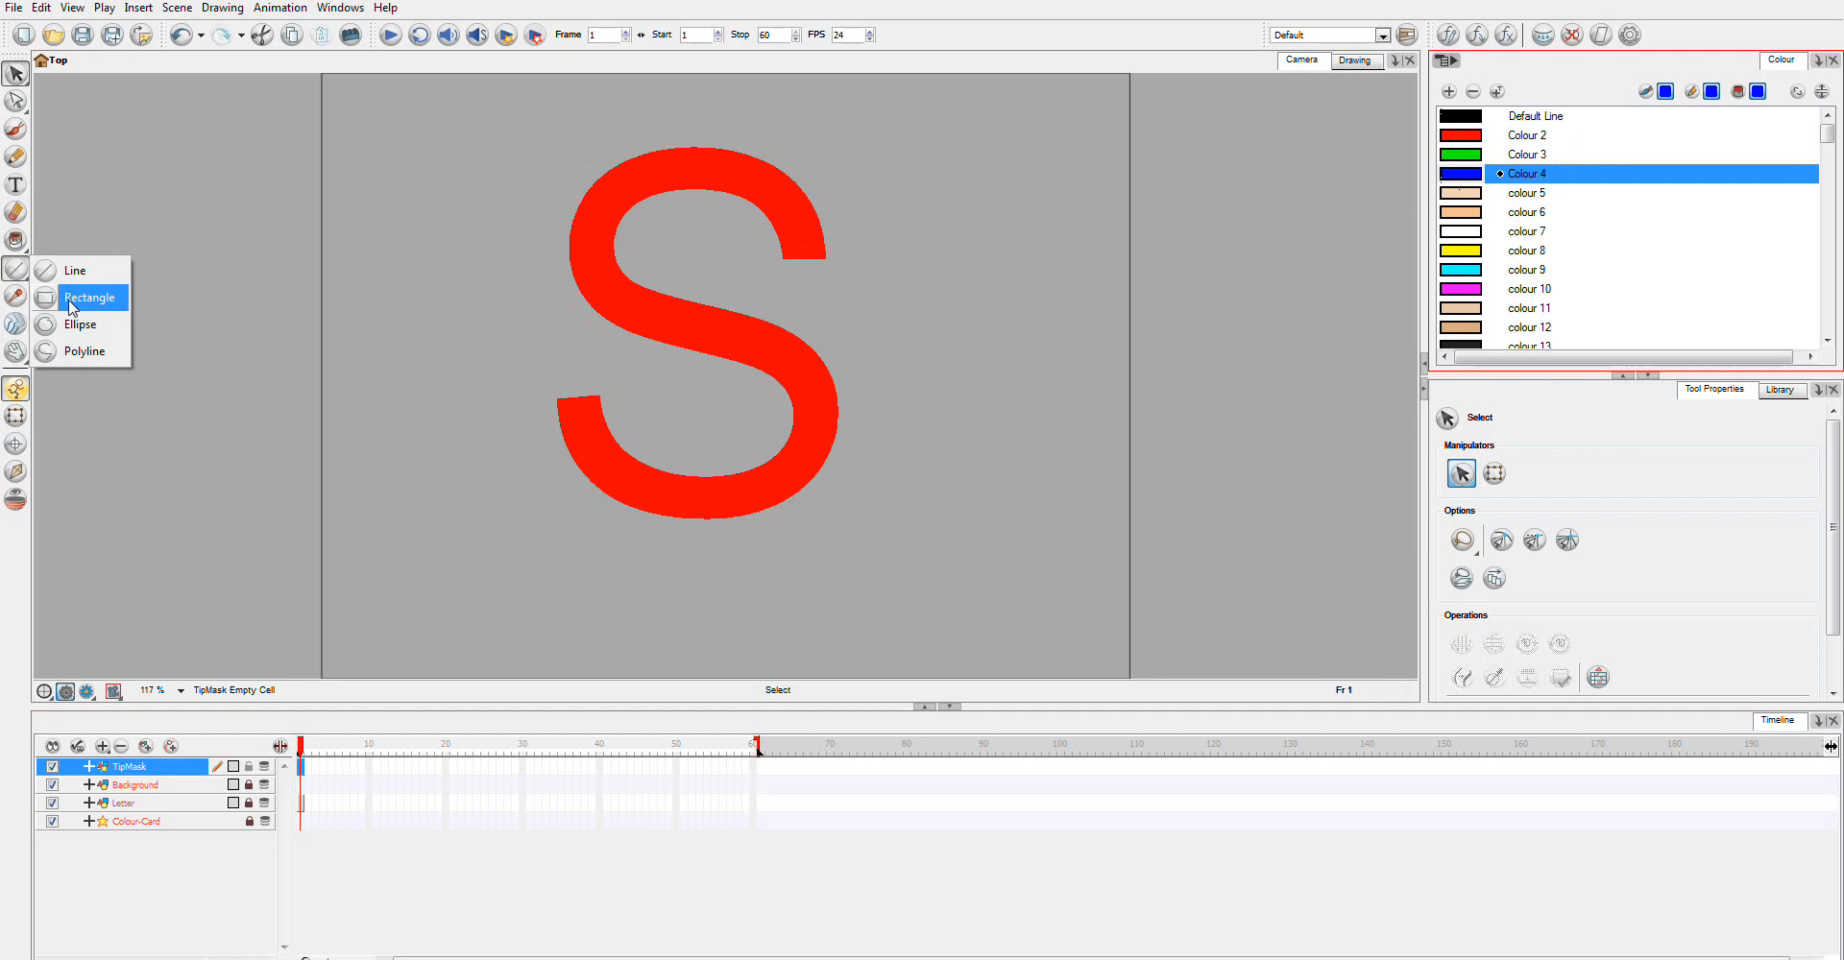
{"action": "left_click", "coordinate": [90, 296]}
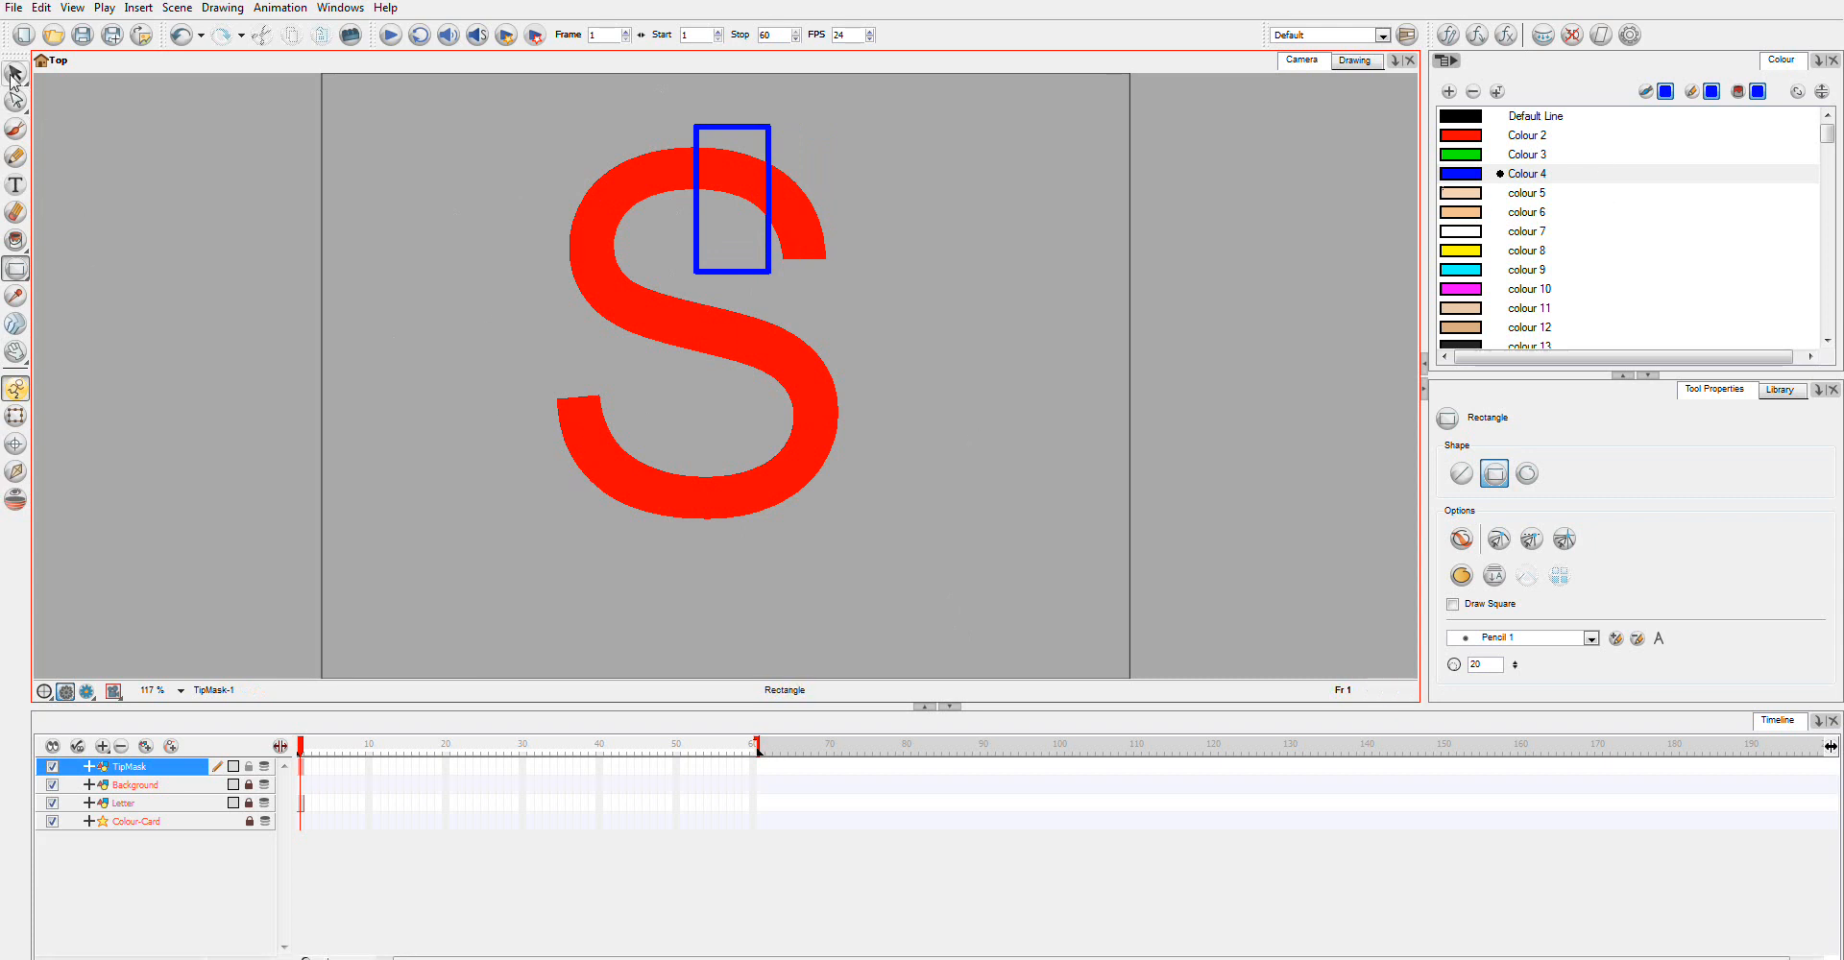
{"action": "left_click", "coordinate": [14, 75]}
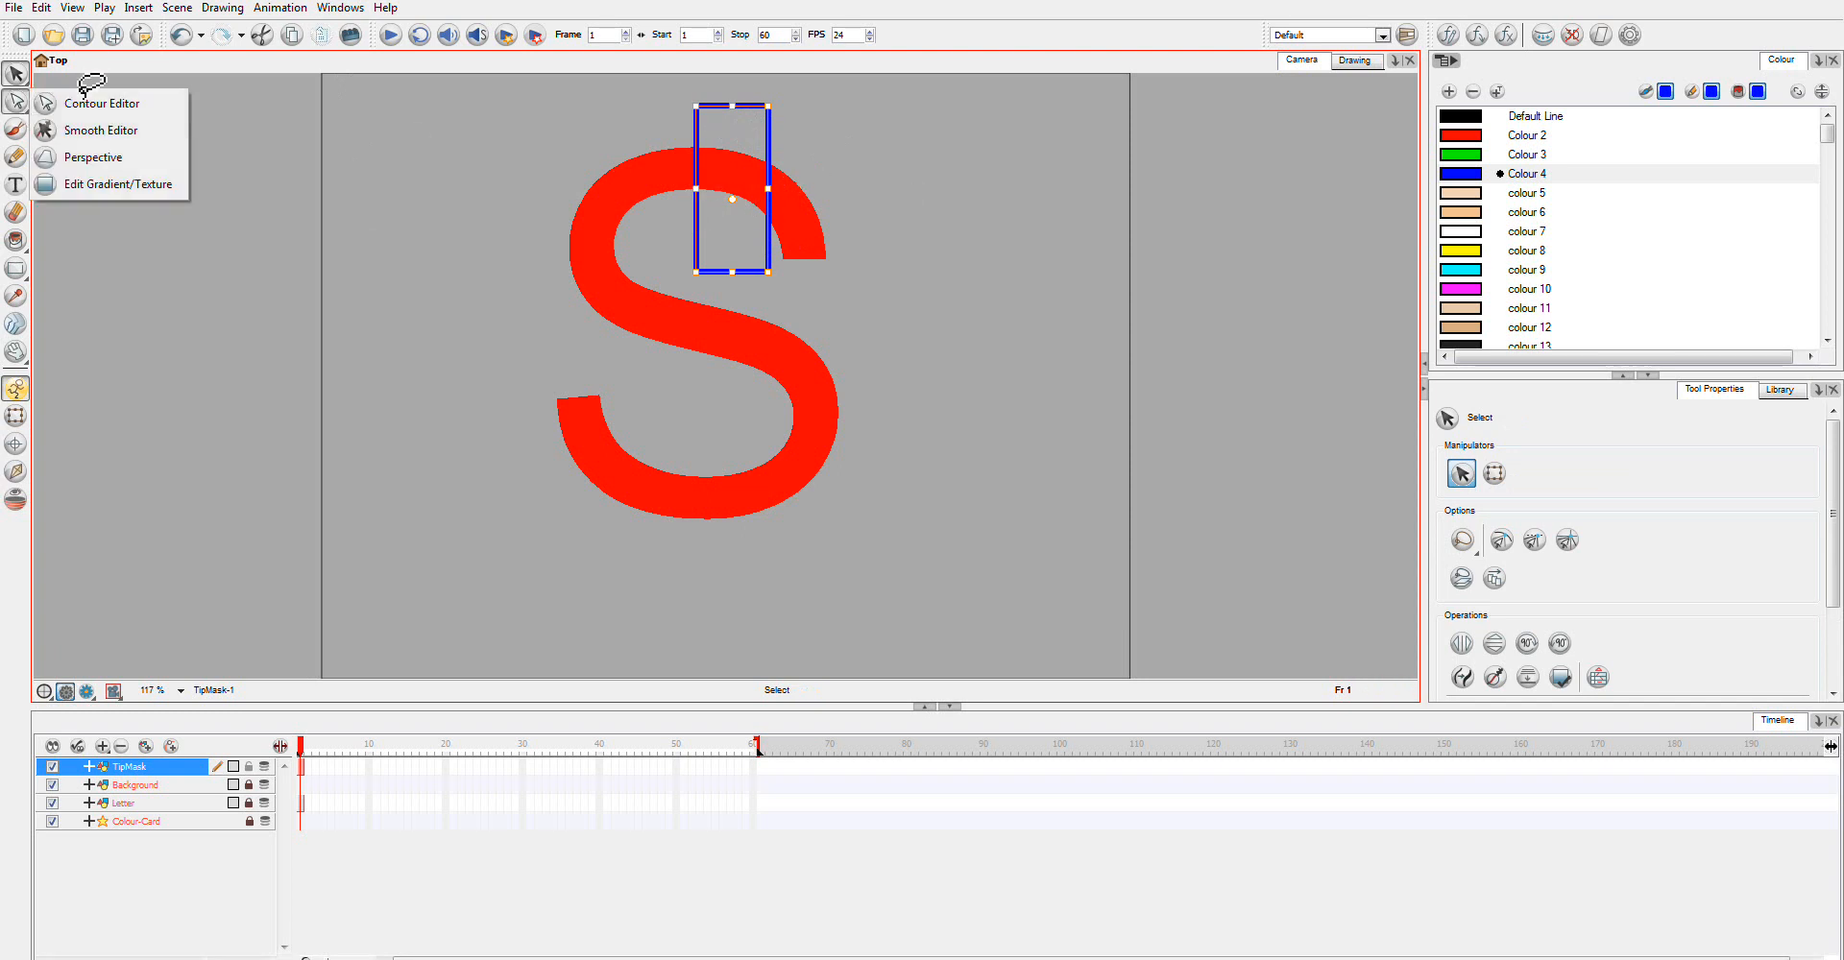
Drag the rectangle's contour points into a tilted pen-tip shape with a curved bottom edge
{"action": "left_click", "coordinate": [104, 104]}
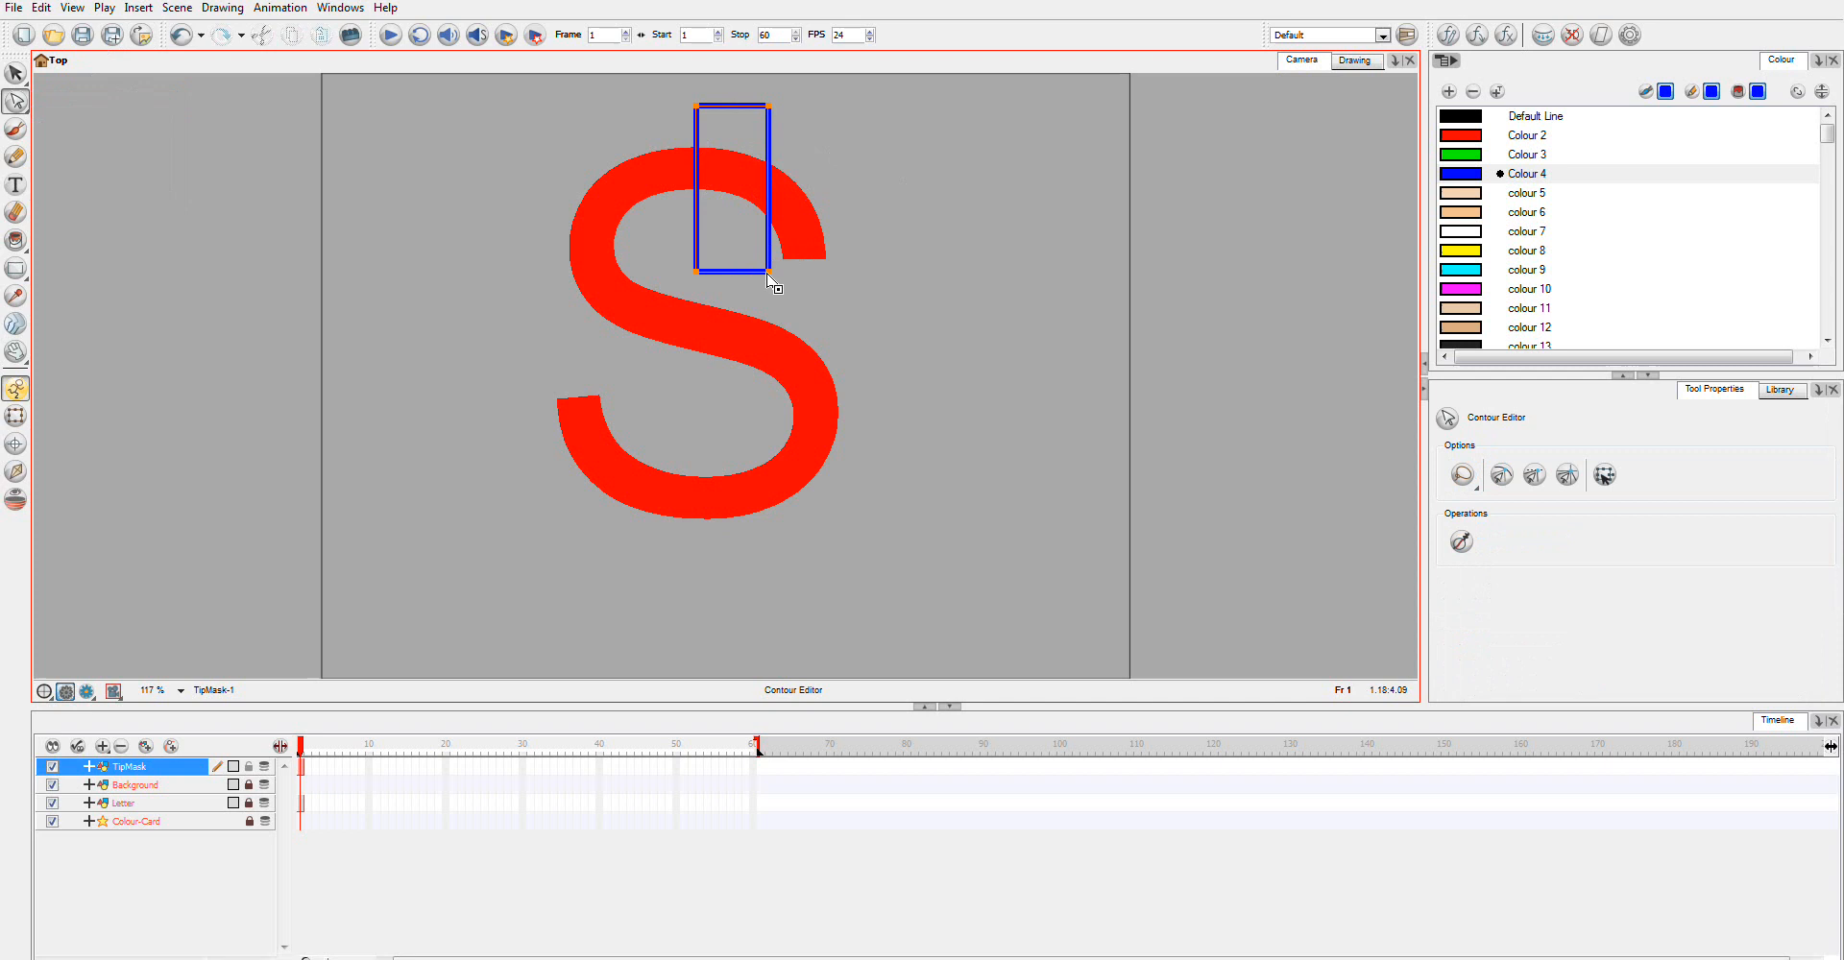
{"action": "left_click_drag", "start_coordinate": [766, 268], "coordinate": [847, 269]}
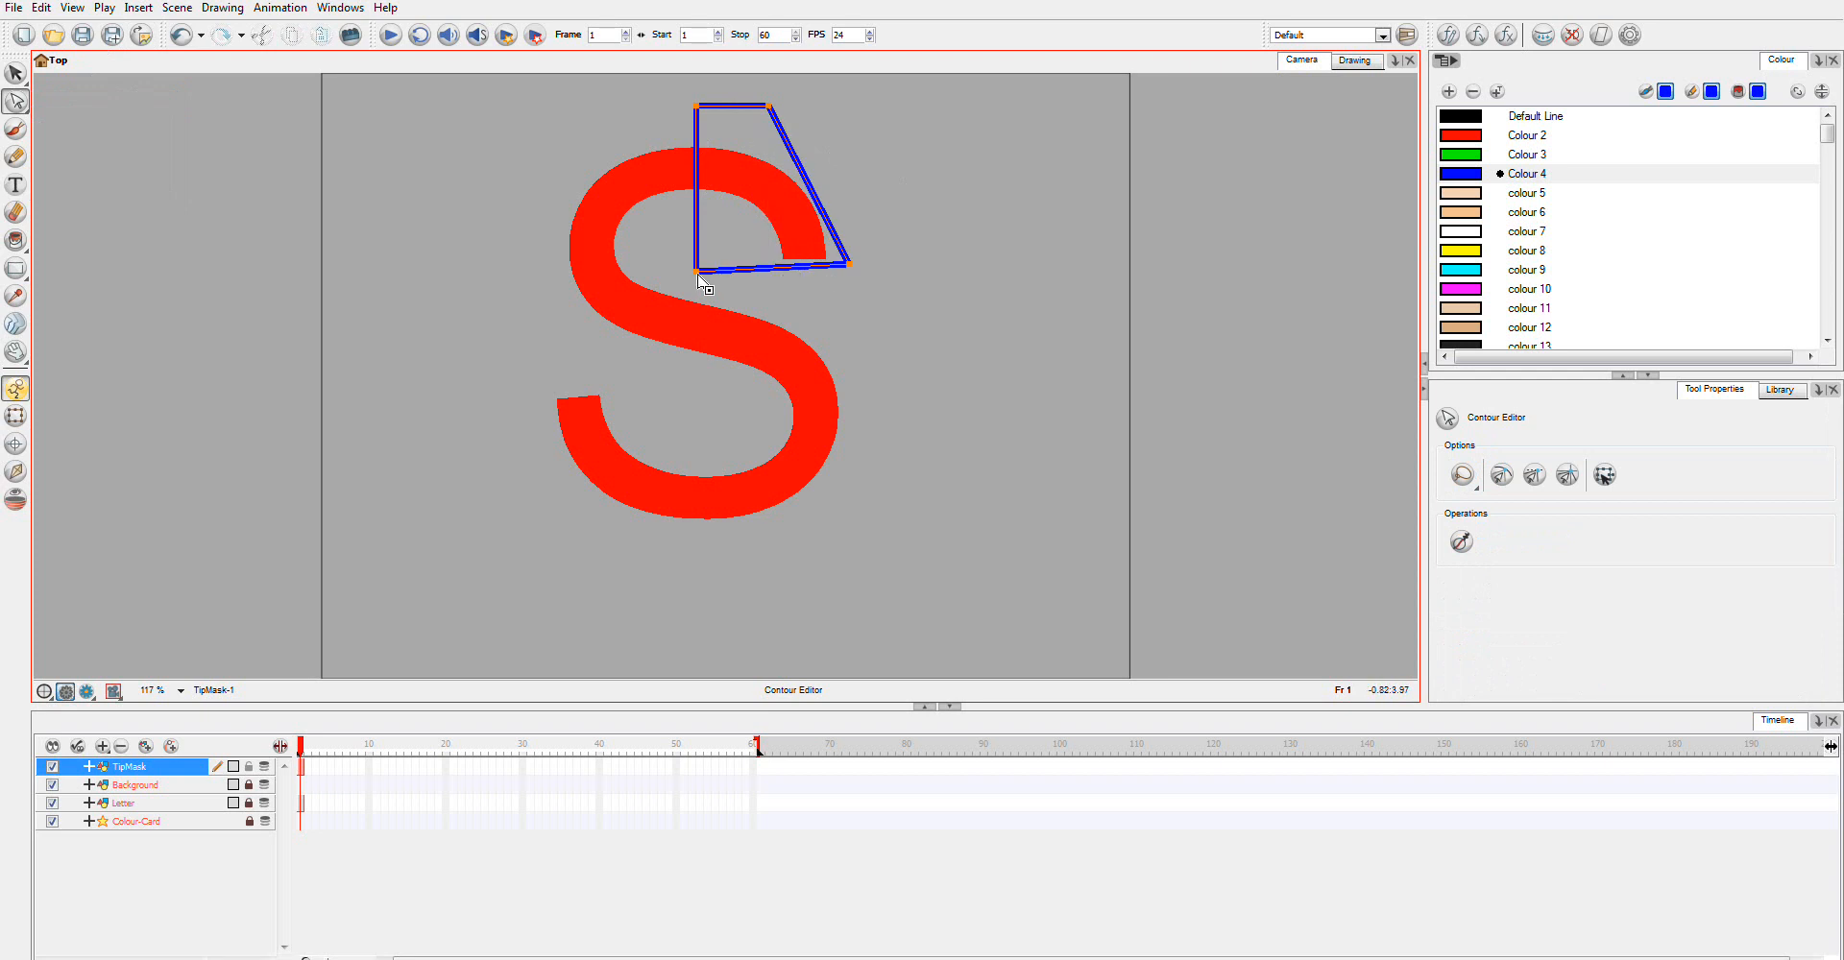
{"action": "left_click_drag", "start_coordinate": [705, 286], "coordinate": [855, 270]}
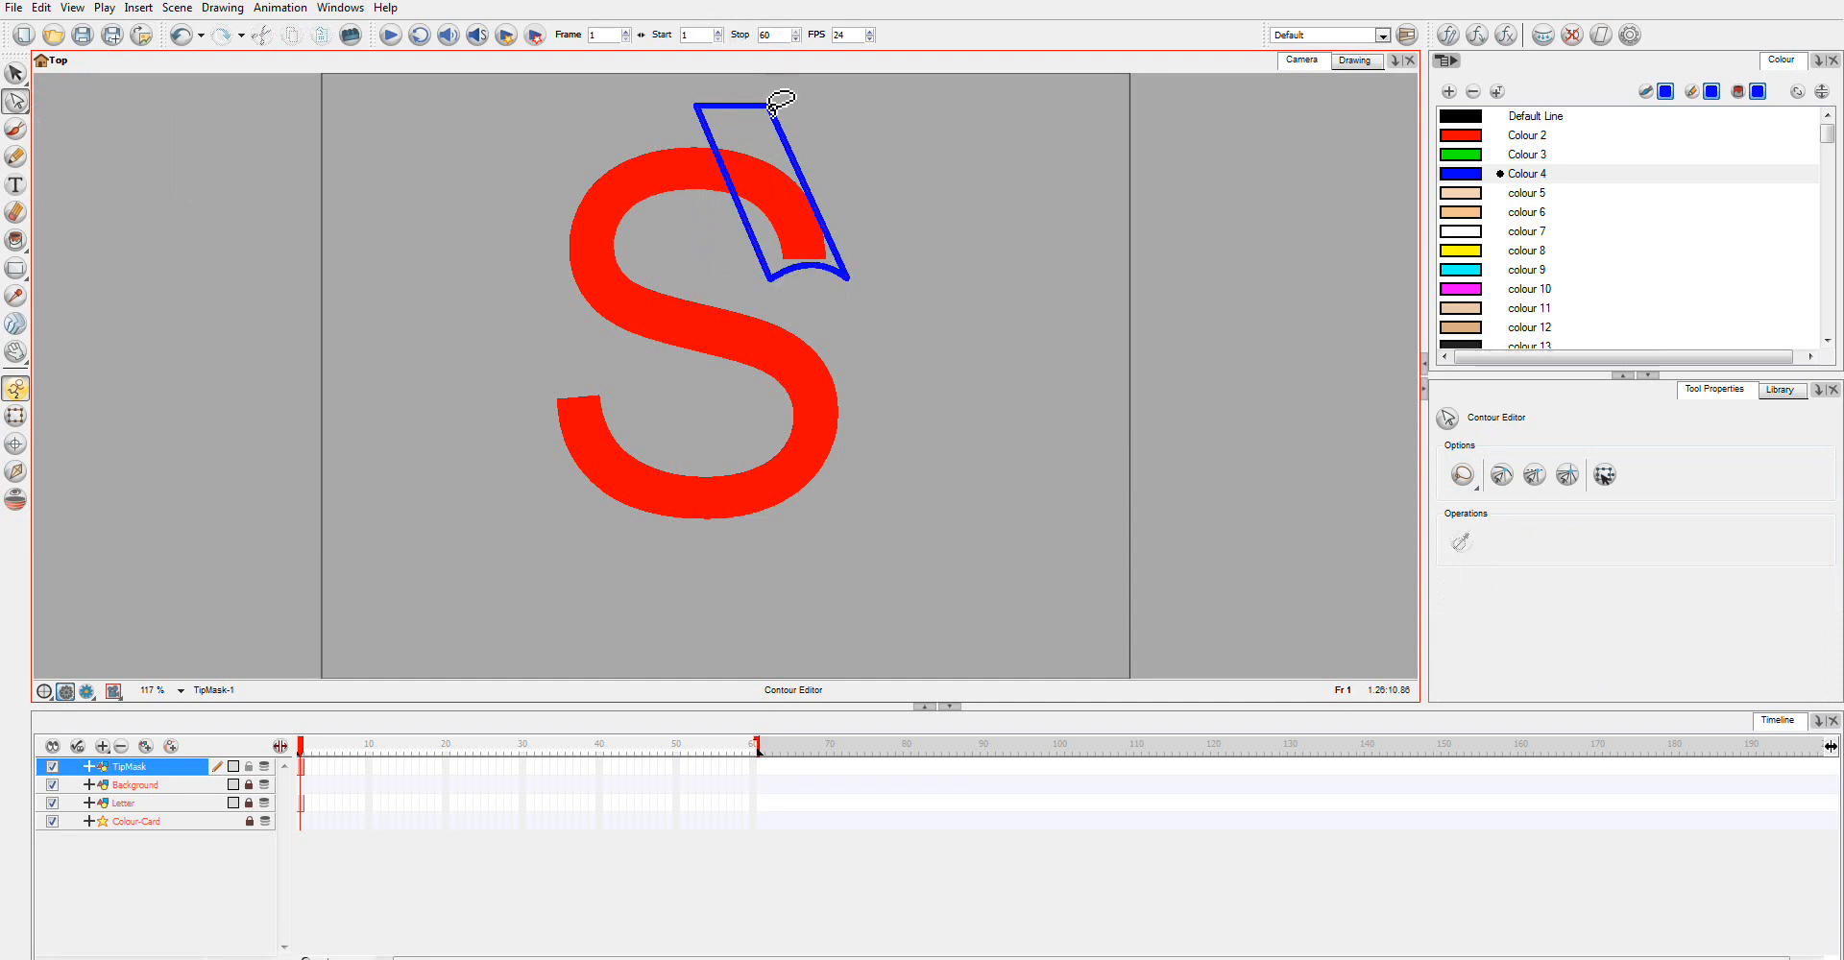
{"action": "left_click_drag", "start_coordinate": [776, 100], "coordinate": [693, 94]}
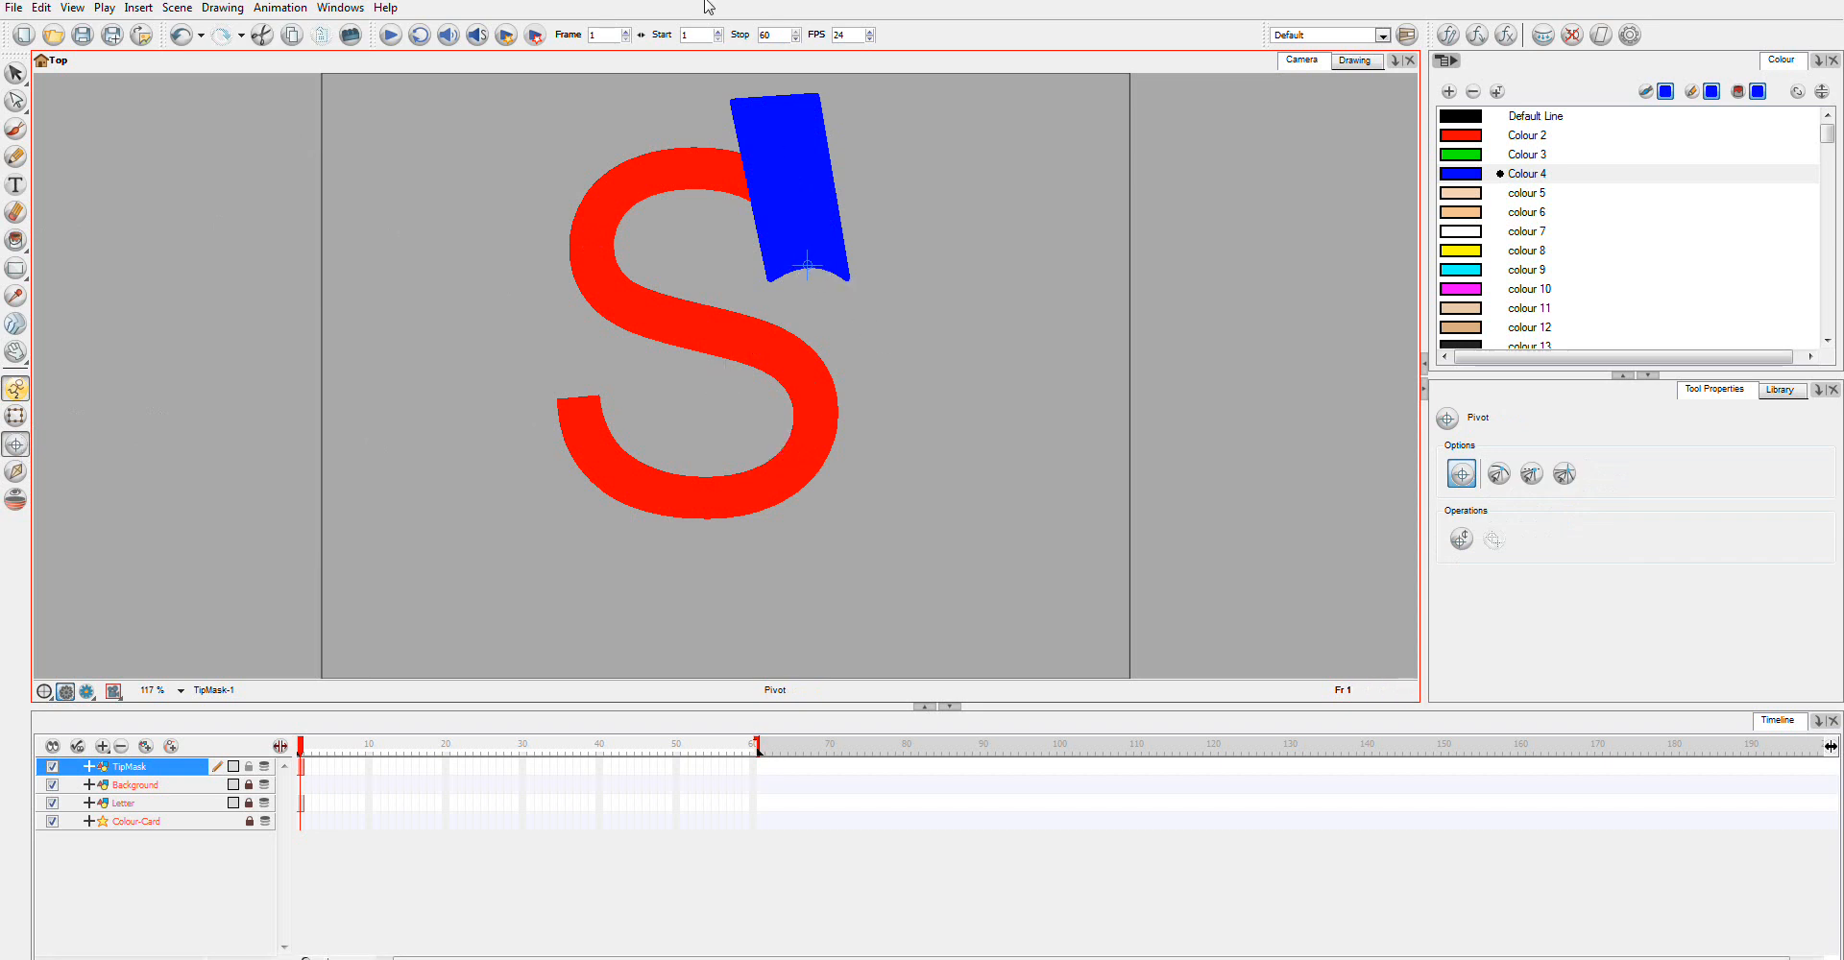
{"action": "mouse_move", "coordinate": [169, 820]}
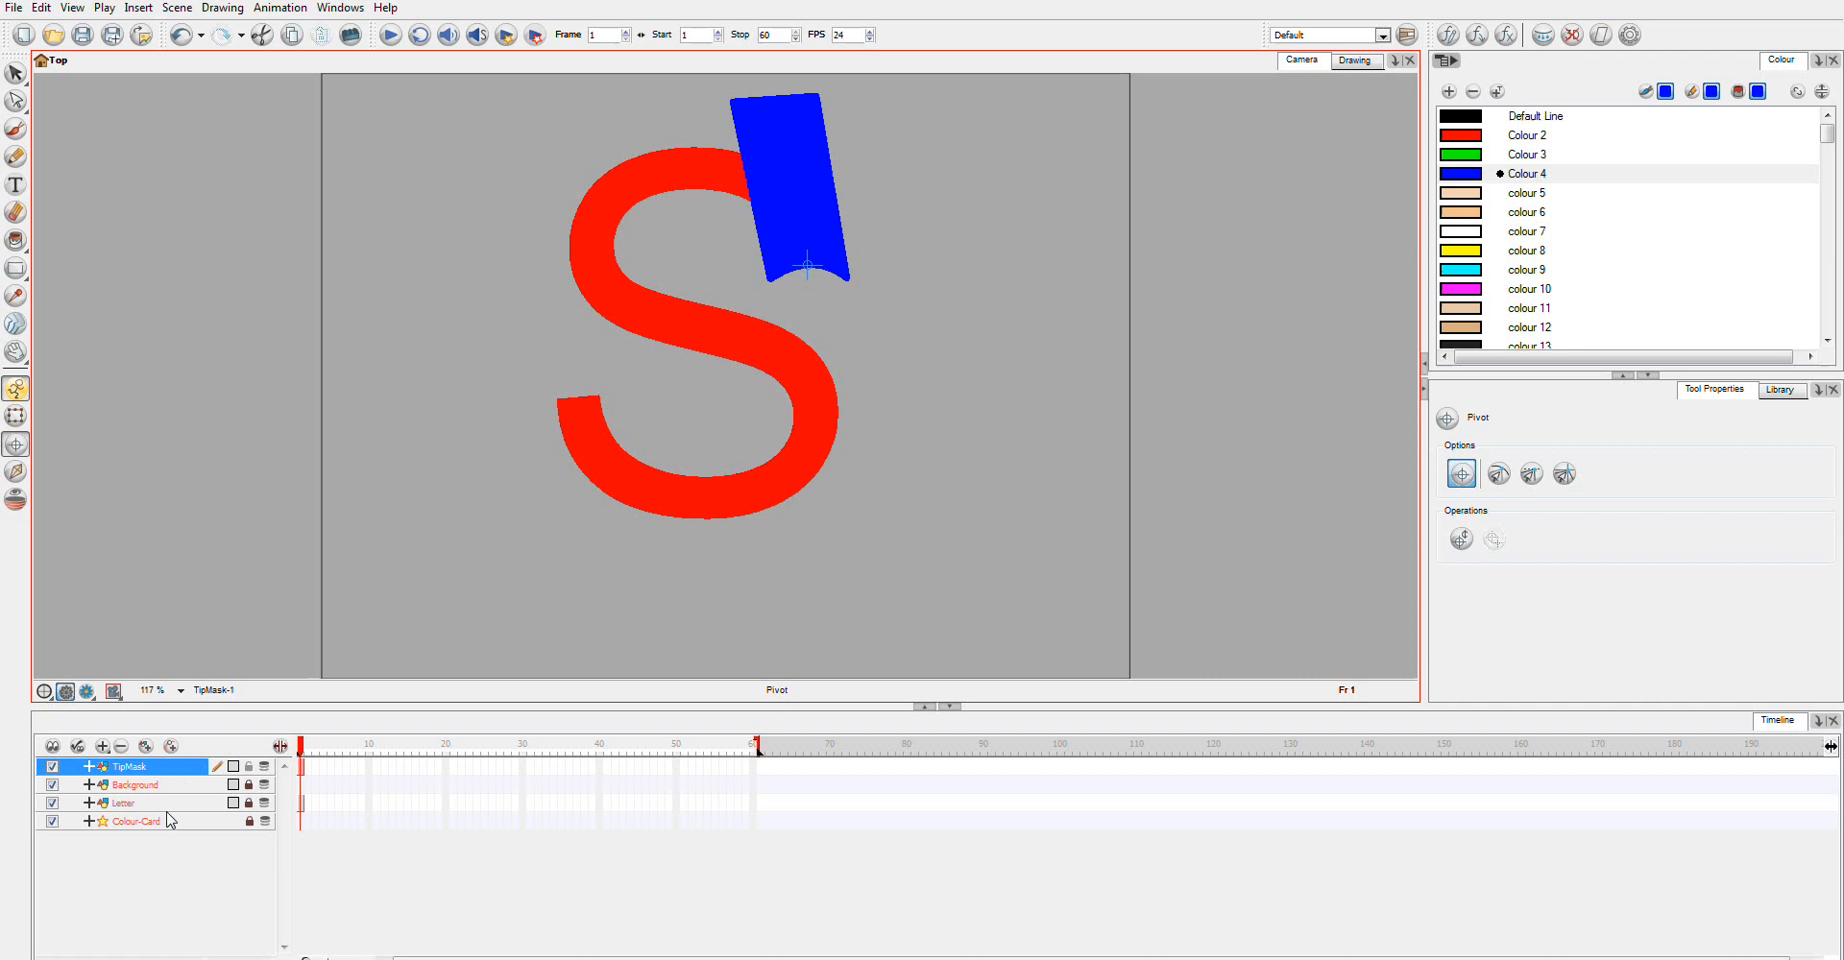
Add a drawing layer named Guide and brush short green (Colour 3) ticks across the S
{"action": "left_click", "coordinate": [127, 803]}
{"action": "type", "text": "G"}
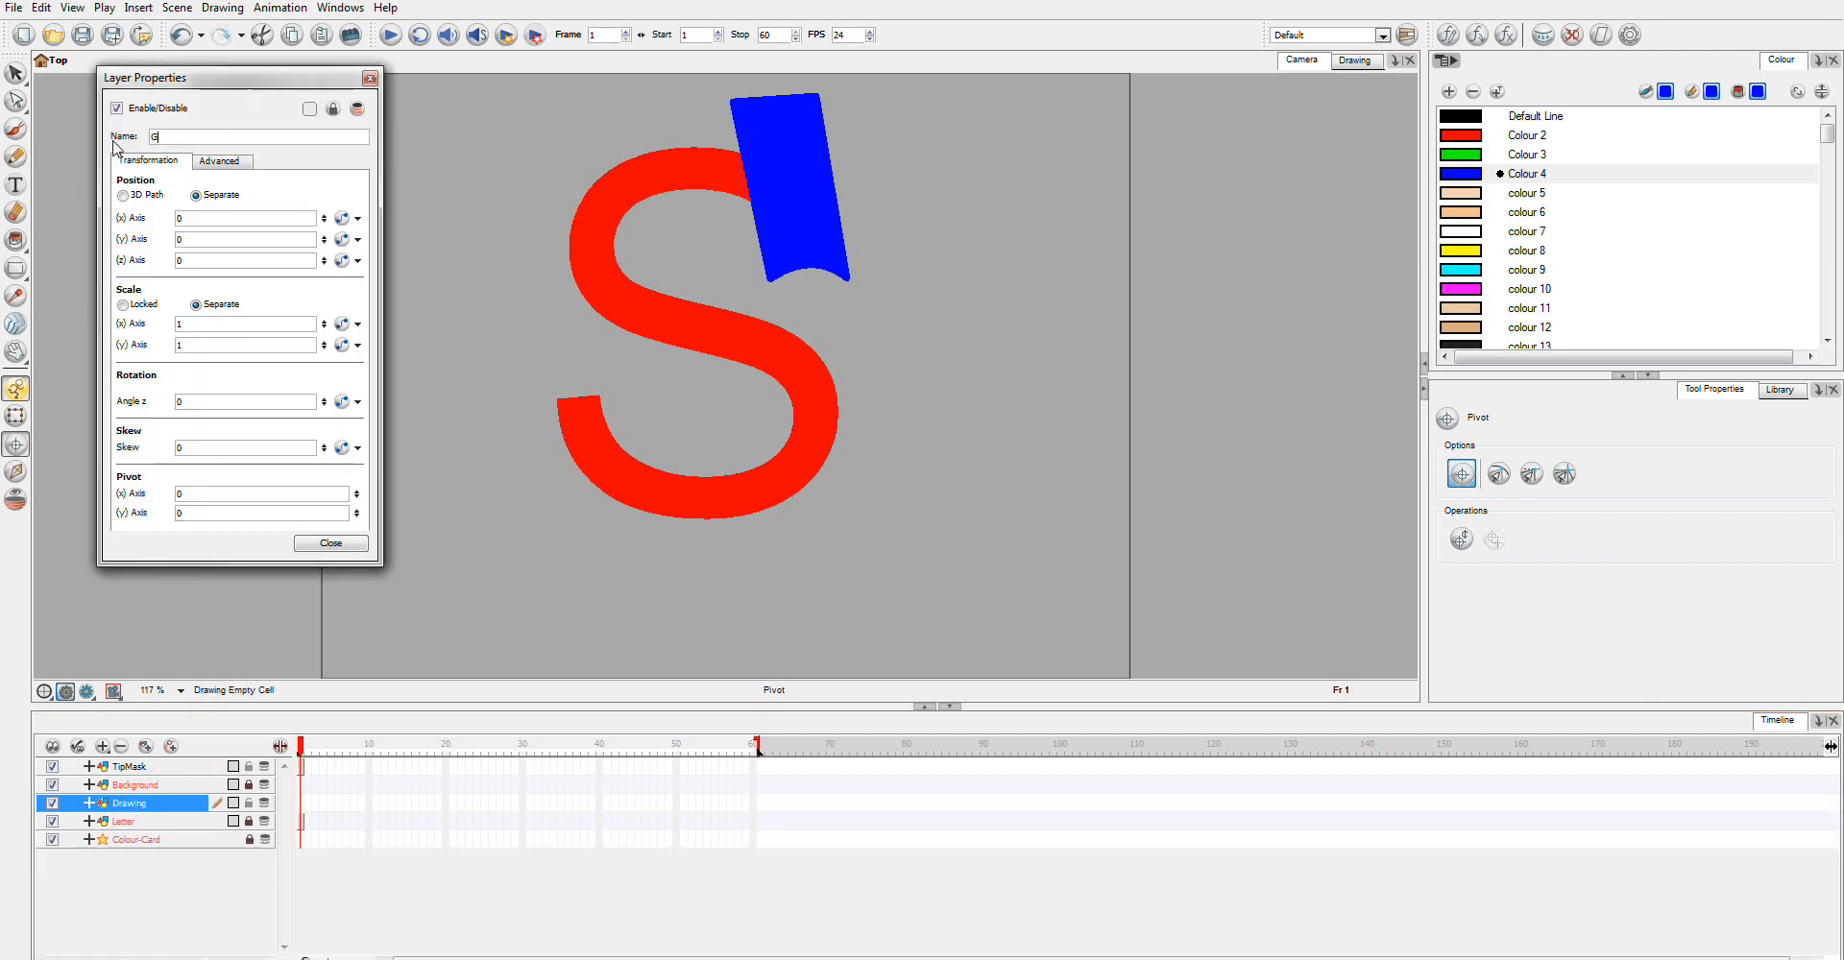
{"action": "type", "text": "uide"}
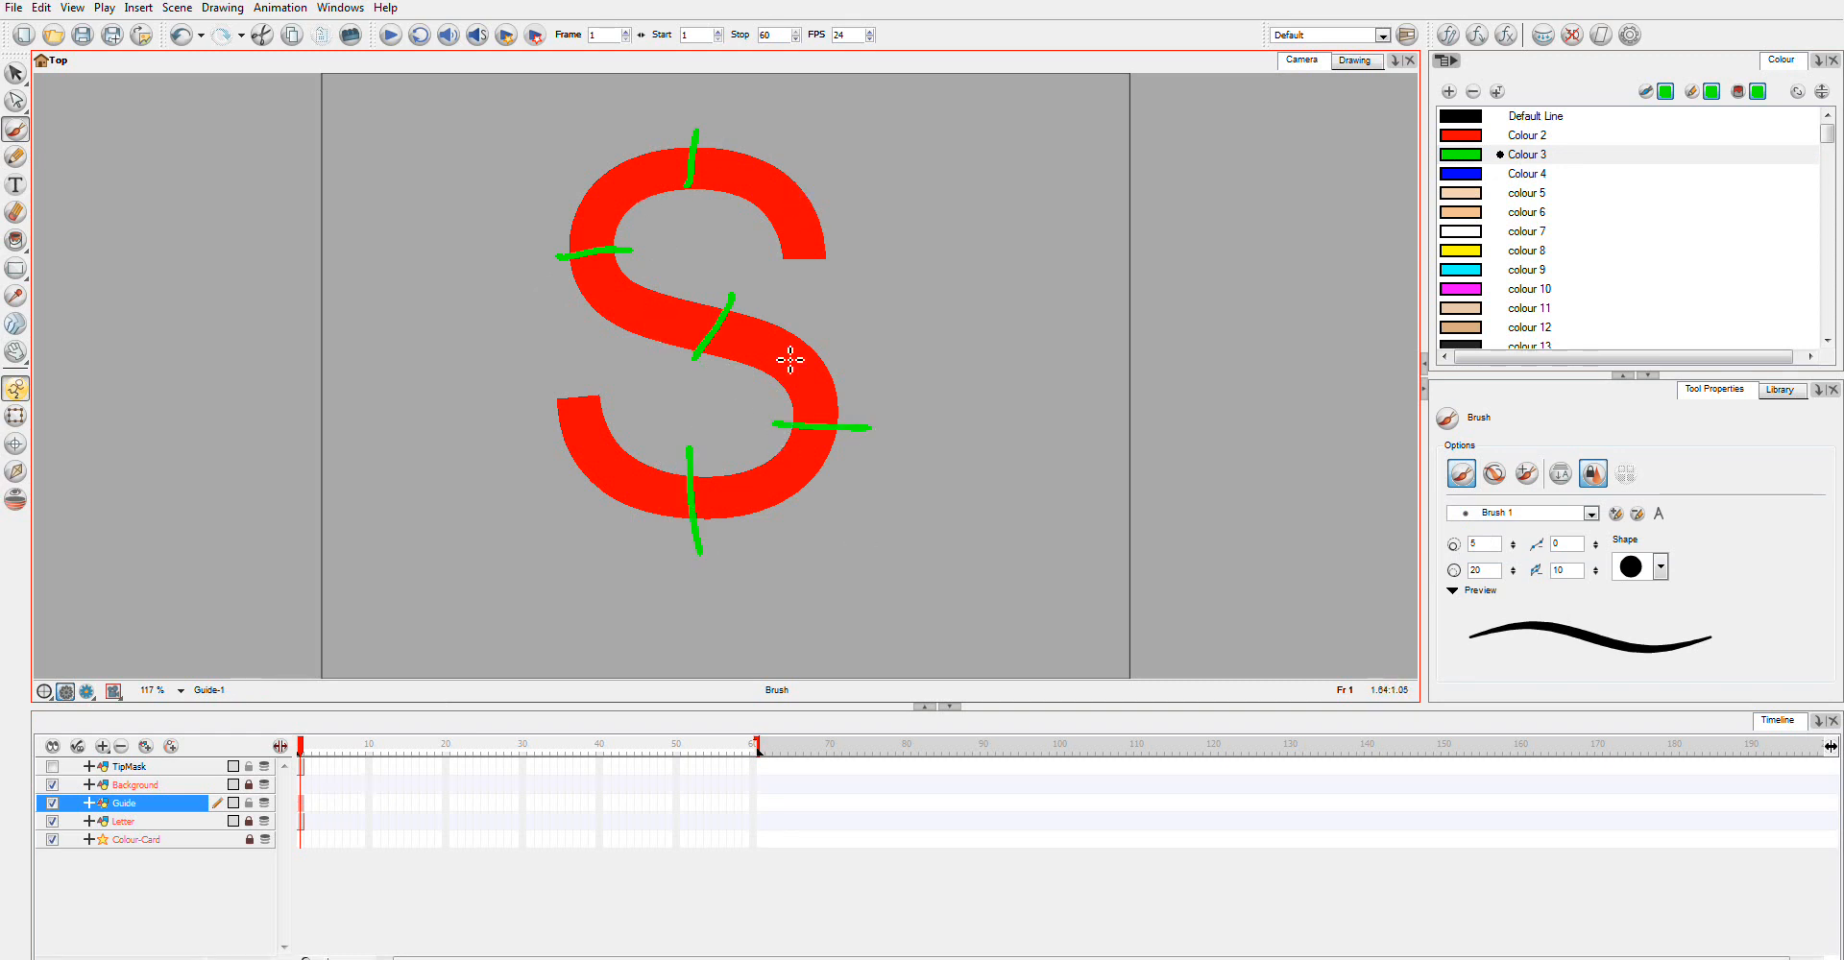
{"action": "mouse_move", "coordinate": [937, 468]}
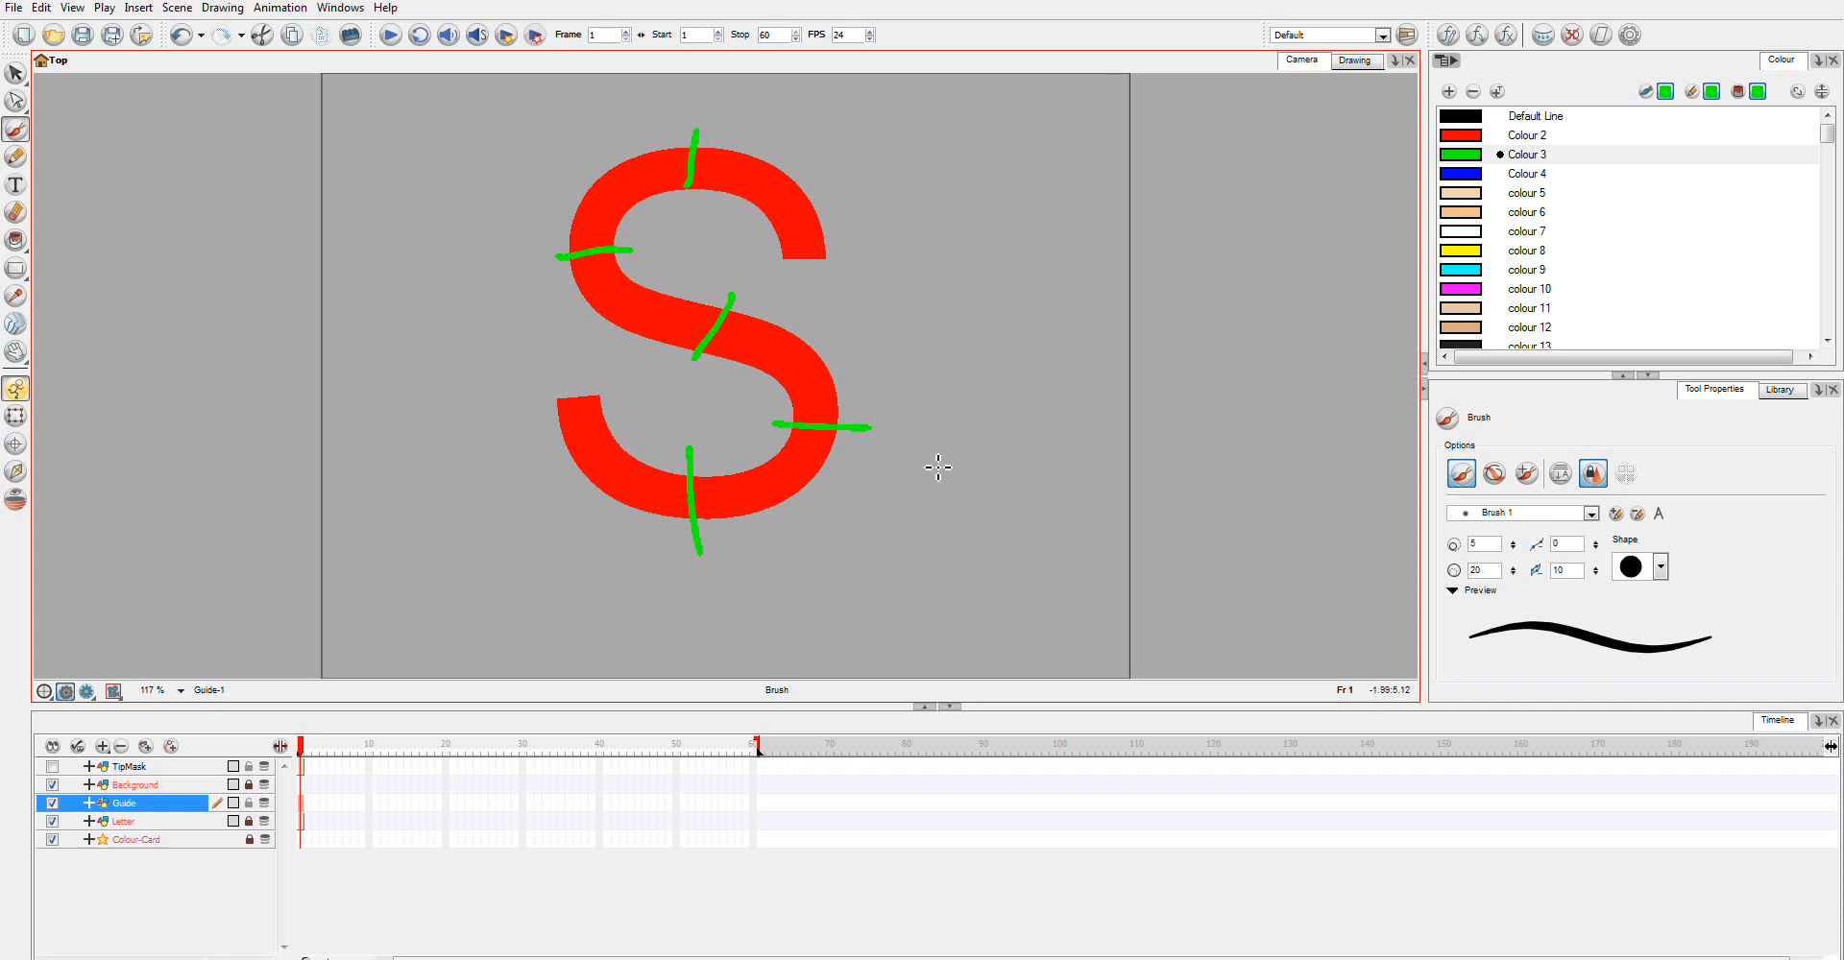
{"action": "mouse_move", "coordinate": [872, 250]}
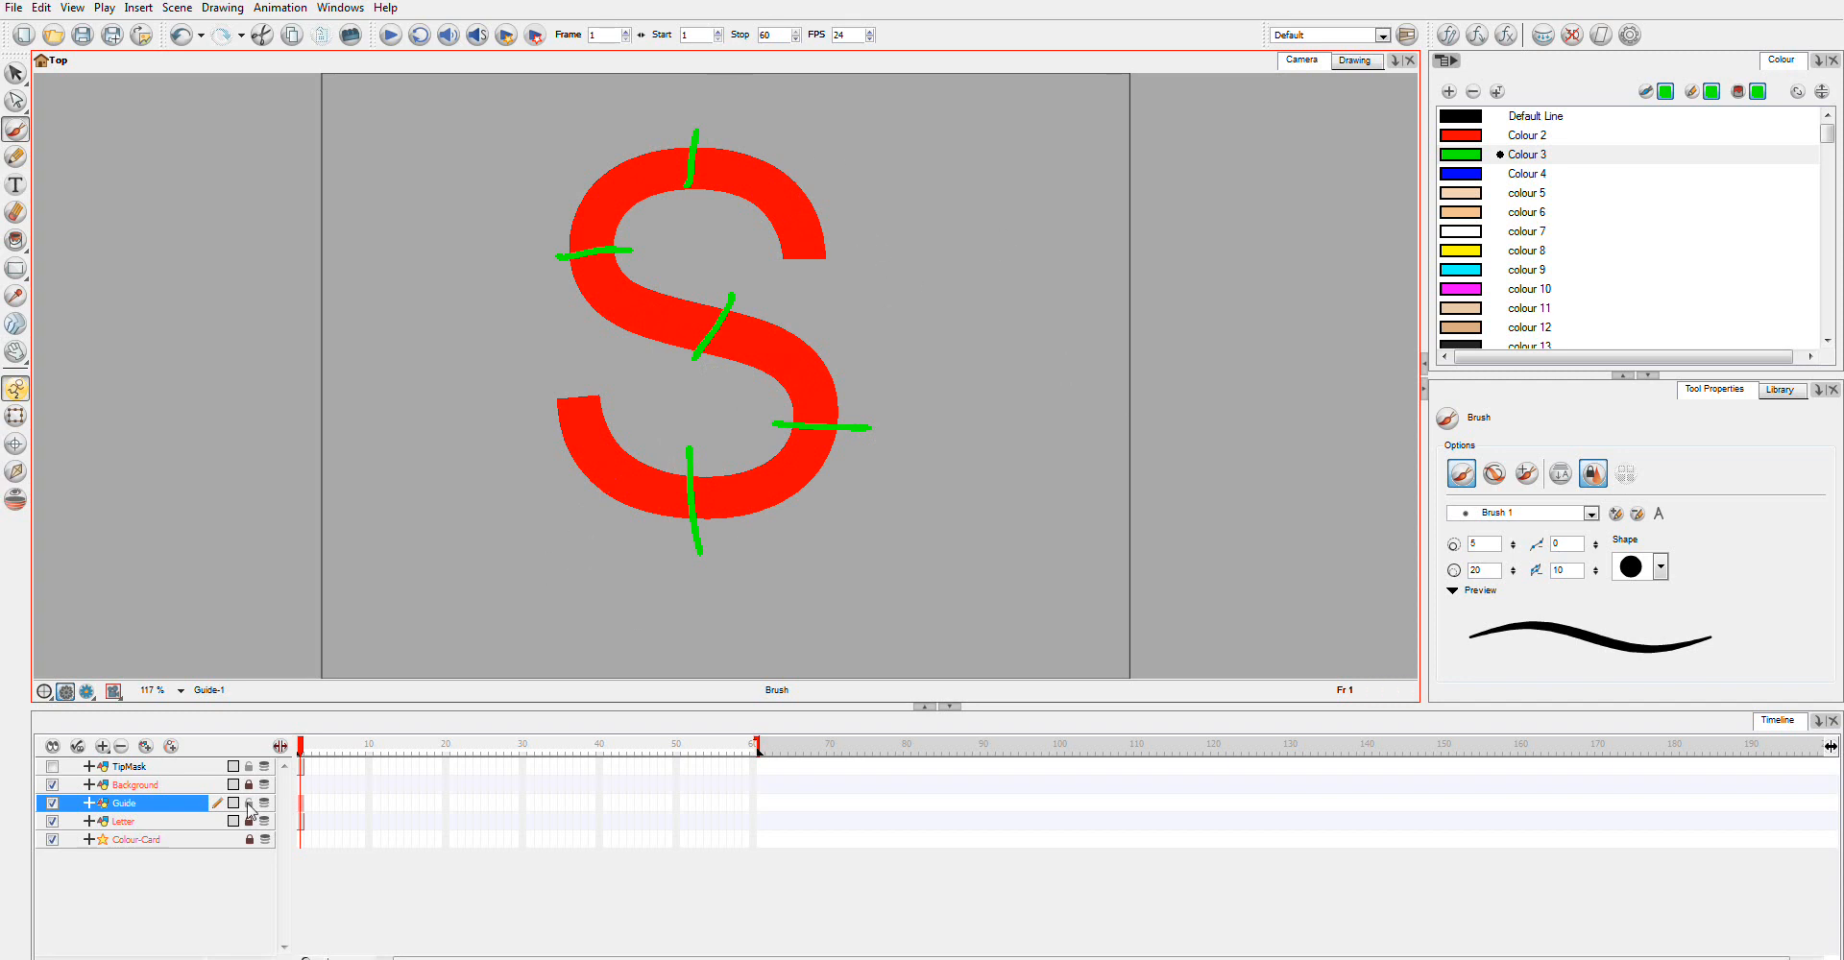
{"action": "left_click", "coordinate": [129, 764]}
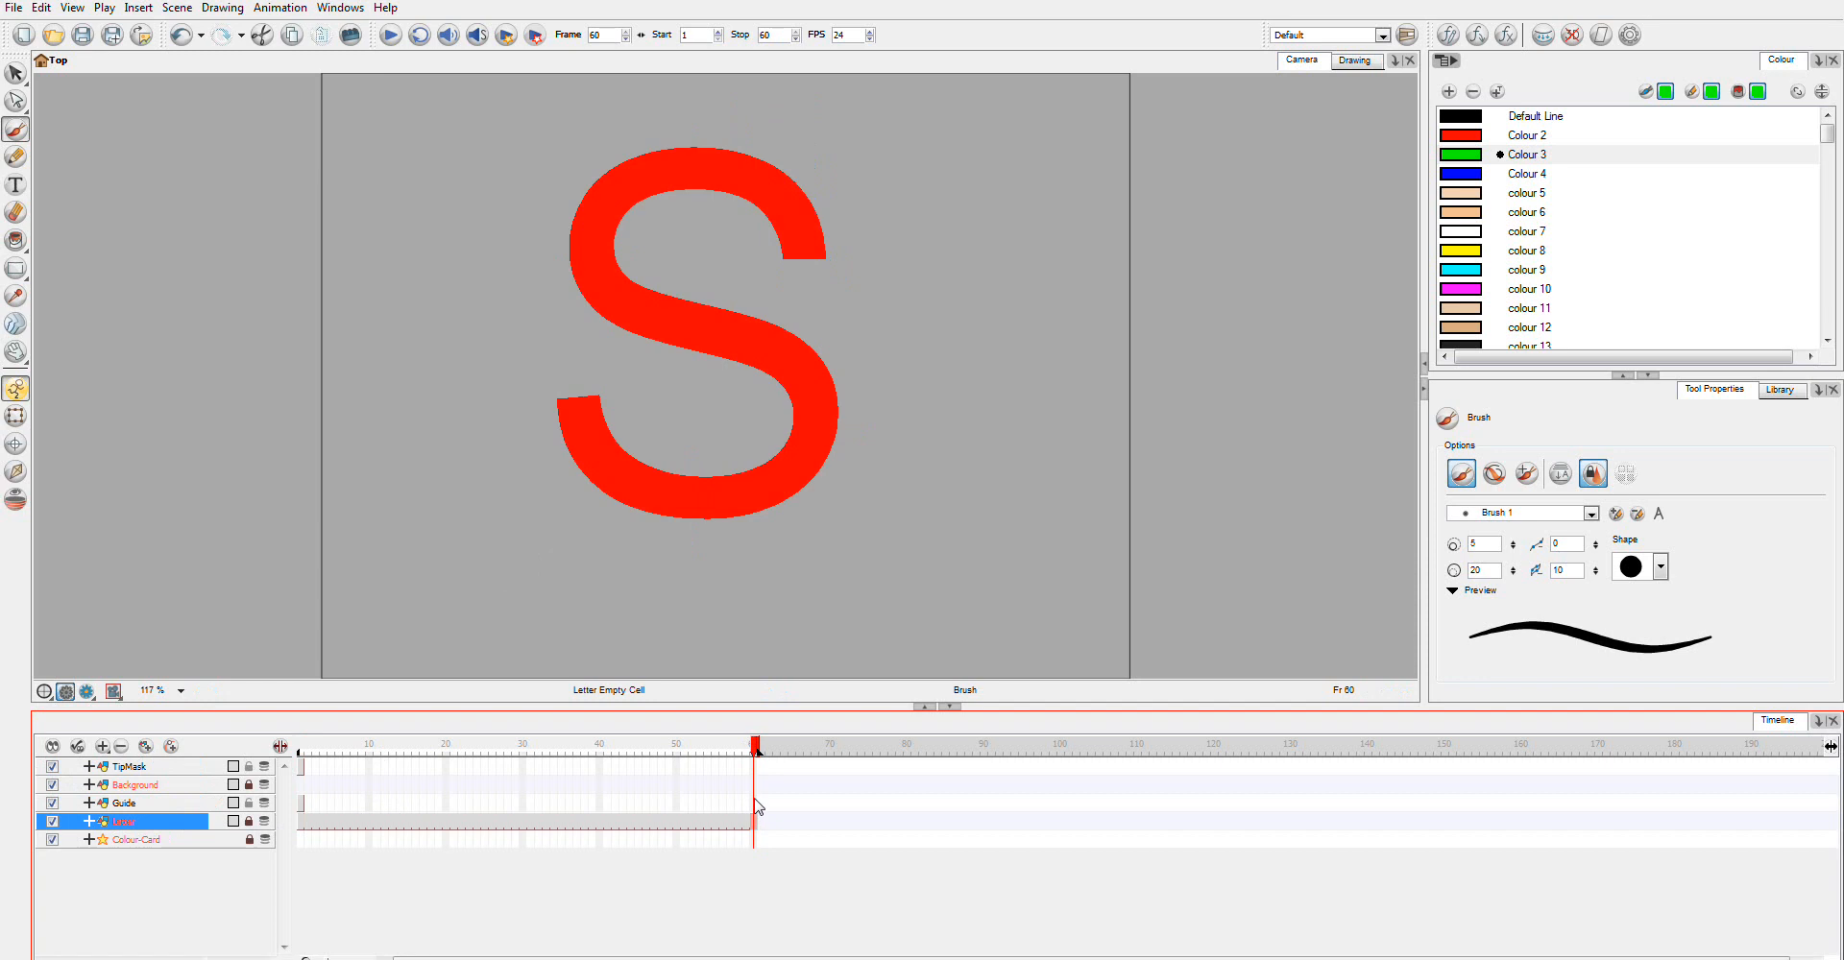
Extend the Guide and TipMask drawings to frame 60 and make TipMask the active layer
{"action": "left_click", "coordinate": [123, 802]}
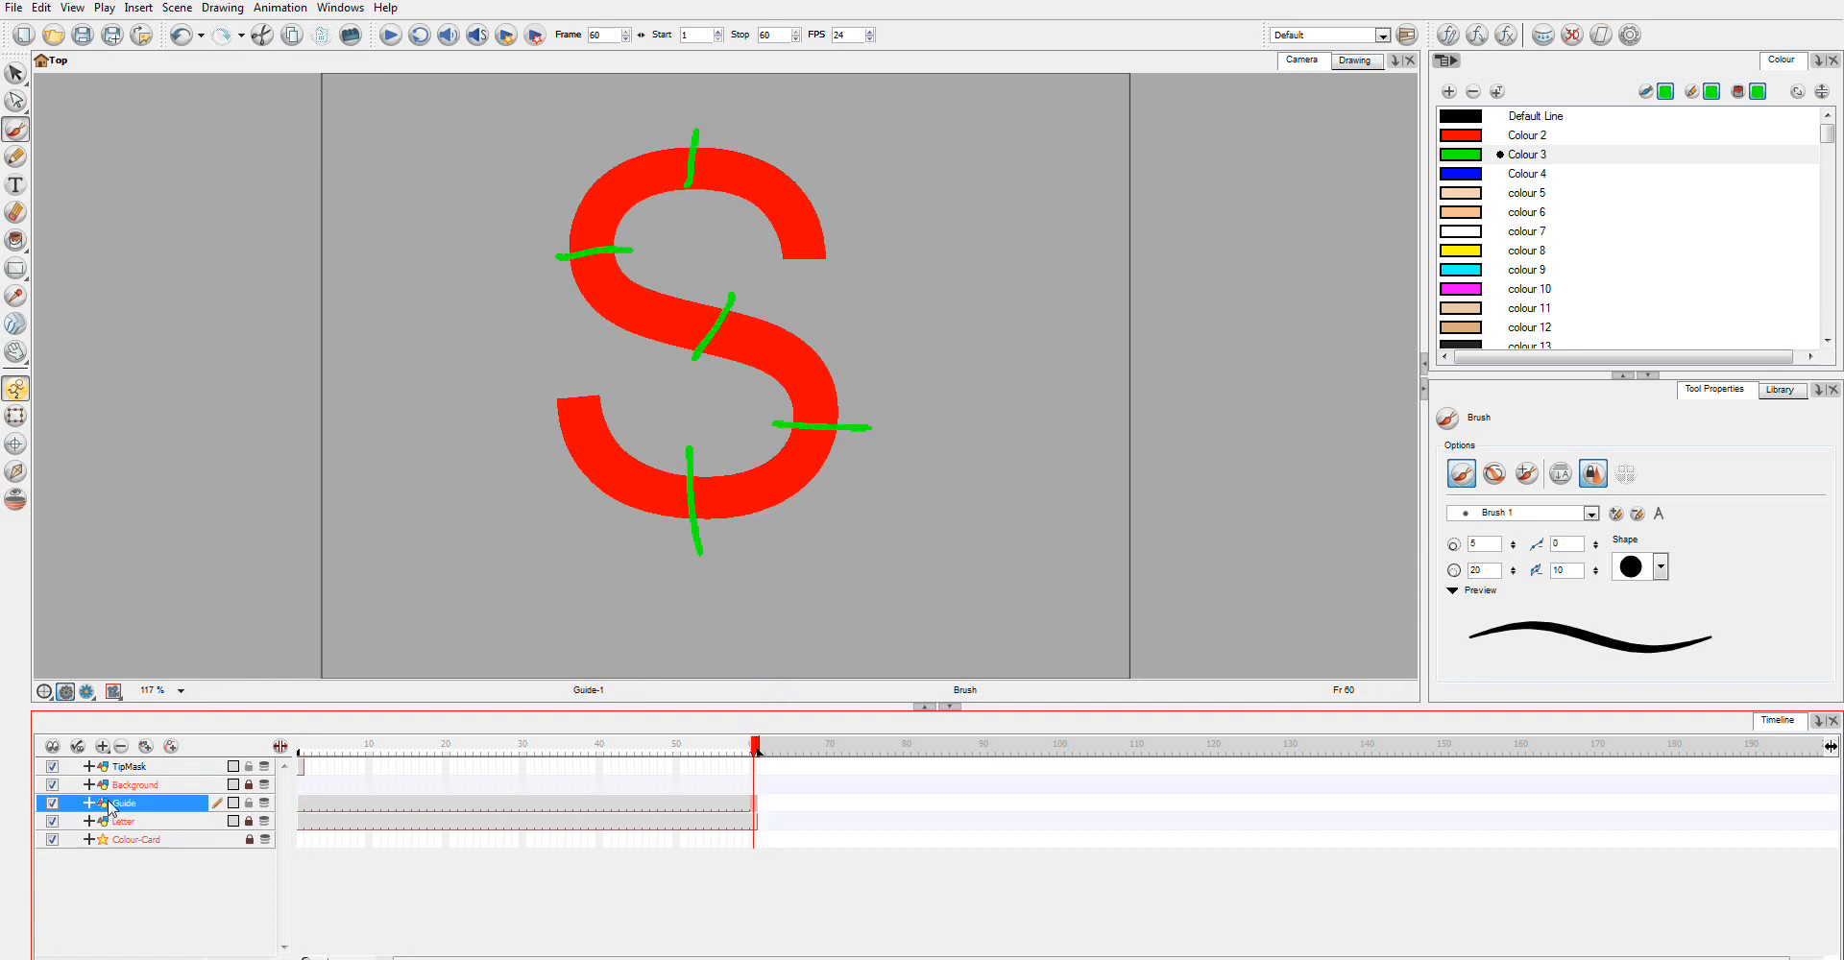
{"action": "mouse_move", "coordinate": [363, 776]}
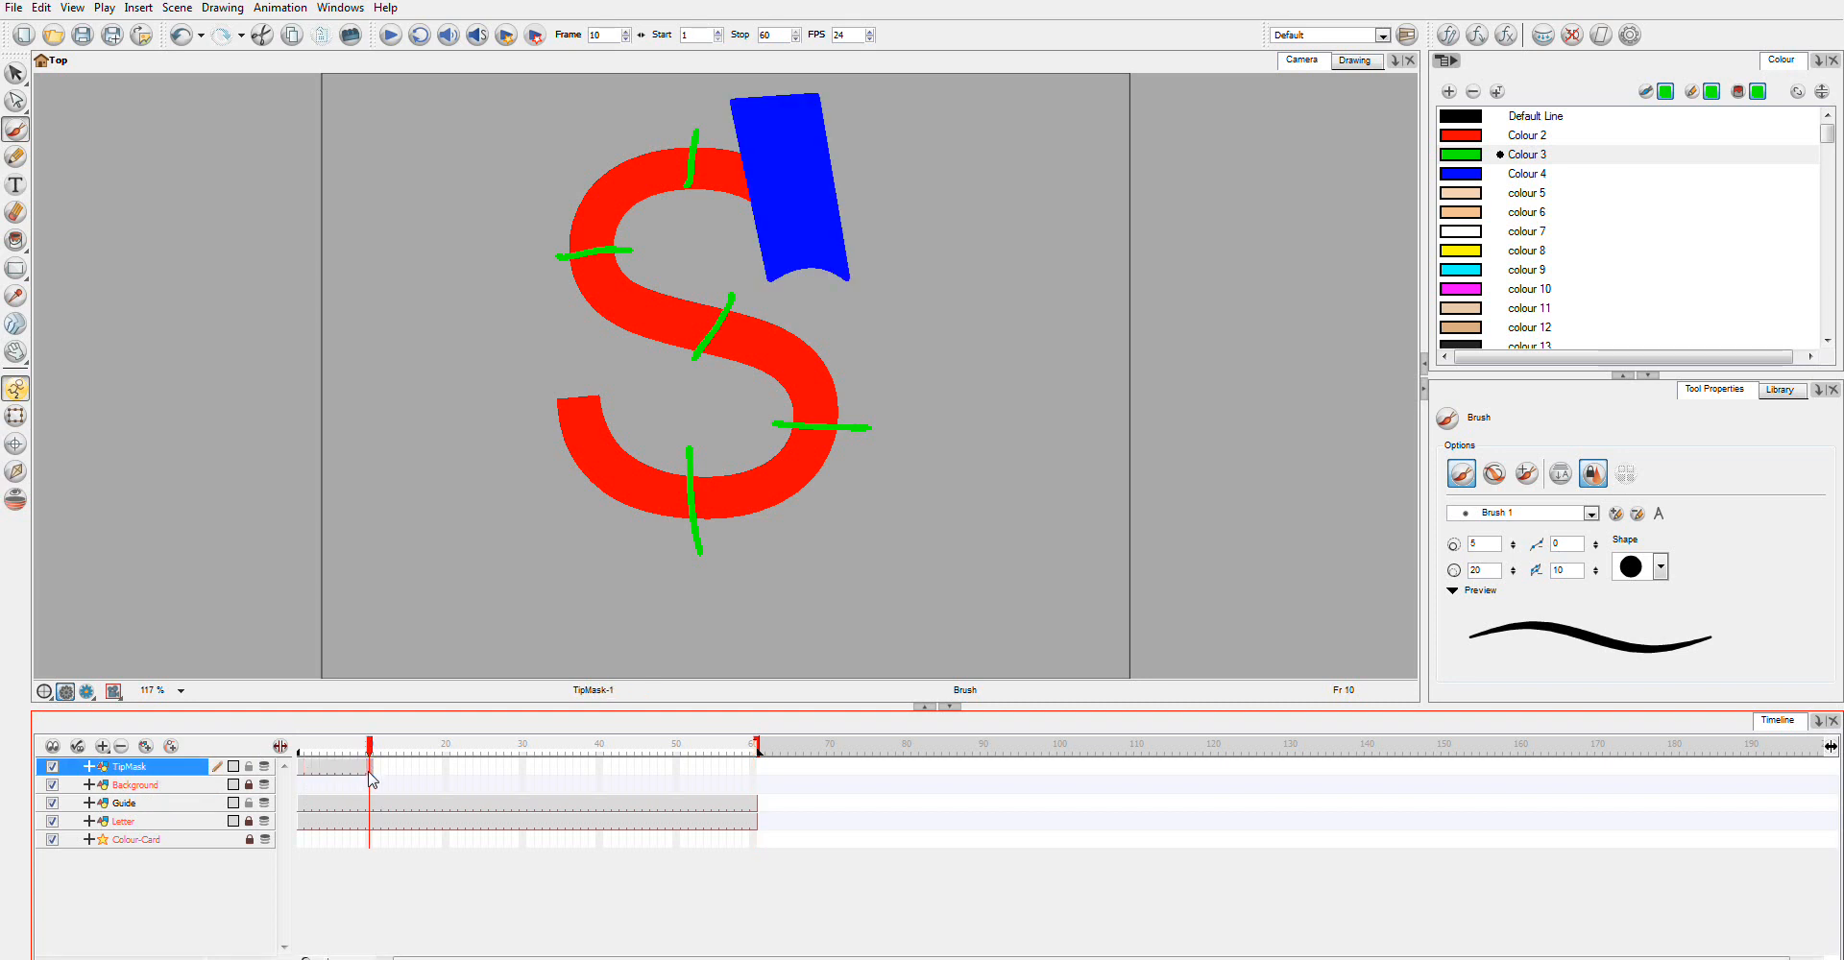
{"action": "left_click", "coordinate": [756, 743]}
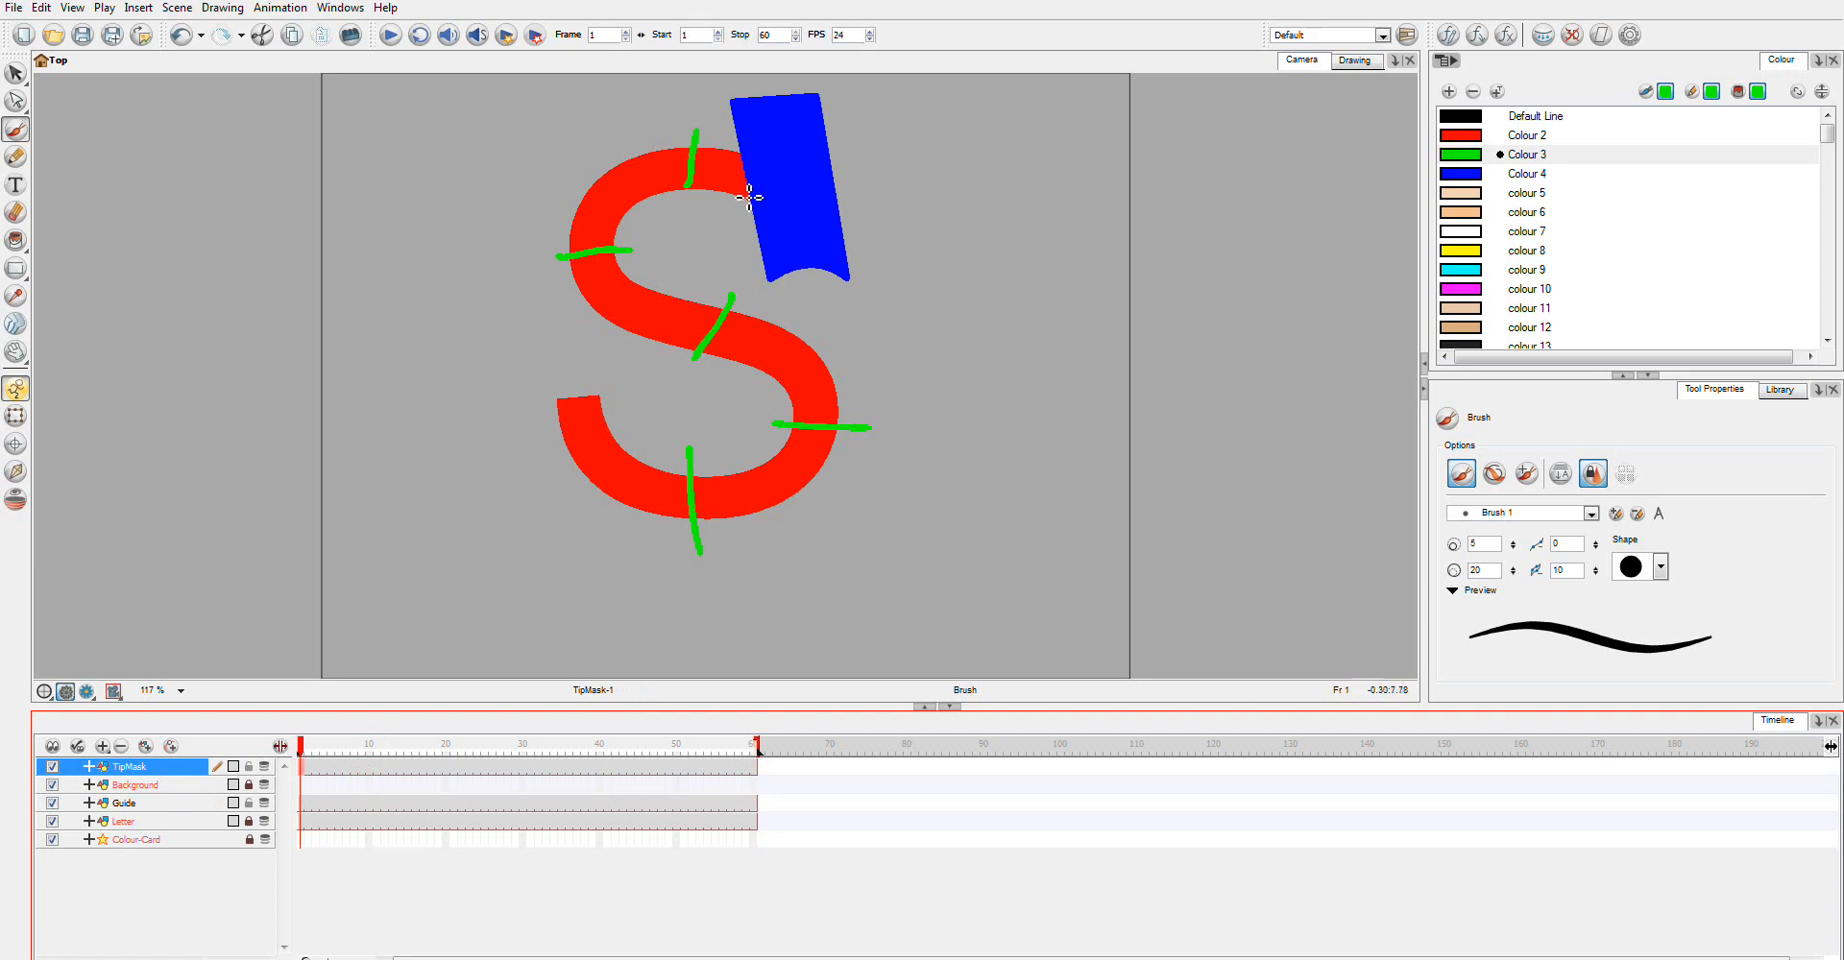
{"action": "mouse_move", "coordinate": [809, 192]}
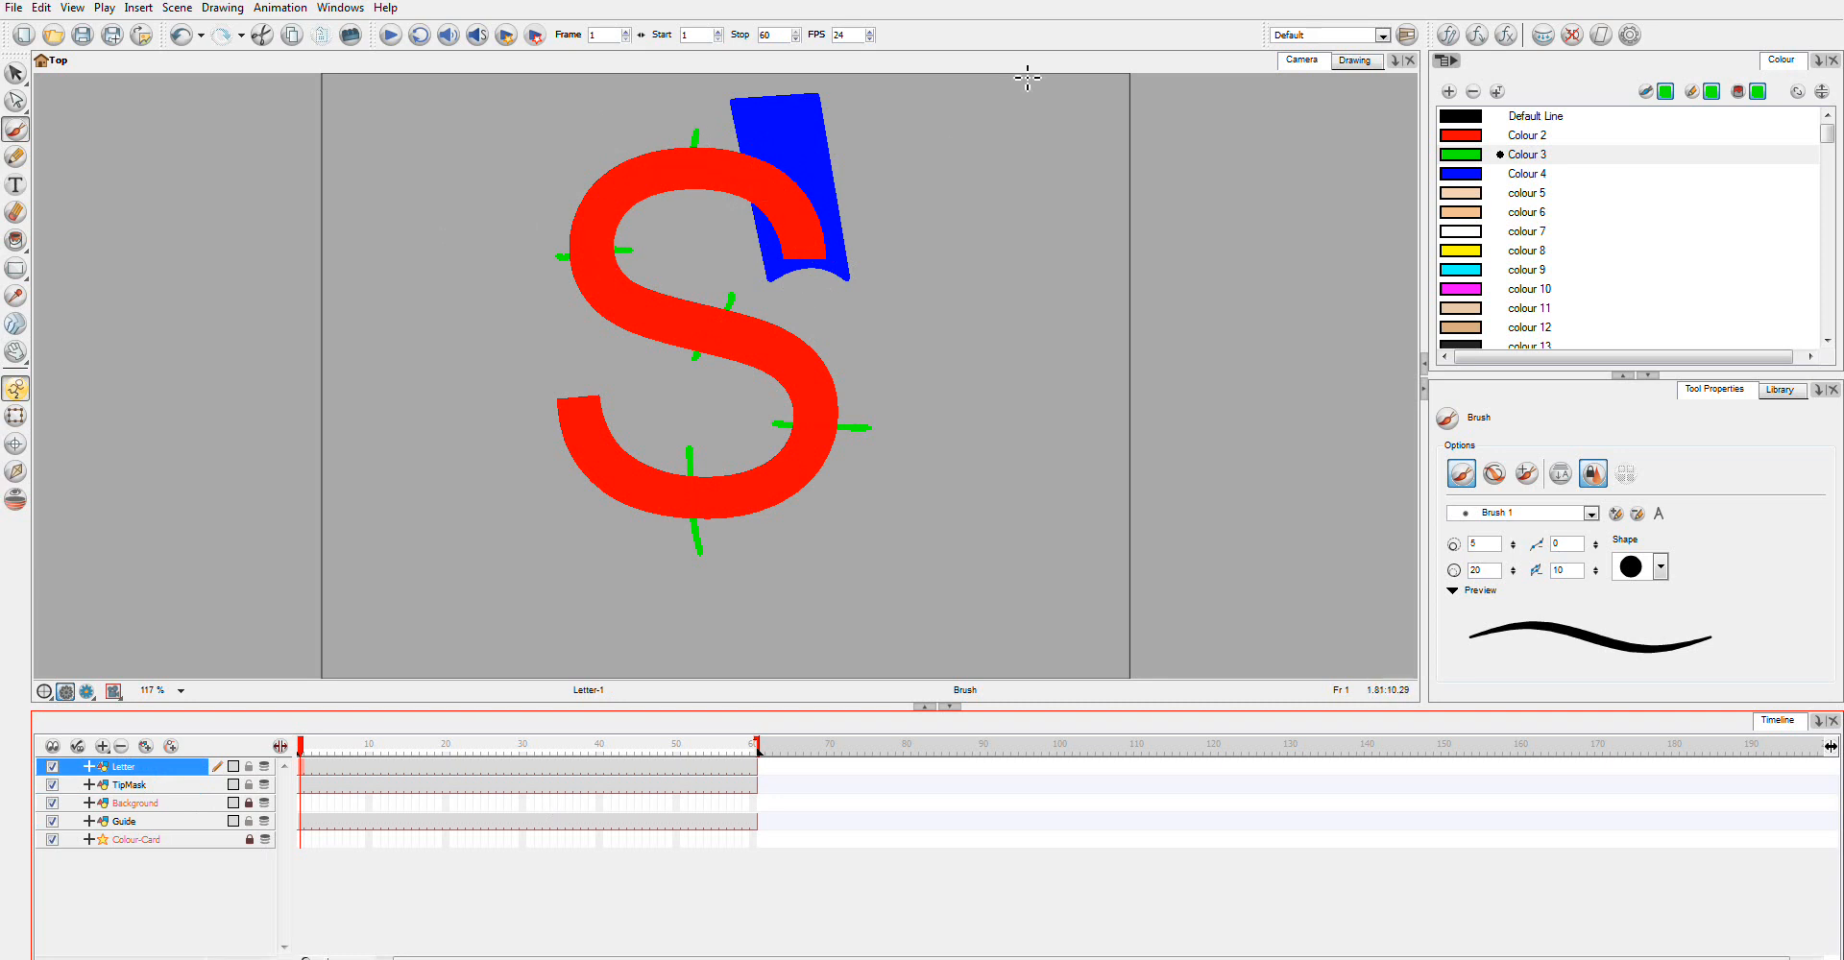
{"action": "left_click", "coordinate": [121, 783]}
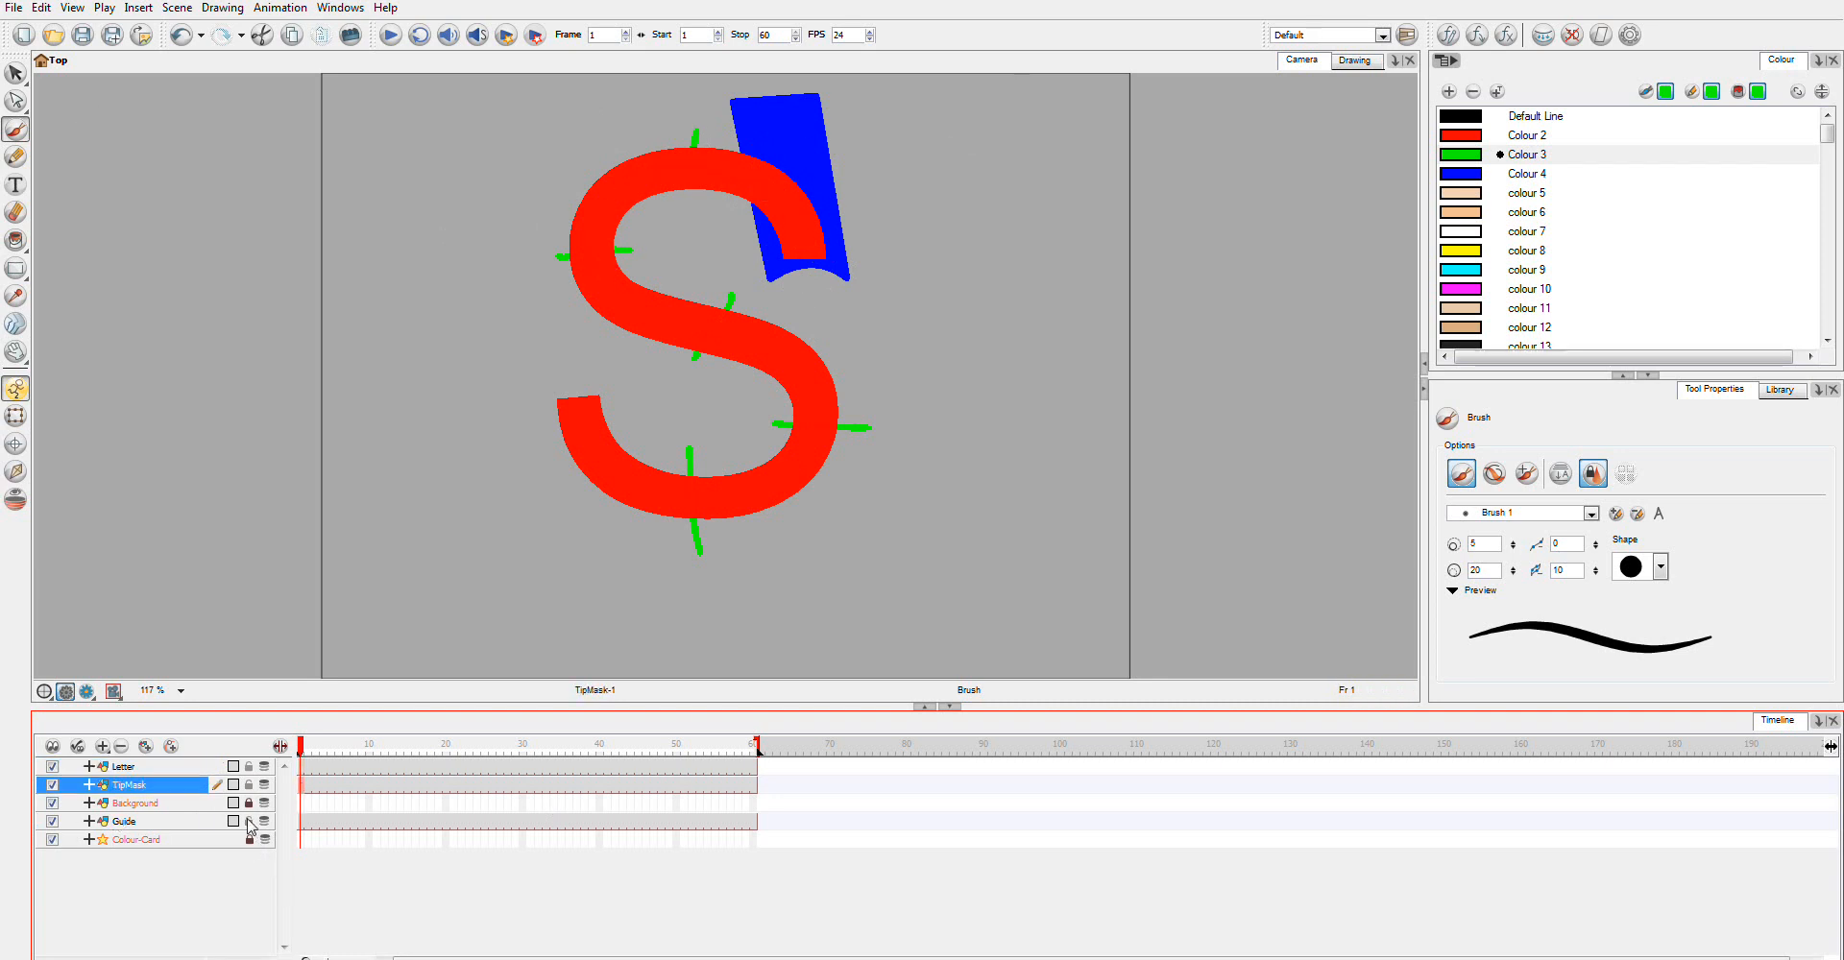
{"action": "mouse_move", "coordinate": [248, 820]}
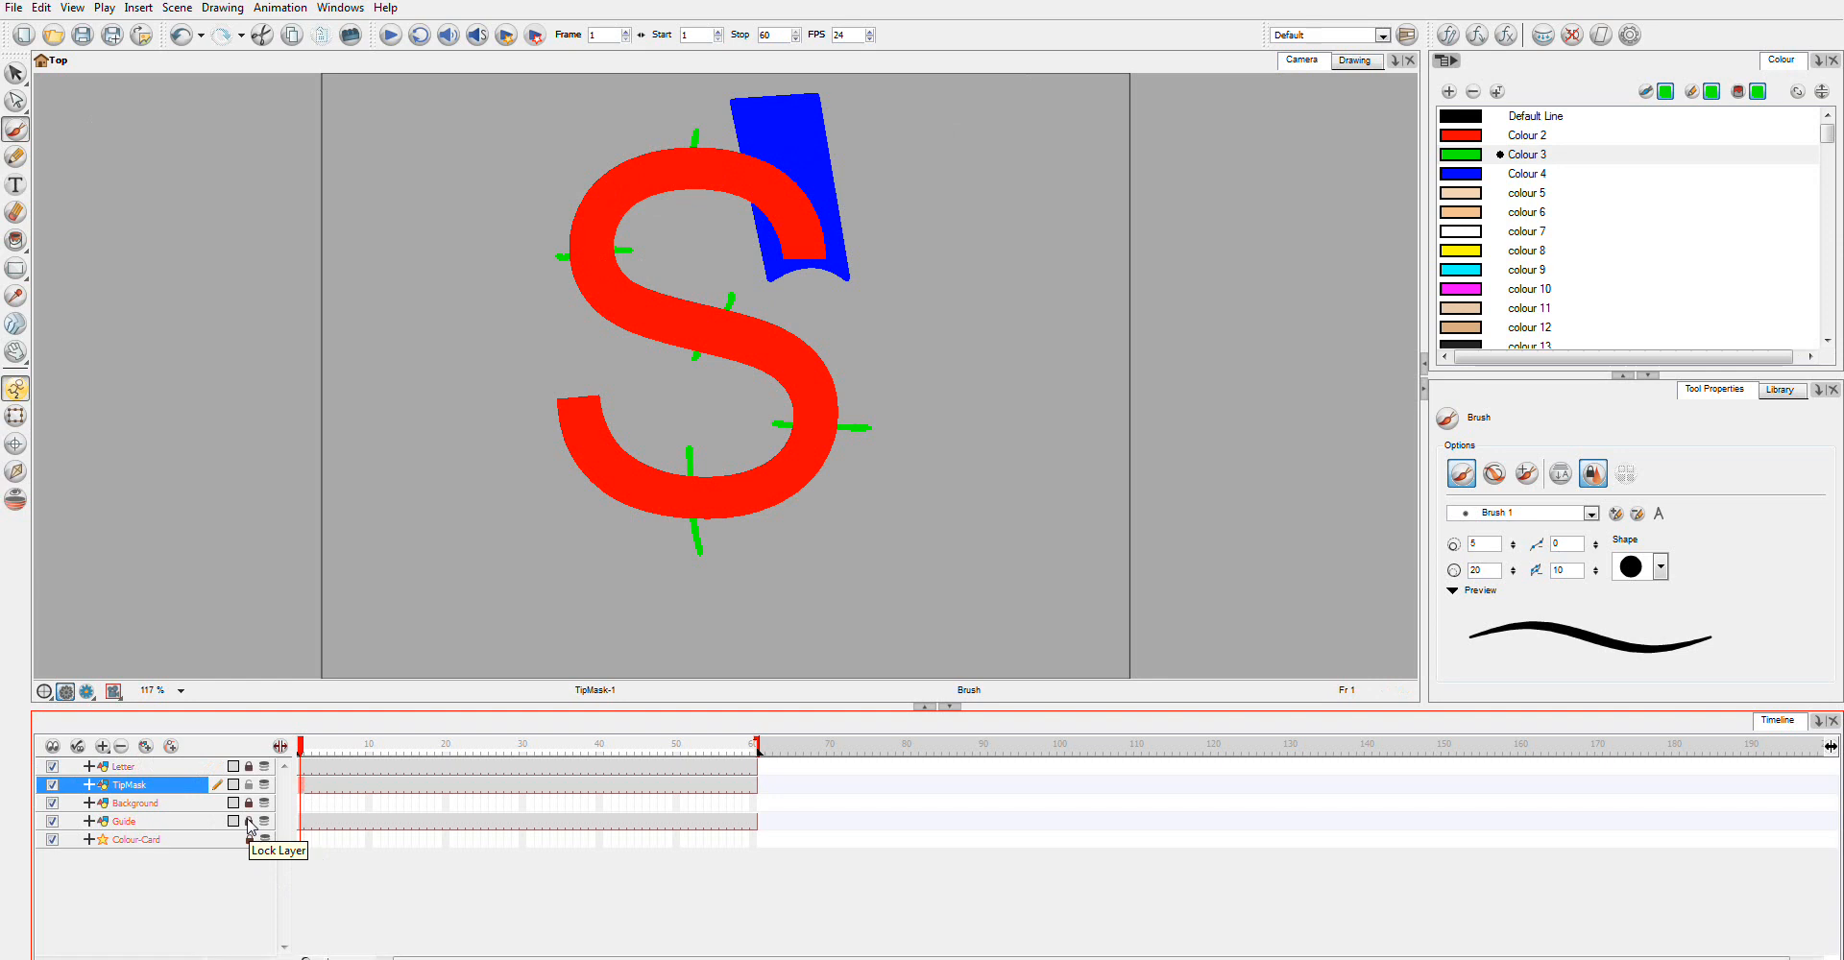